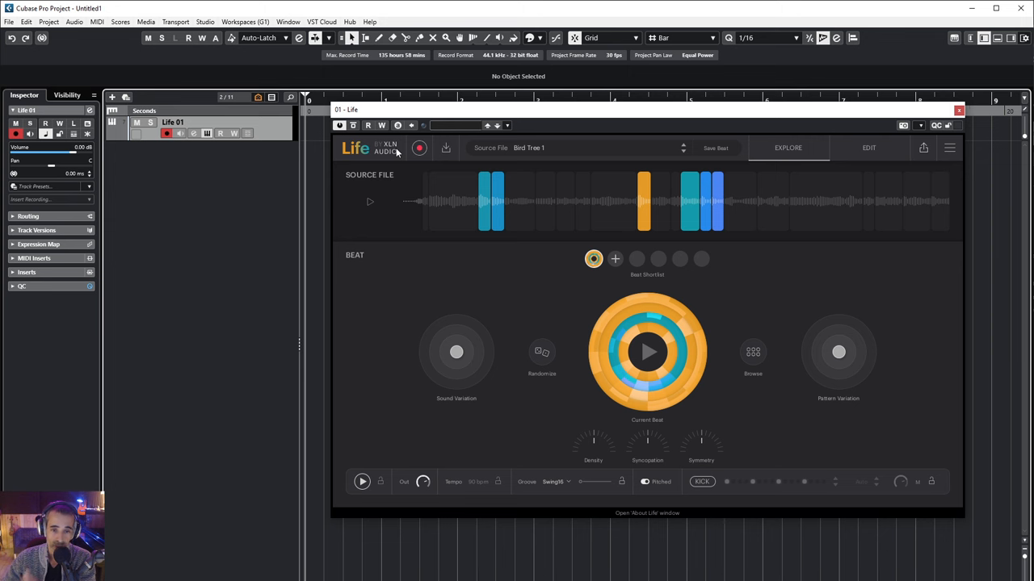
Browse Life's source recordings list, scrolling down through the phone recordings
click(452, 201)
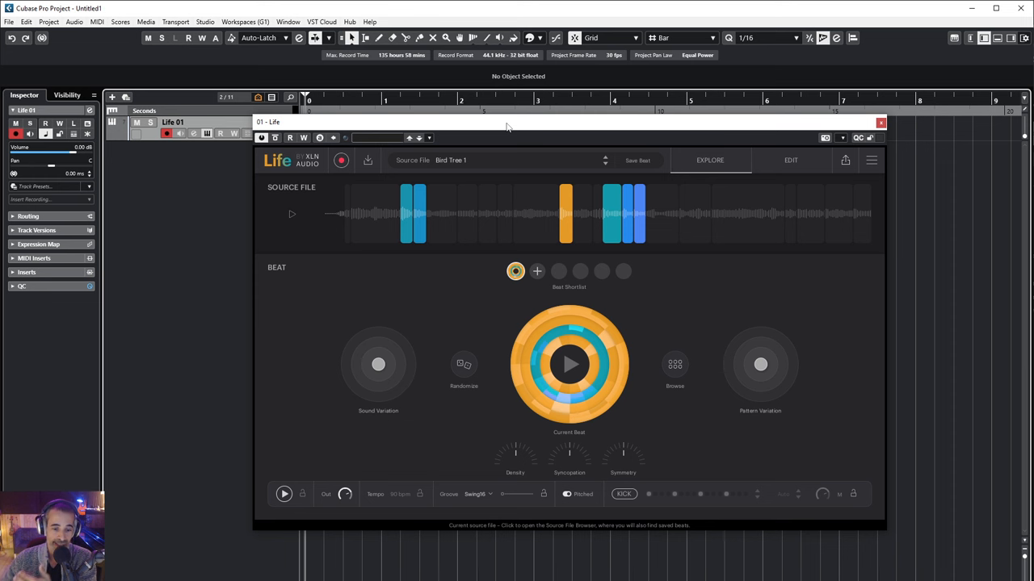
mouse_move(769, 528)
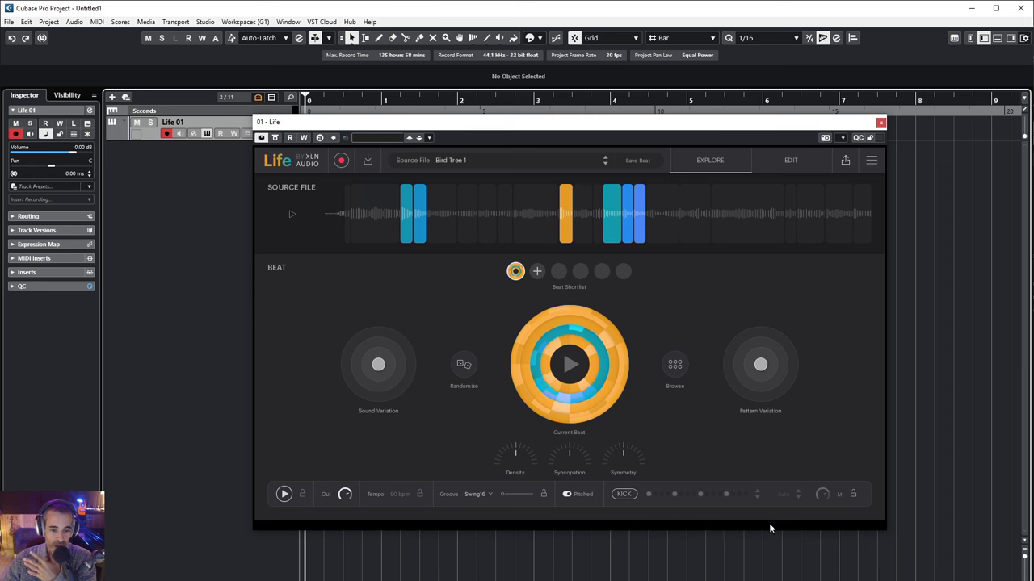
click(880, 122)
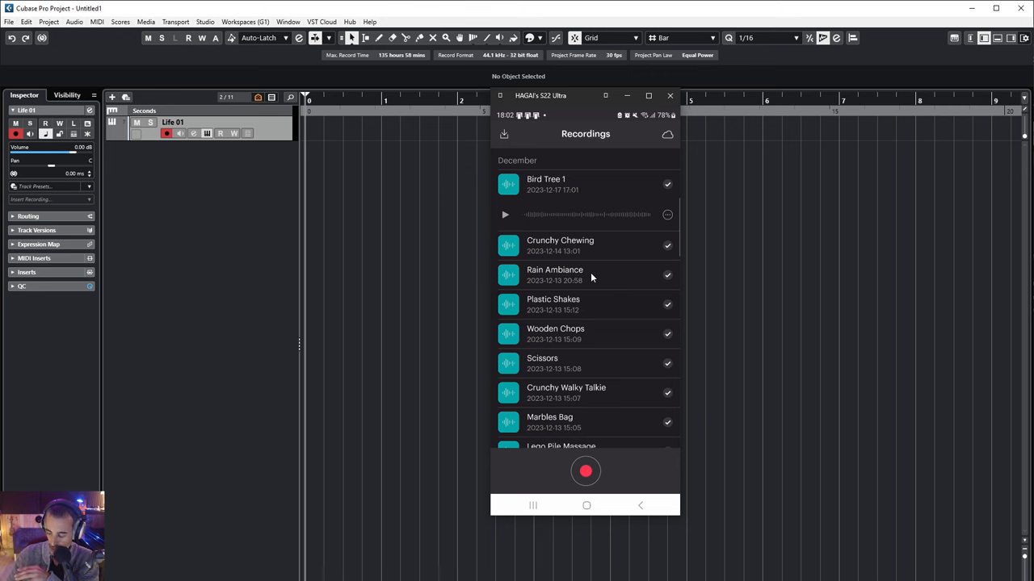
scroll(down, 3)
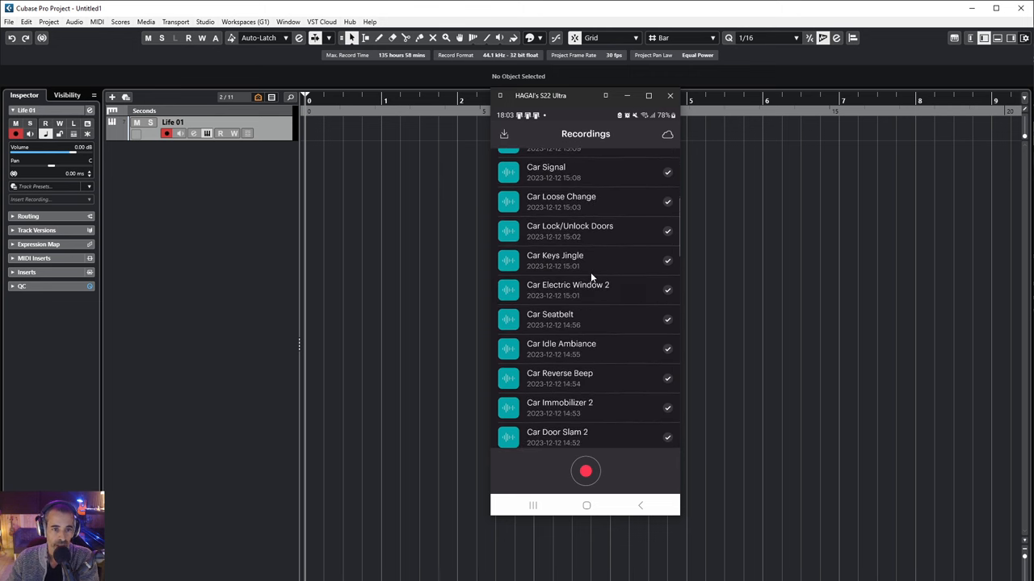
scroll(down, 3)
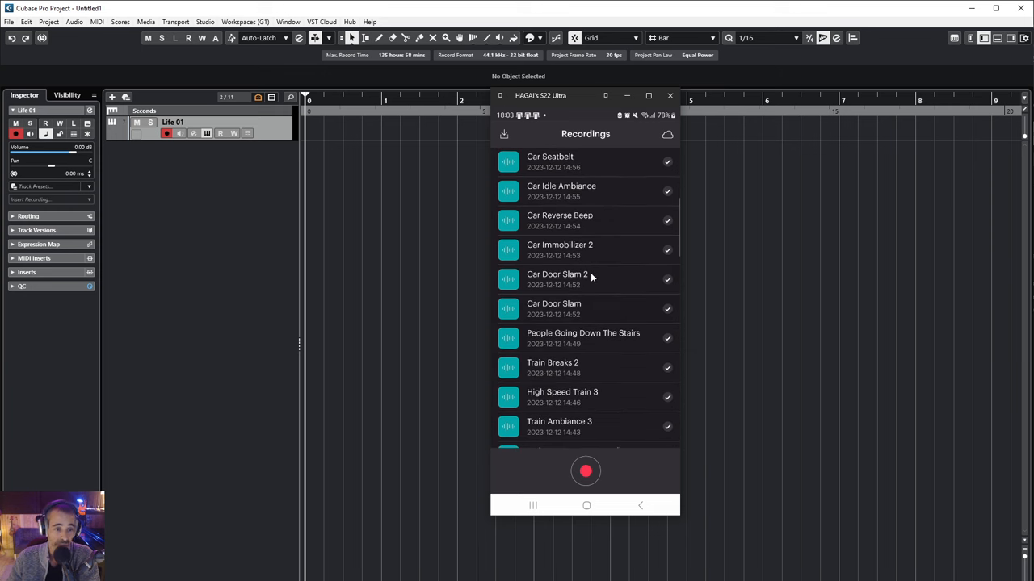
scroll(down, 3)
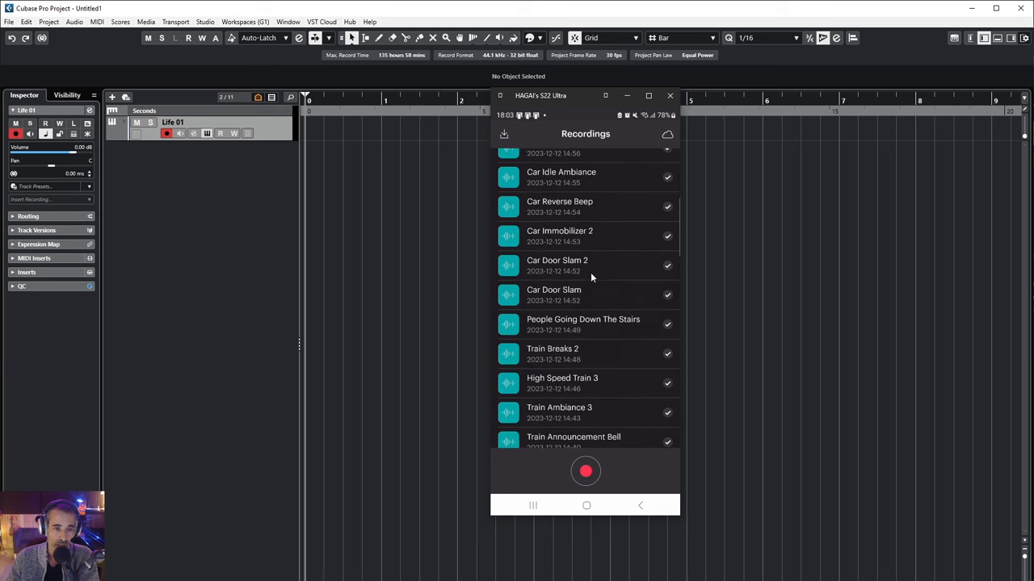
scroll(down, 3)
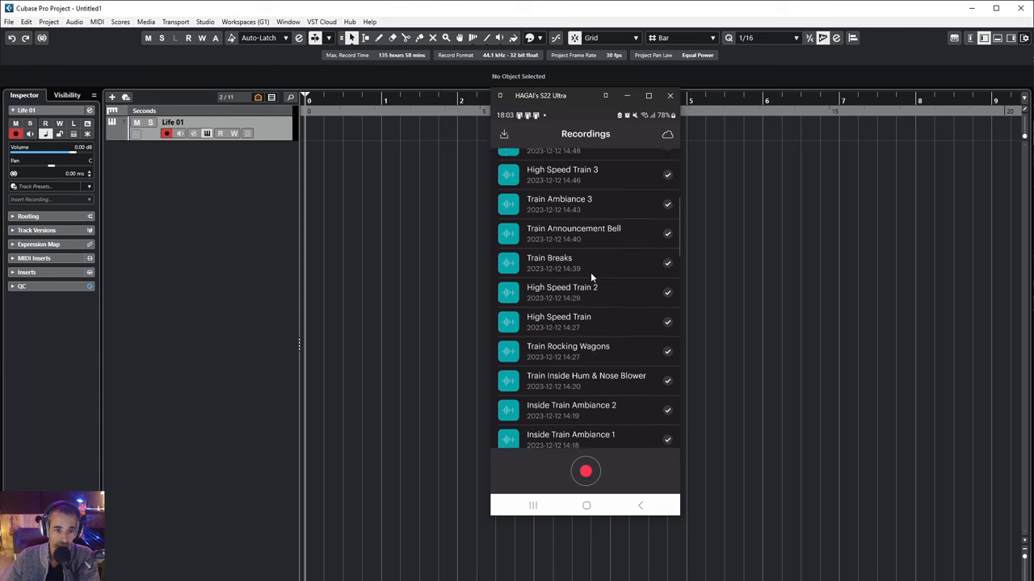
scroll(down, 3)
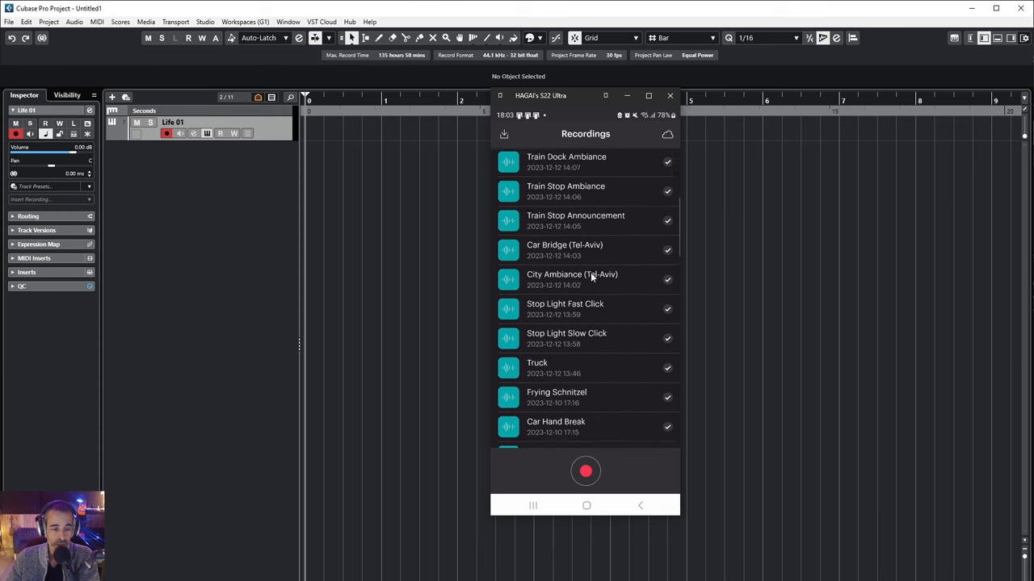
scroll(down, 3)
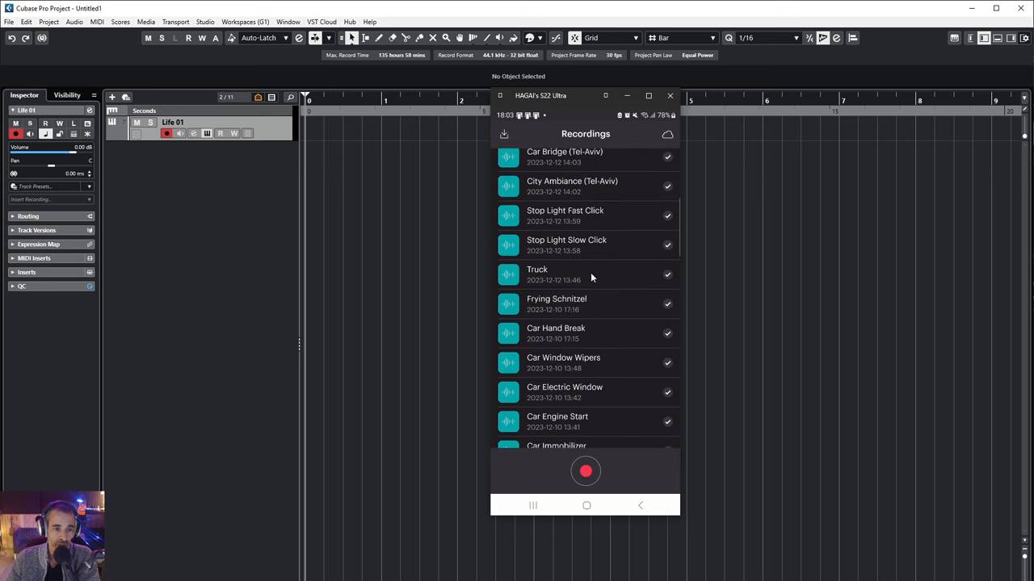
click(582, 304)
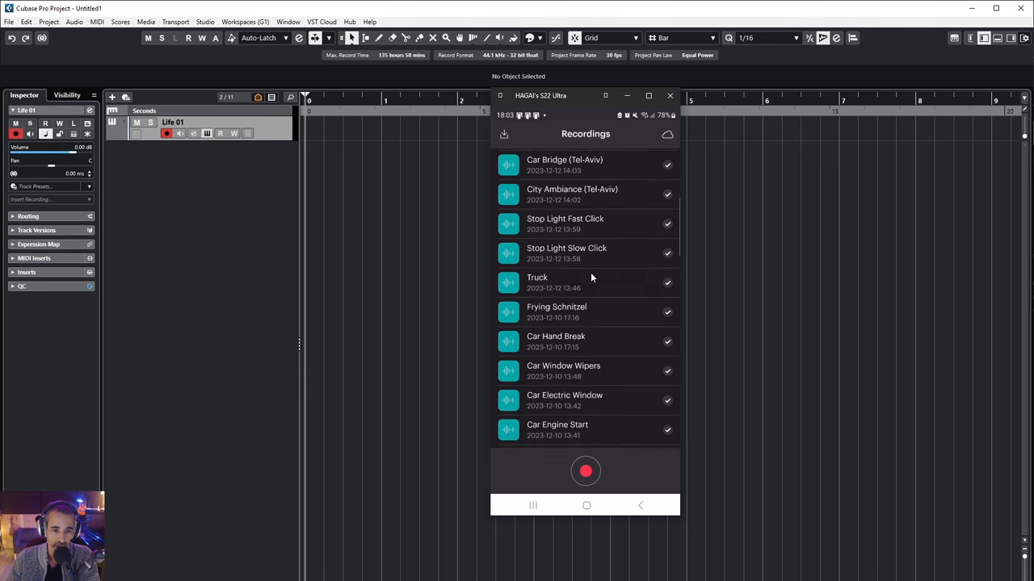
Select the Crunchy Chewing recording as the source and preview it before loading
scroll(down, 3)
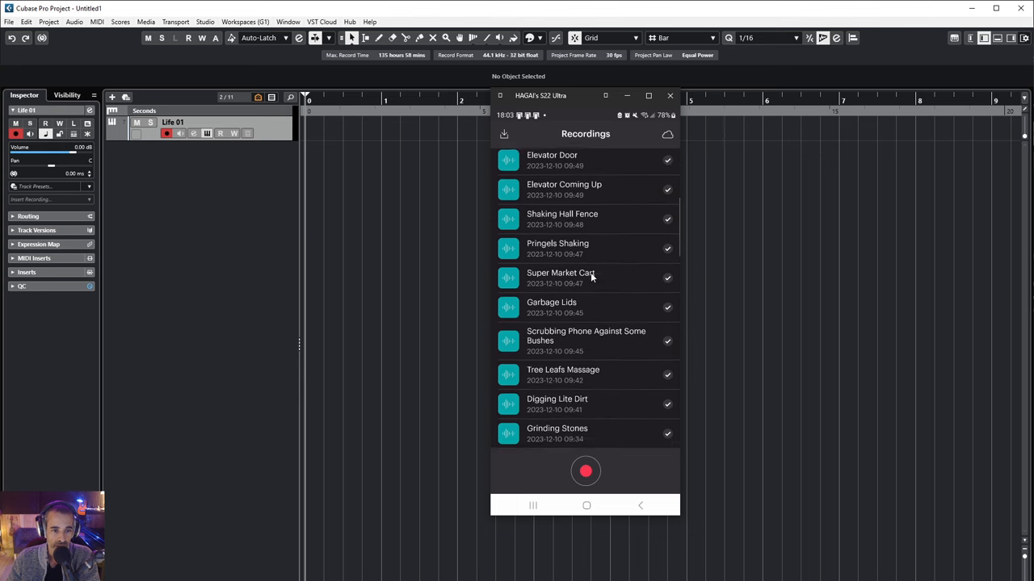
scroll(down, 3)
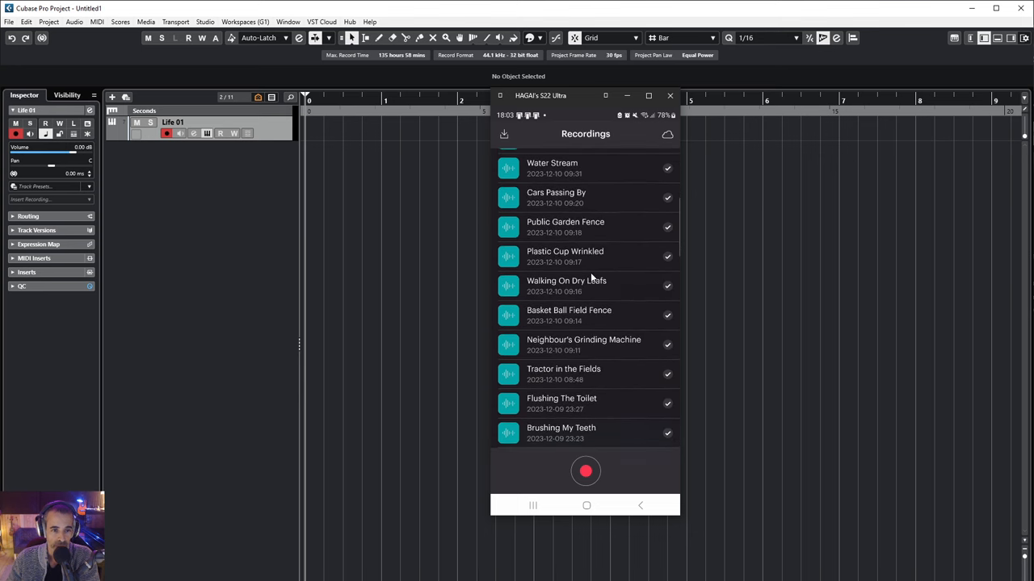
scroll(down, 3)
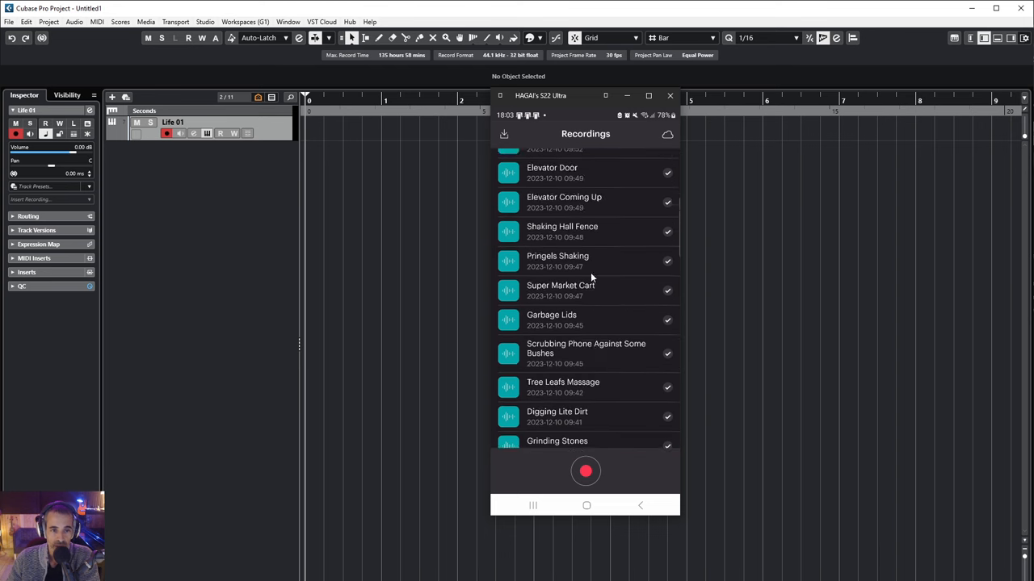
scroll(up, 3)
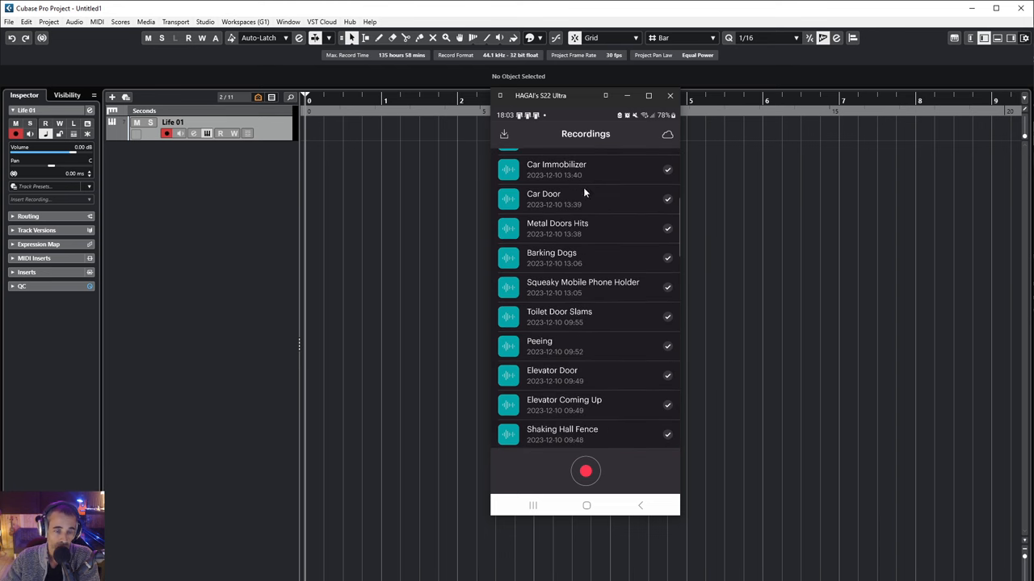
click(668, 95)
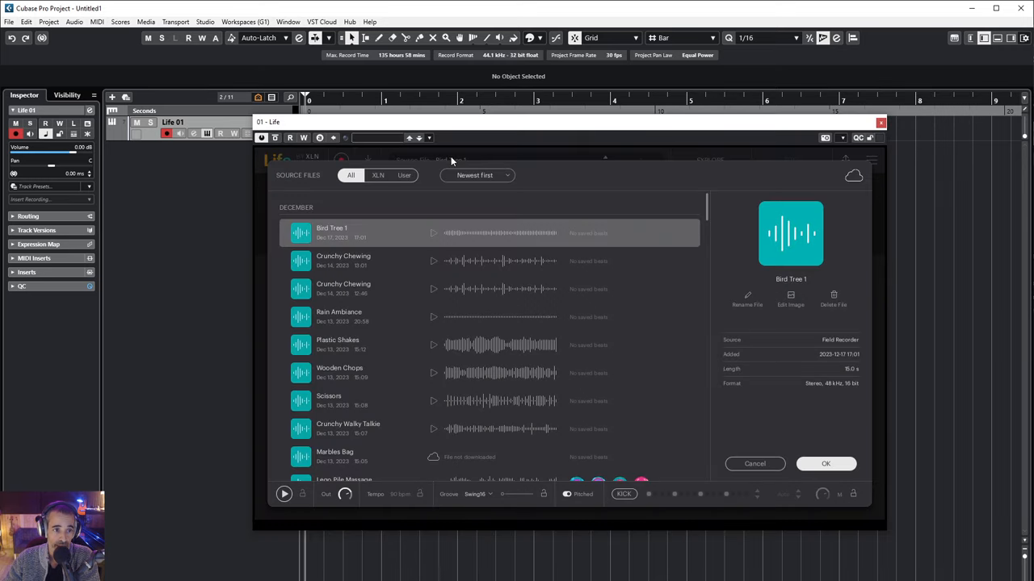
scroll(down, 3)
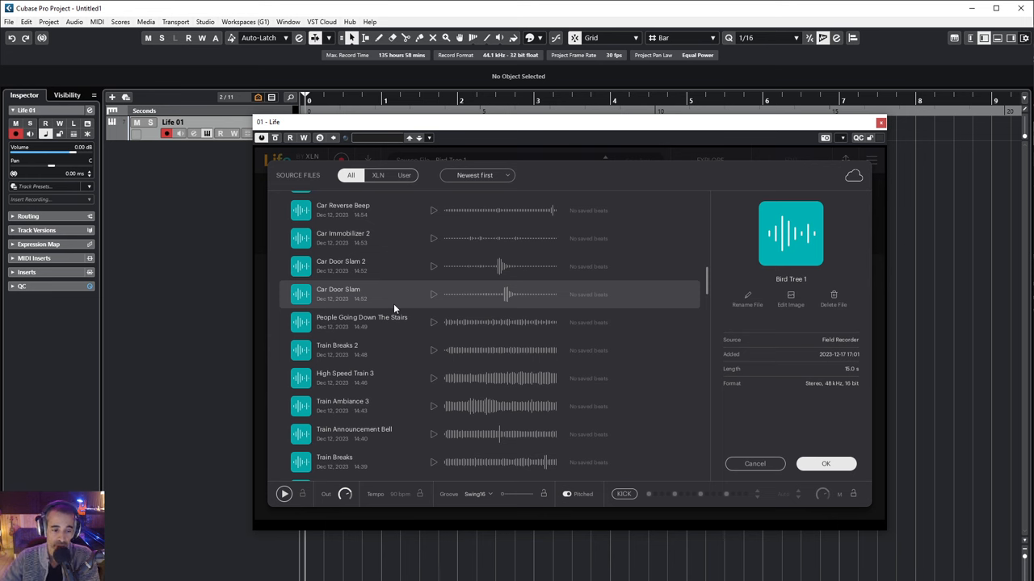
scroll(down, 3)
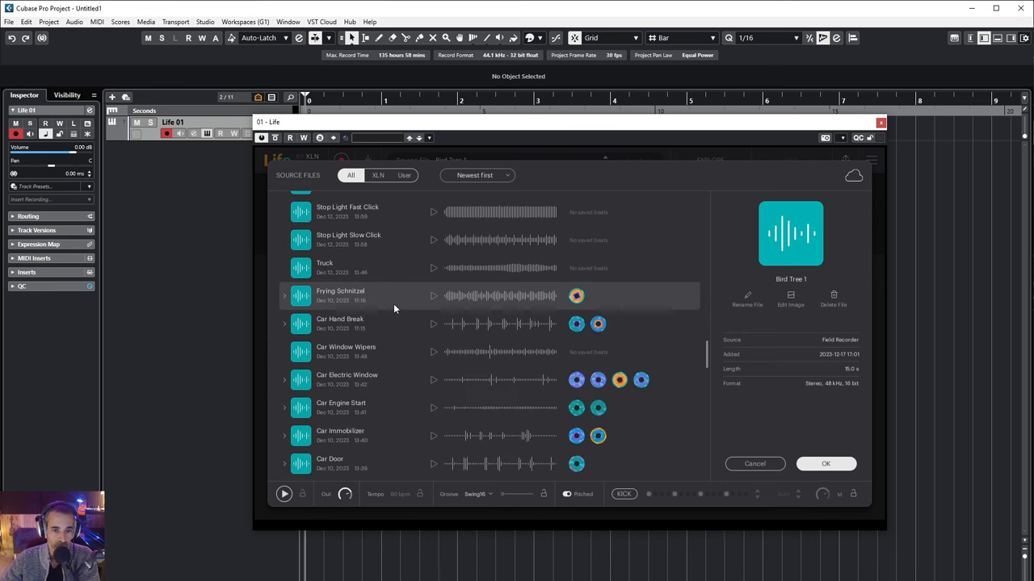
scroll(down, 3)
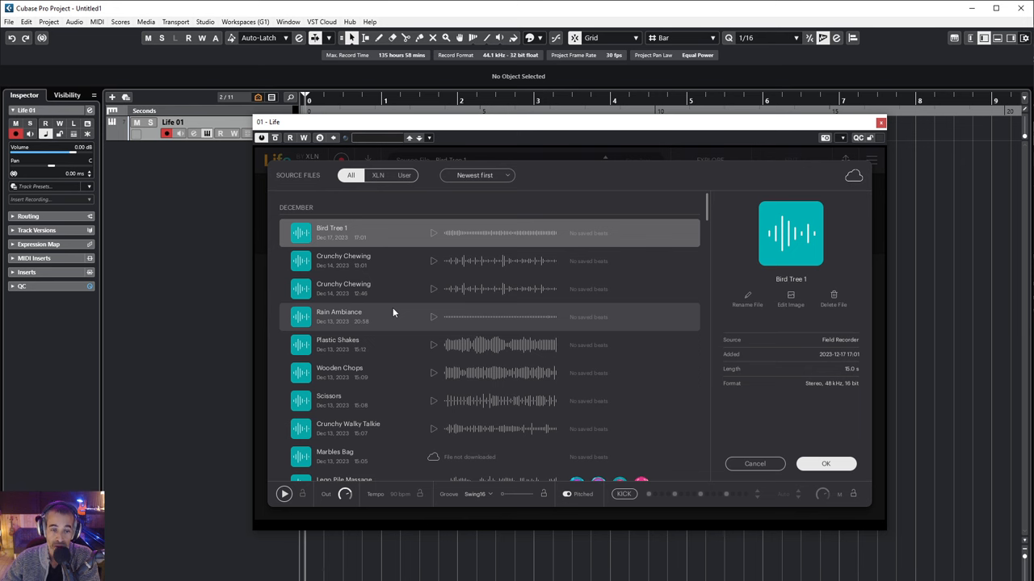
mouse_move(452, 249)
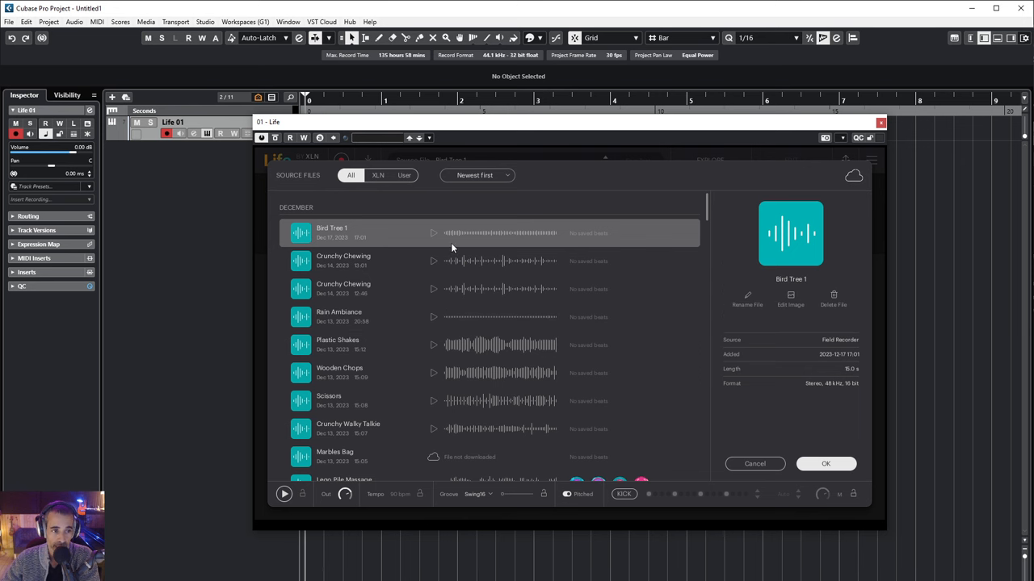
mouse_move(433, 265)
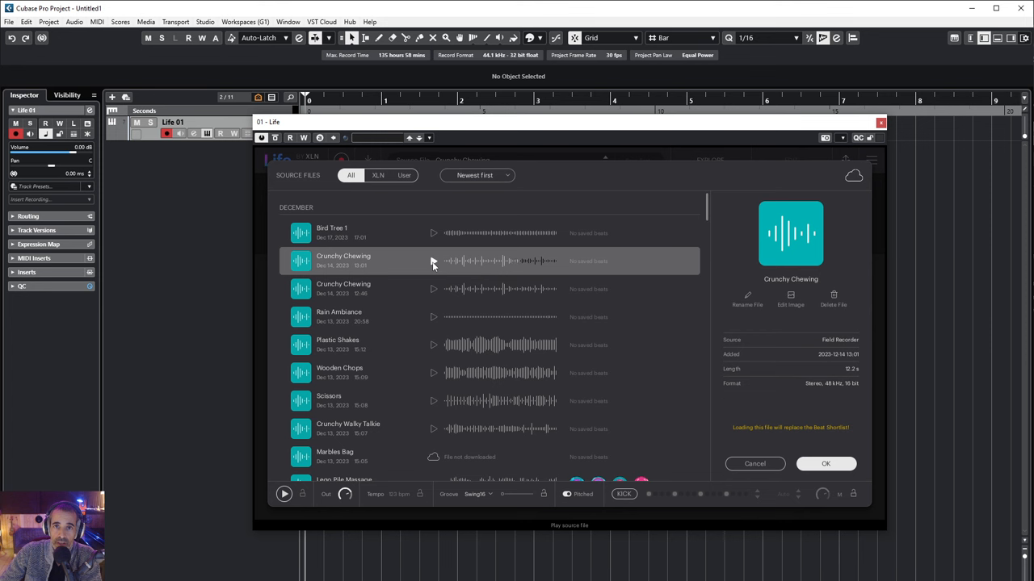
mouse_move(427, 317)
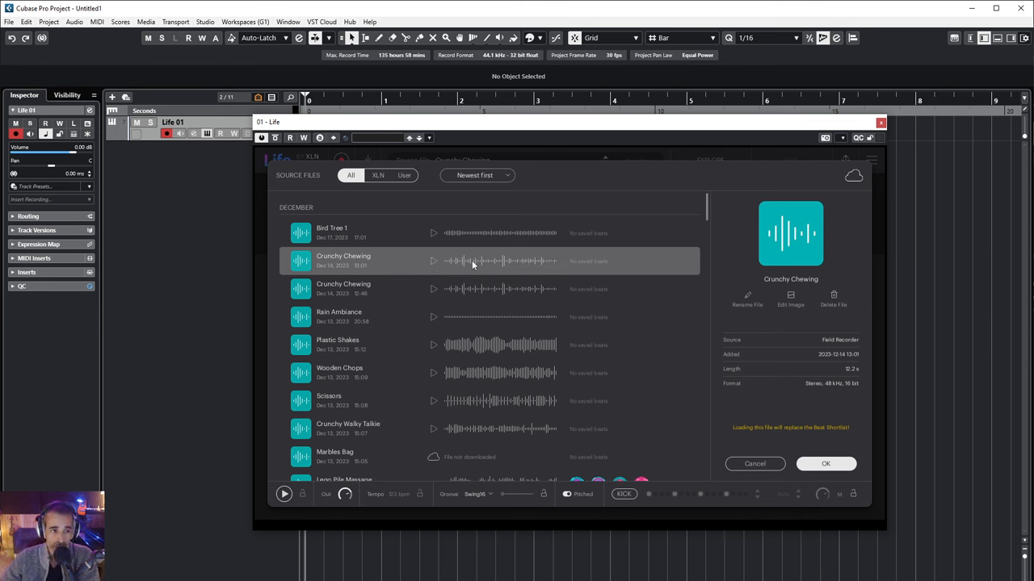
click(825, 464)
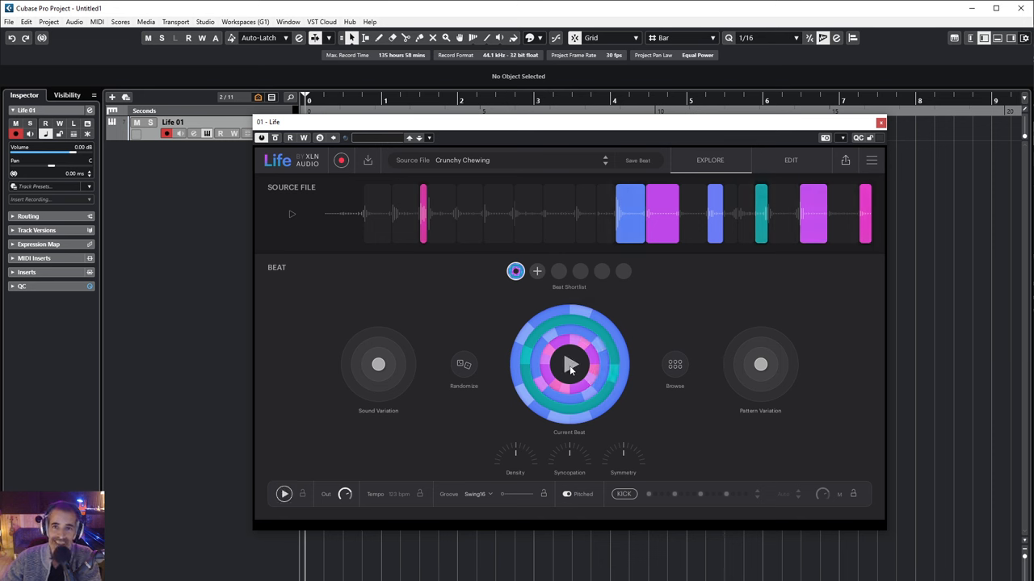
mouse_move(633, 349)
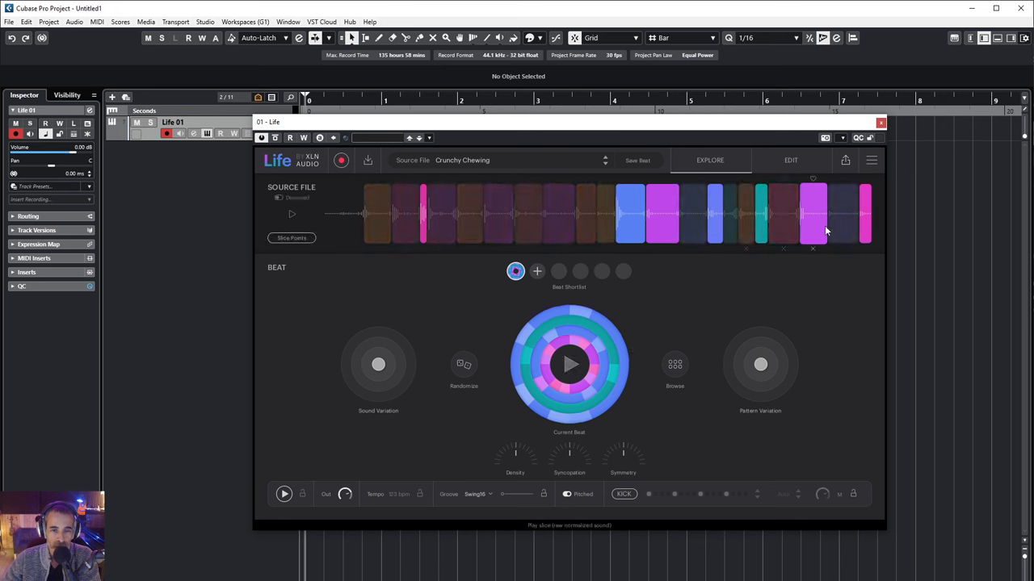
Audition a source slice, randomize the Crunchy Chewing beat three times, then show the phone screen
click(404, 213)
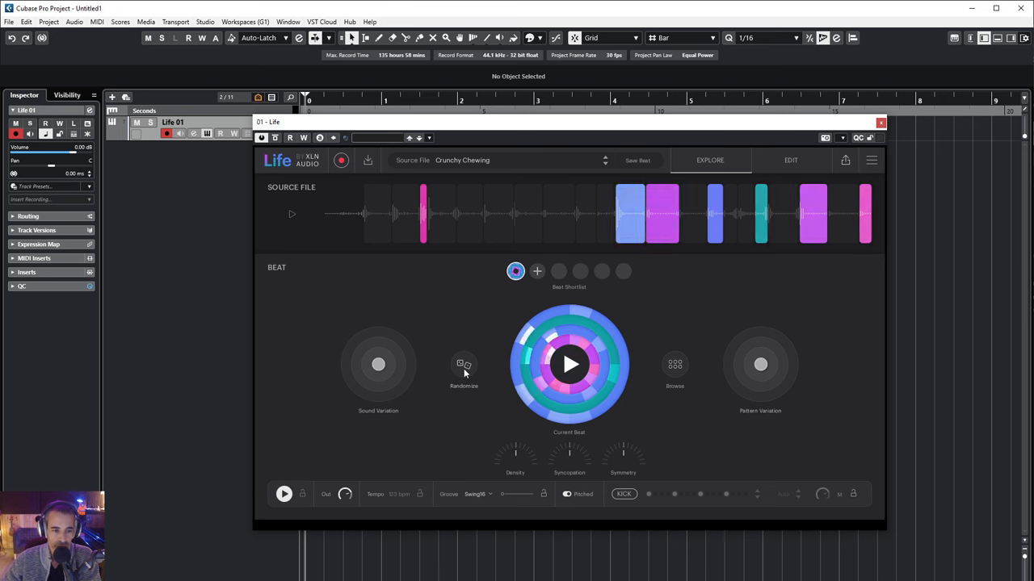
click(463, 365)
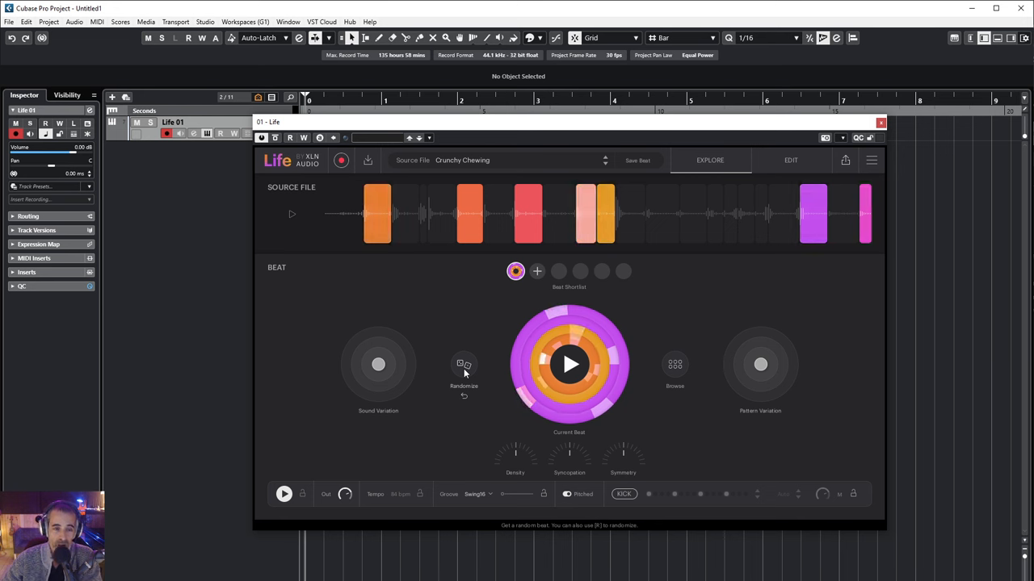
click(463, 365)
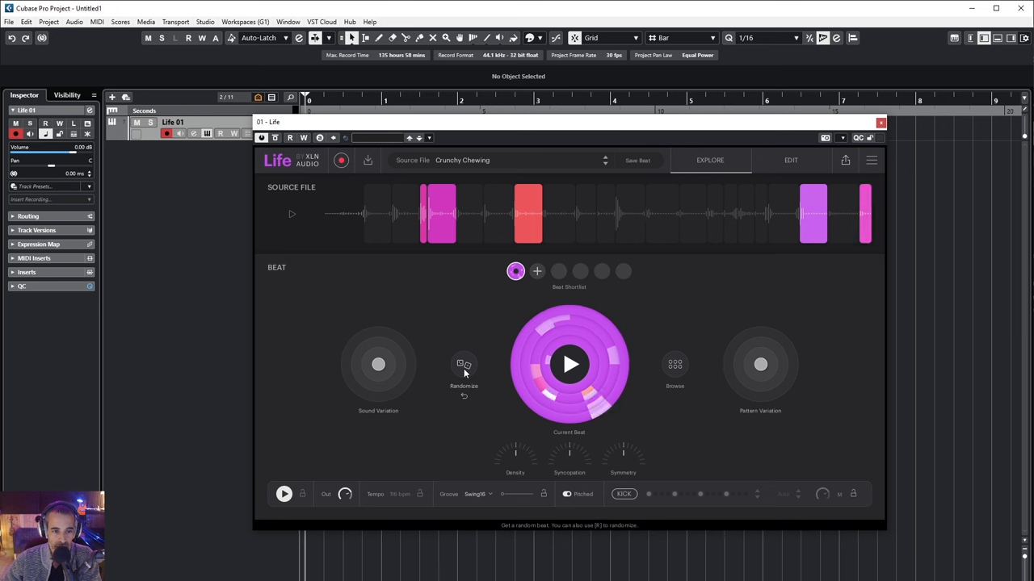
click(464, 365)
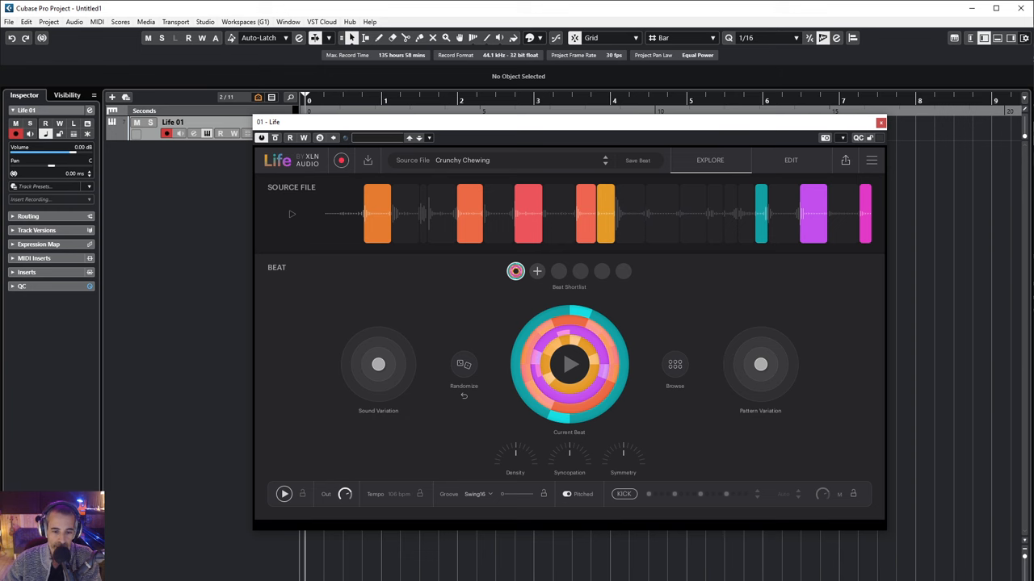
click(878, 122)
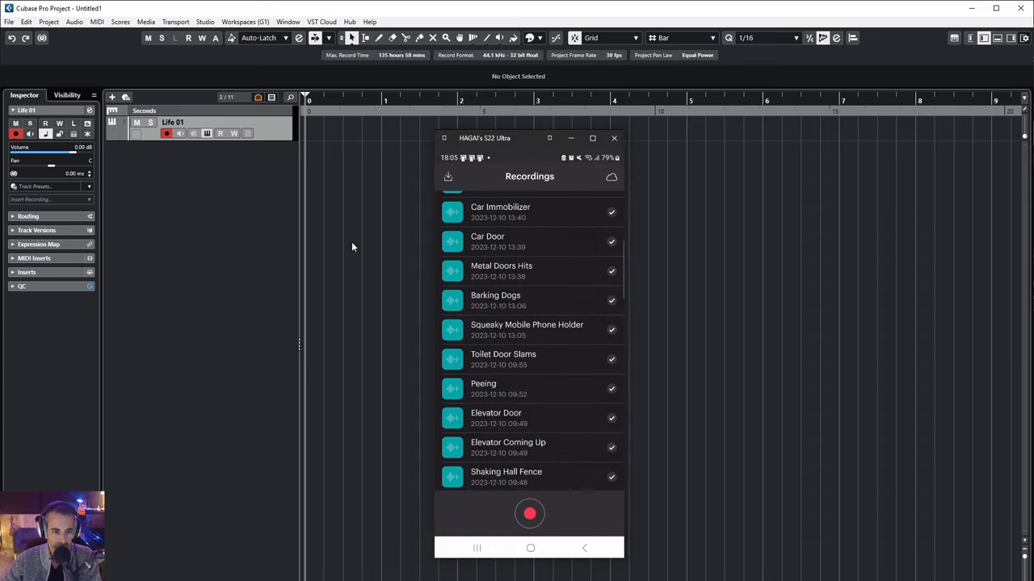
mouse_move(446, 139)
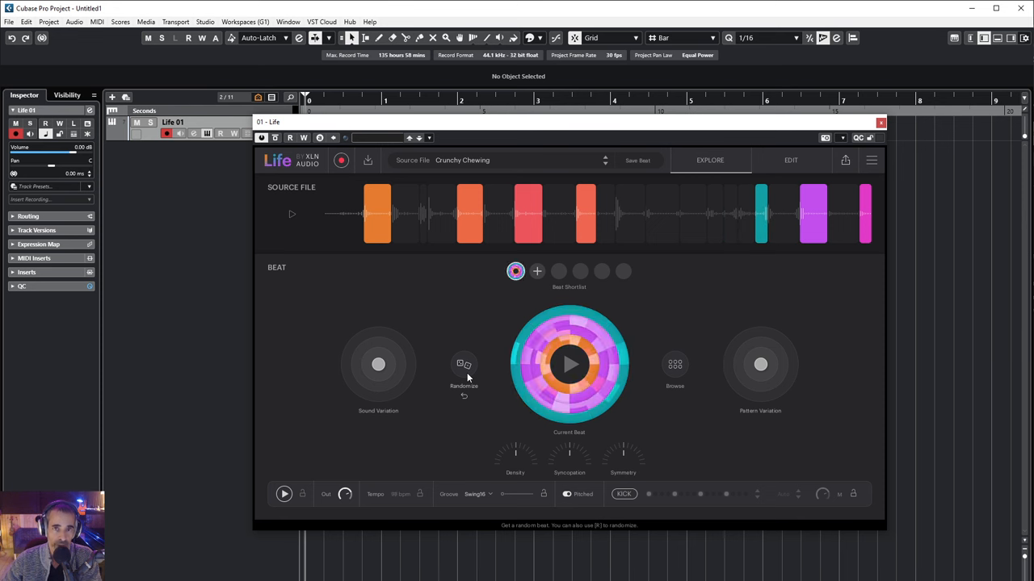
Randomize the beat three more times, then undo back to the earlier purple-and-blue pattern
click(463, 365)
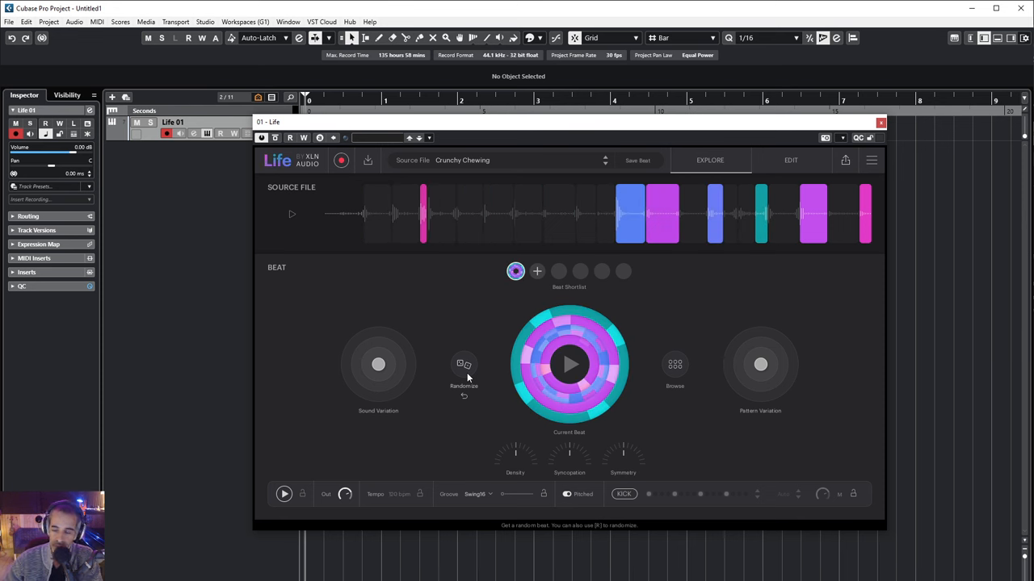
click(464, 365)
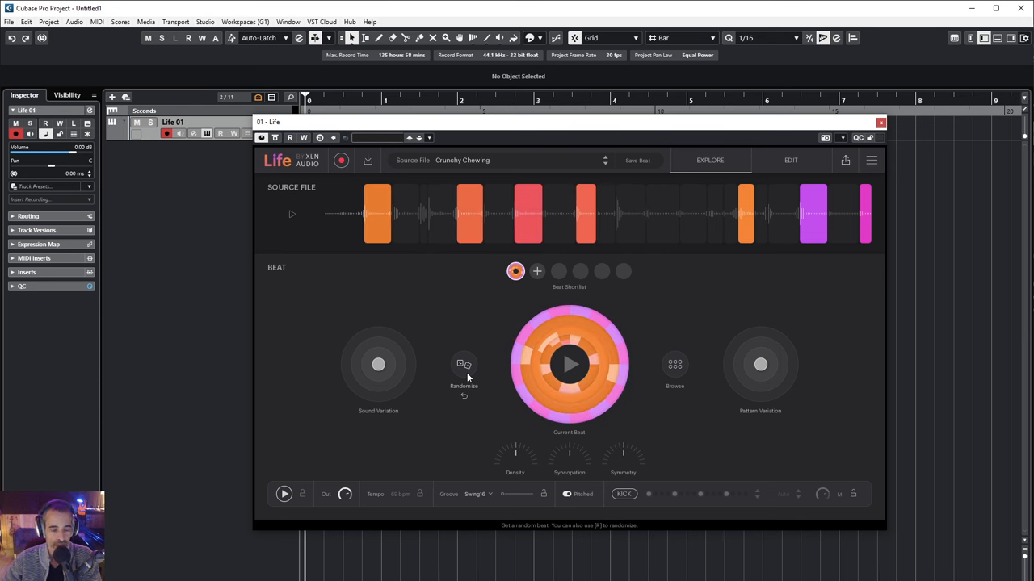
click(463, 365)
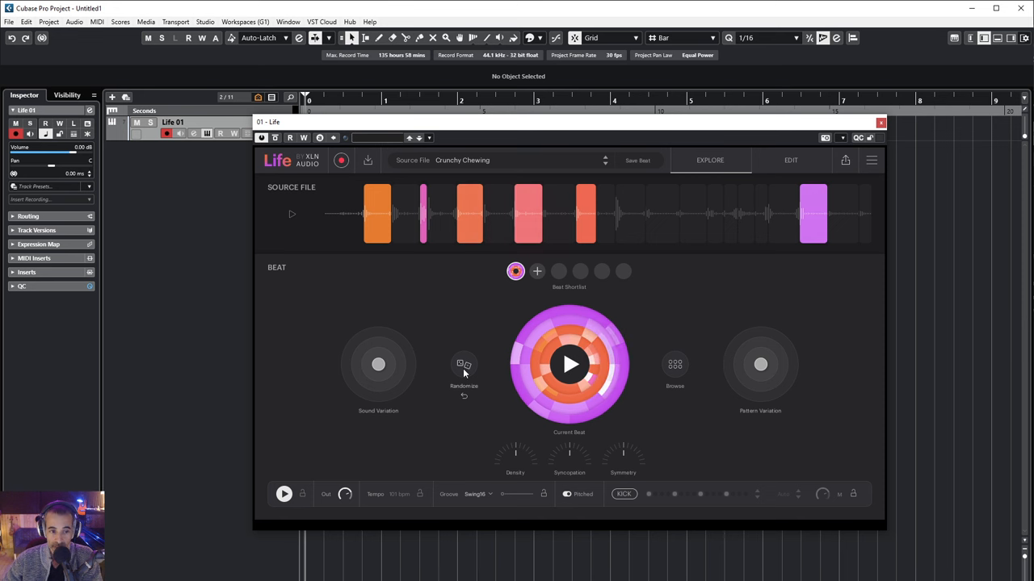
click(463, 365)
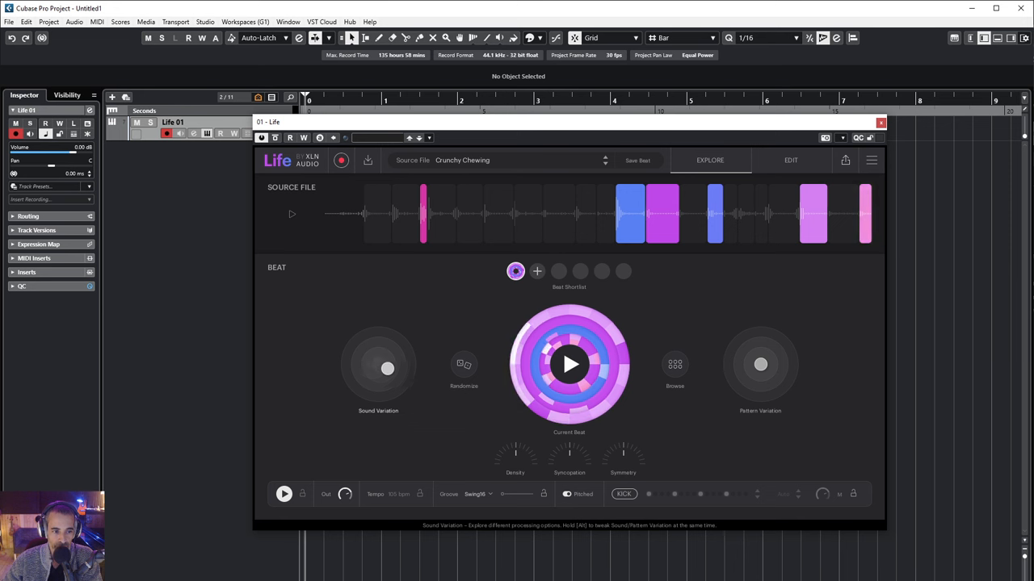
Nudge Sound Variation and back, add a second shortlist beat and randomize it twice
drag(386, 368, 365, 394)
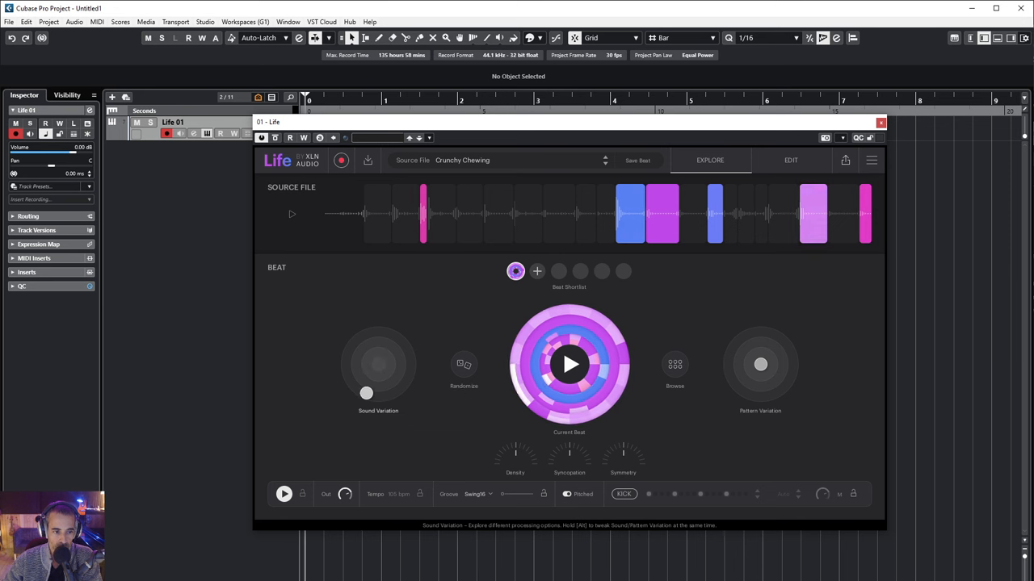
drag(365, 394, 399, 349)
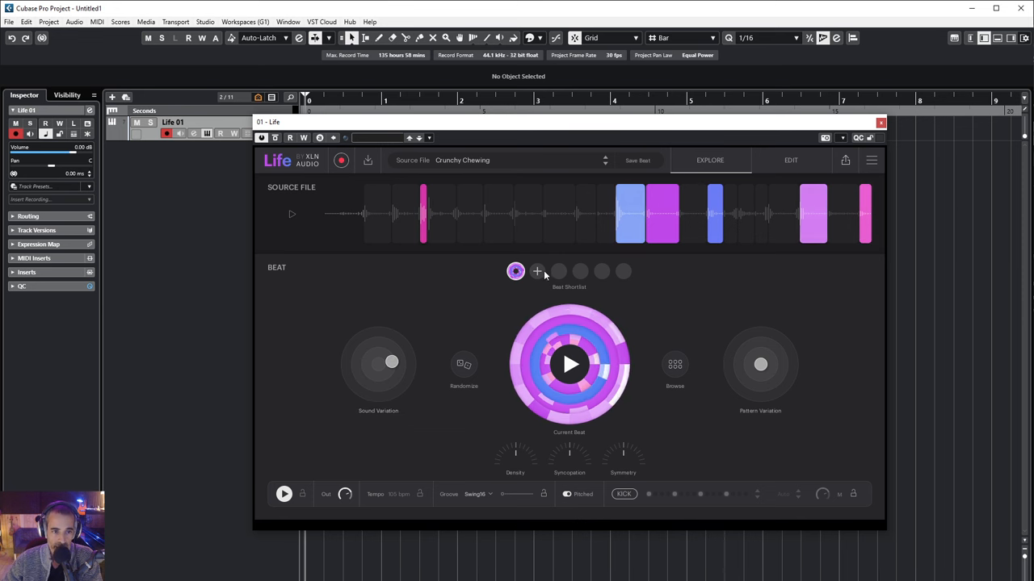
click(536, 271)
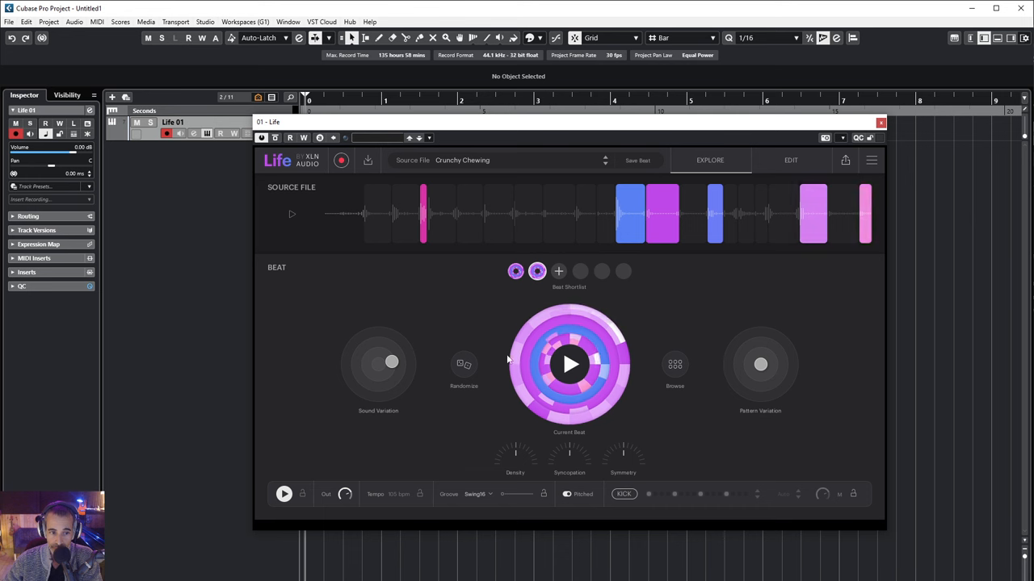
click(463, 365)
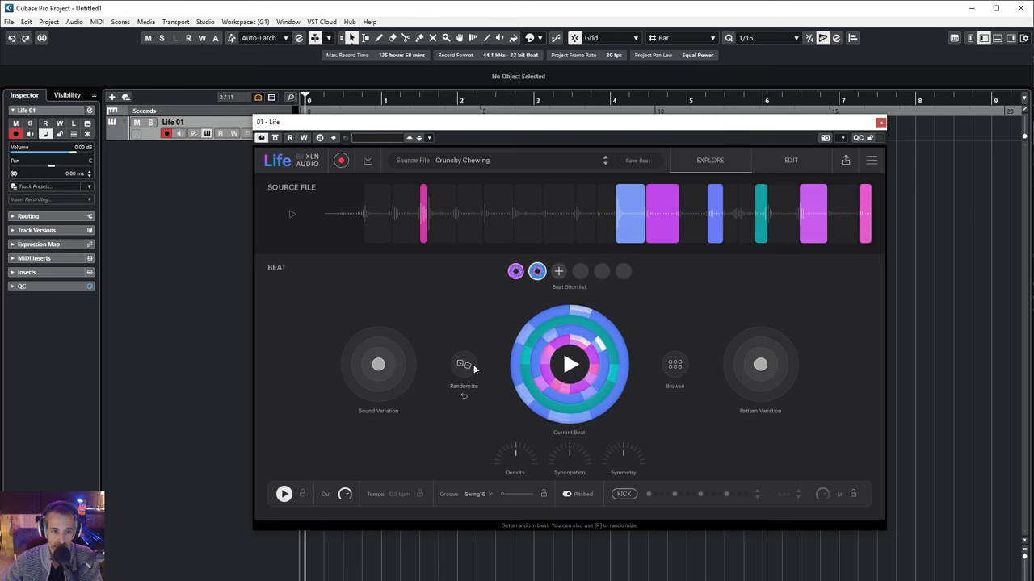
click(463, 365)
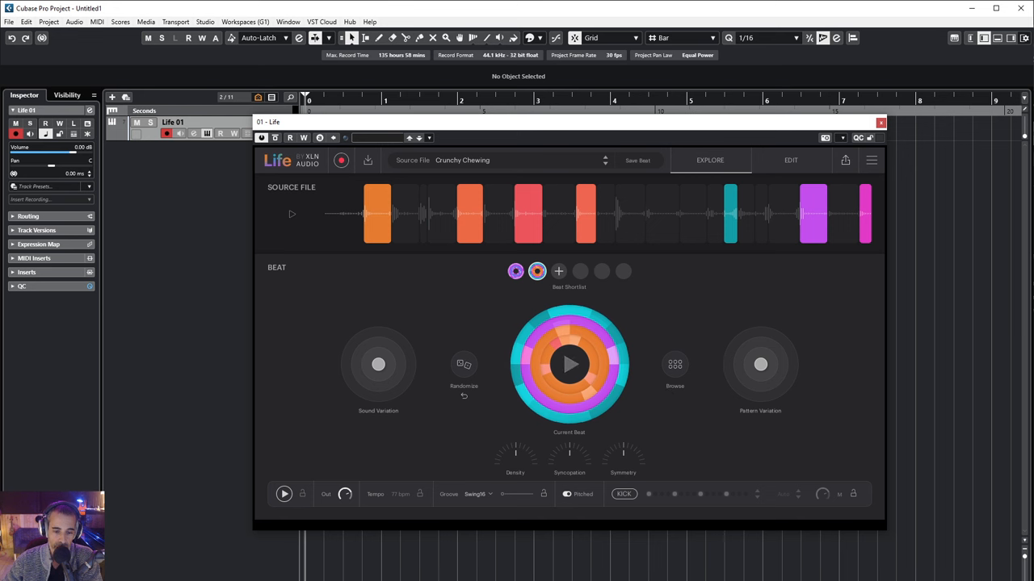
Play, stop and replay the new orange-and-teal second beat
click(420, 494)
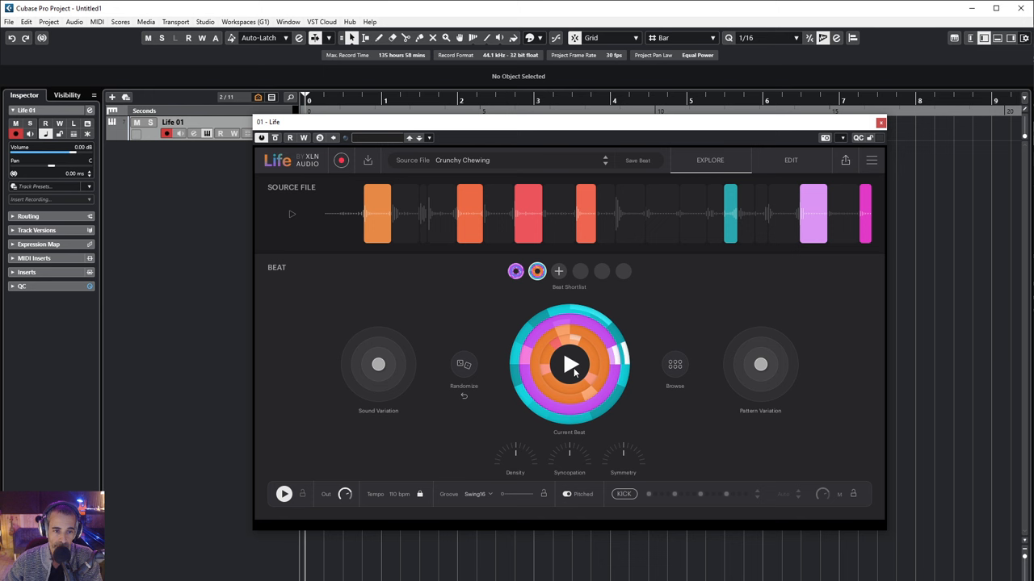
click(568, 365)
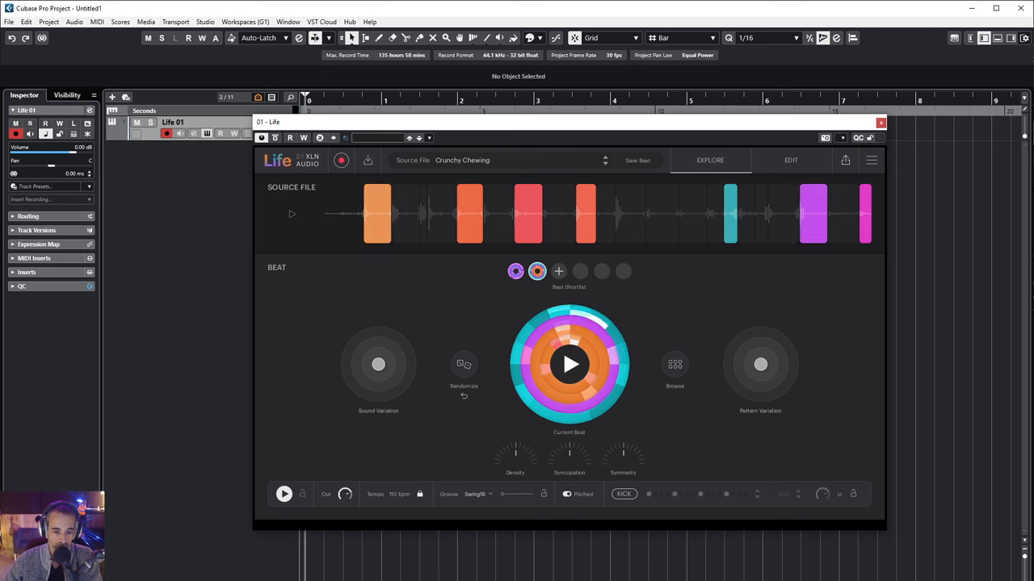
click(568, 365)
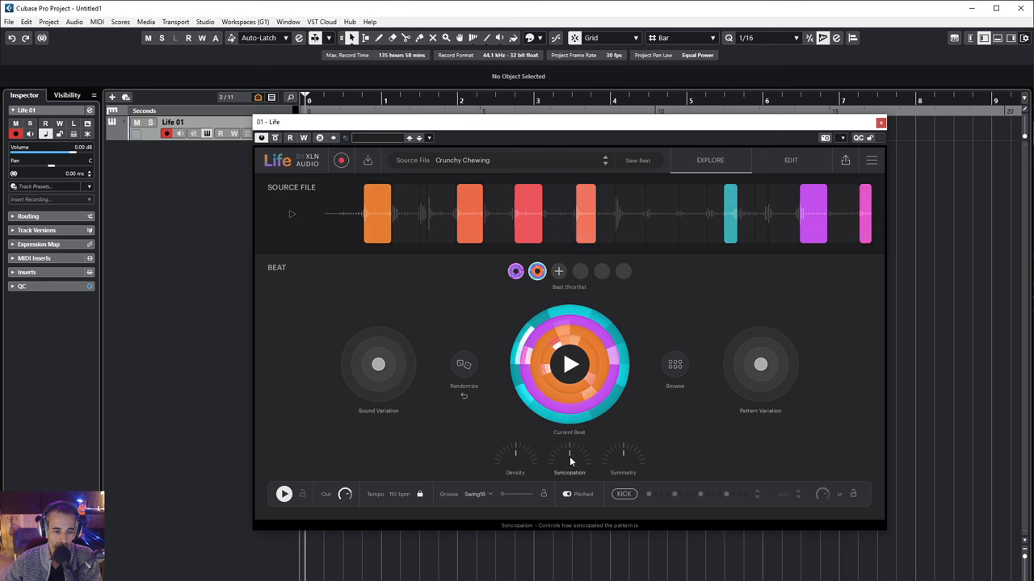
Raise the second beat's Syncopation and adjust its Symmetry knob
drag(569, 456, 569, 452)
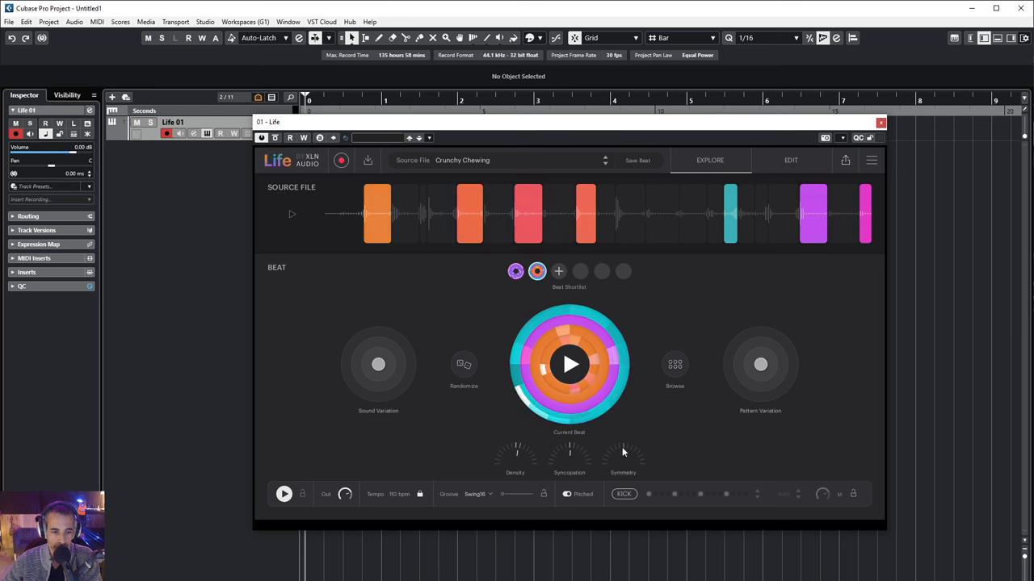
mouse_move(624, 456)
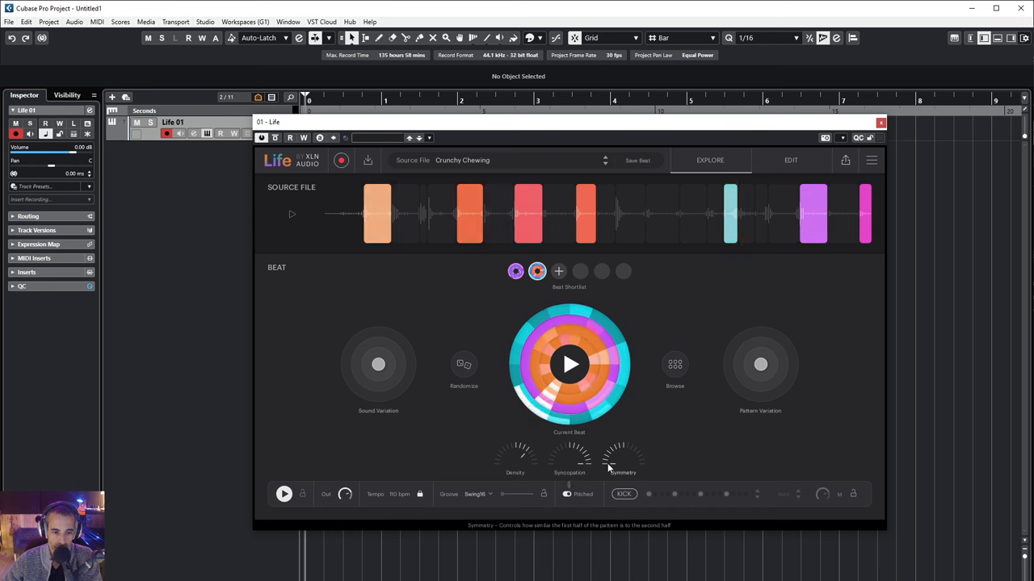
drag(622, 452, 622, 466)
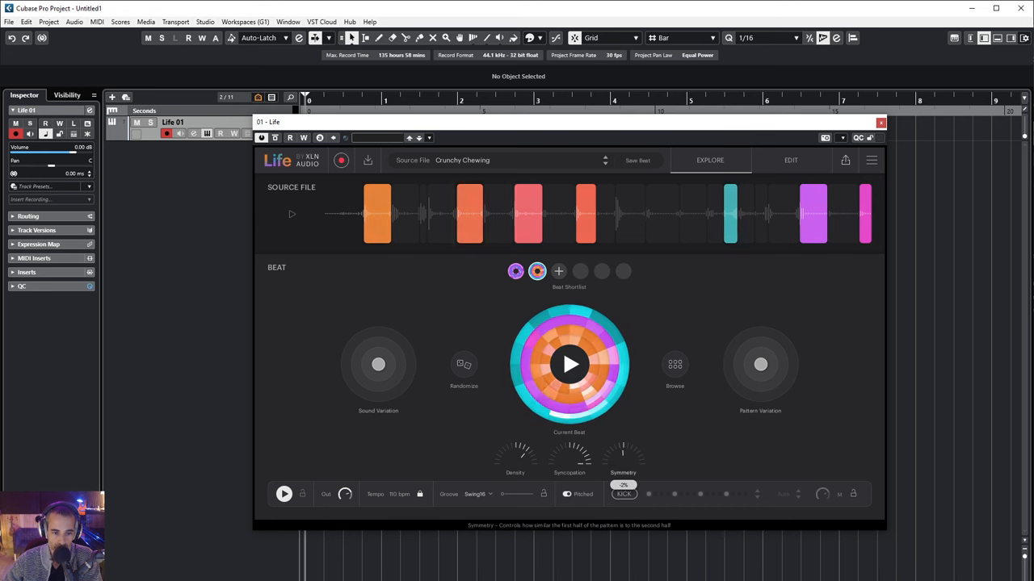
Reopen the source browser and pick Lego Pile Massage, triggering the shortlist-replace warning
click(569, 365)
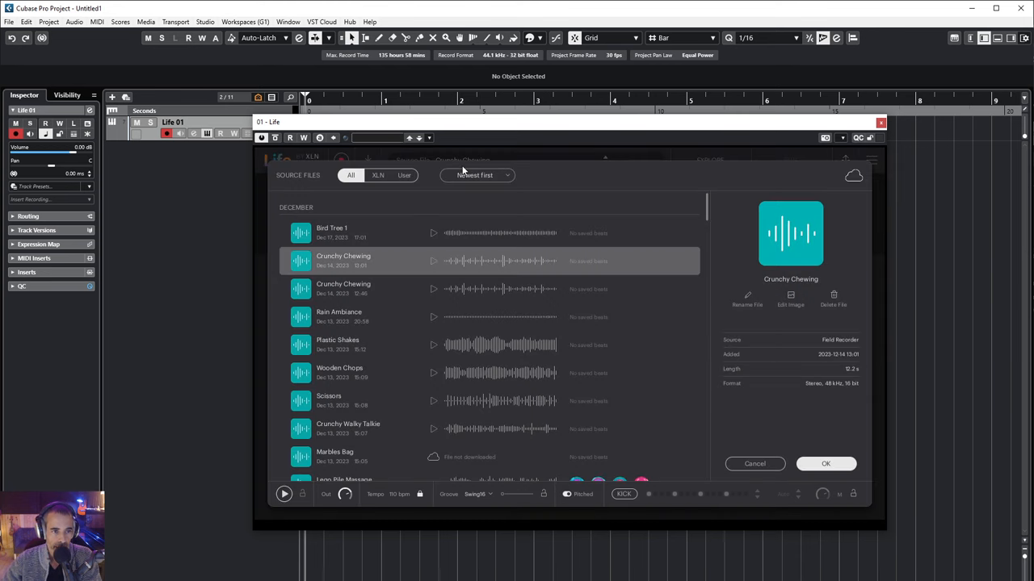
scroll(down, 3)
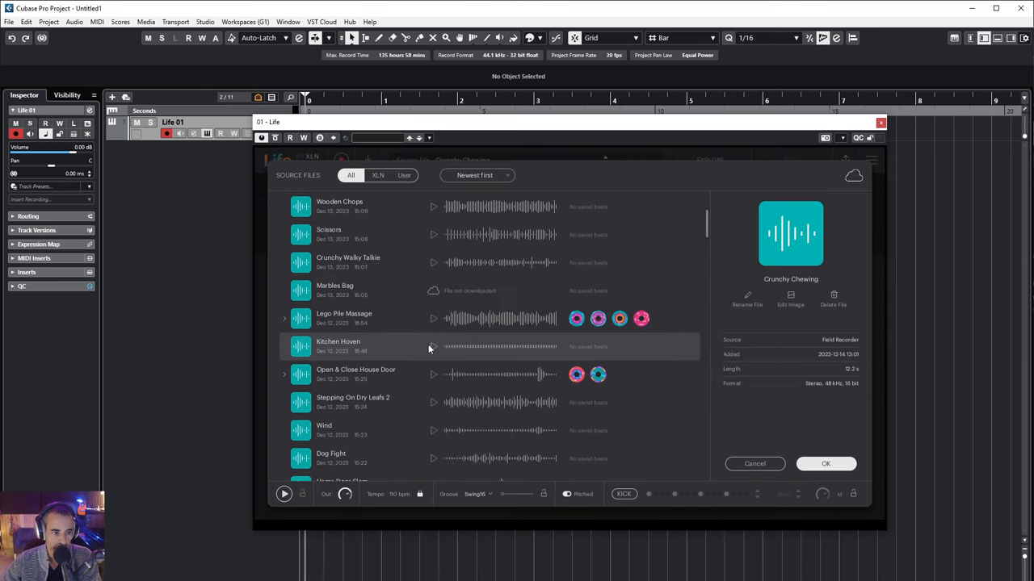
mouse_move(343, 319)
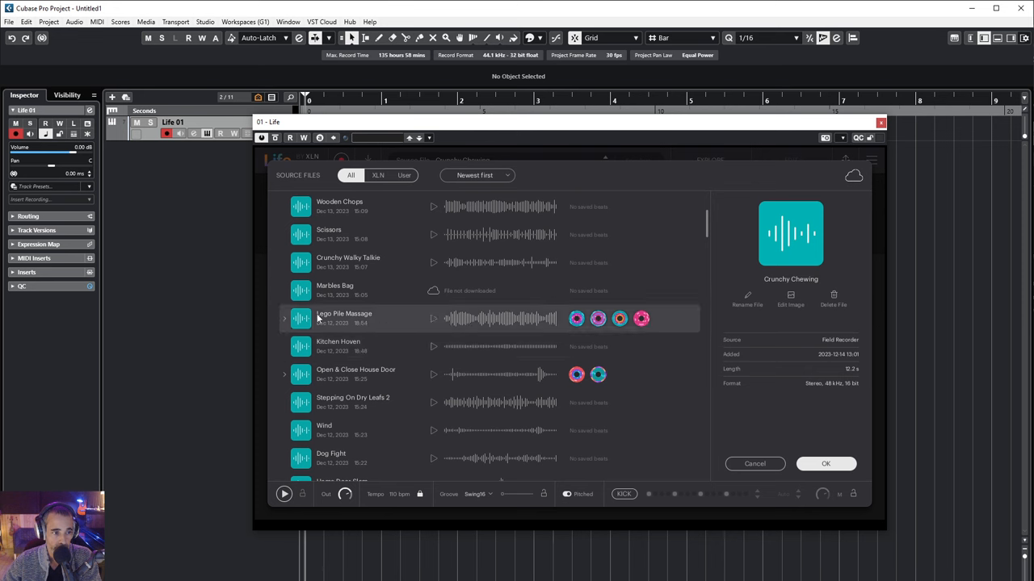
click(344, 318)
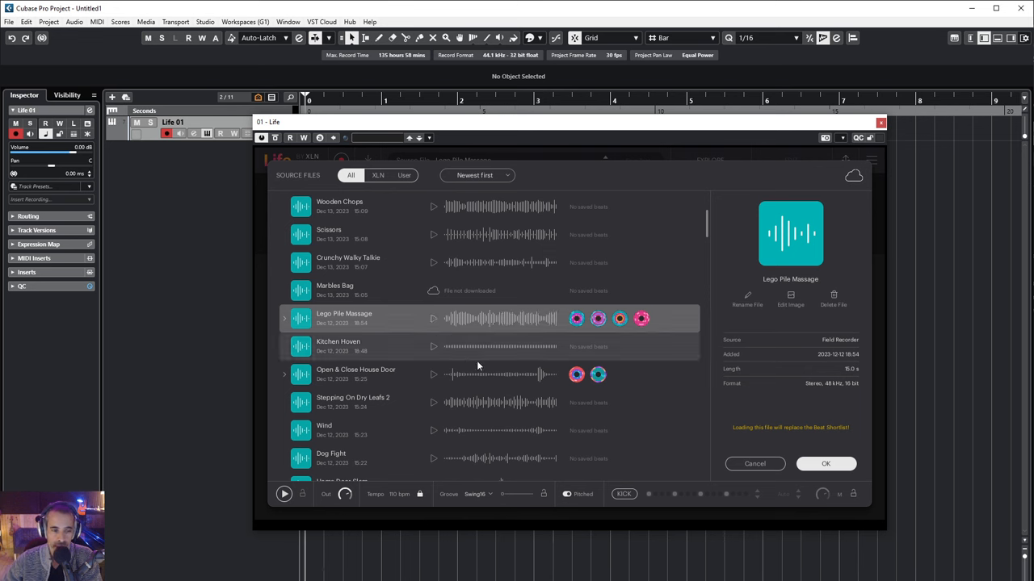
mouse_move(474, 330)
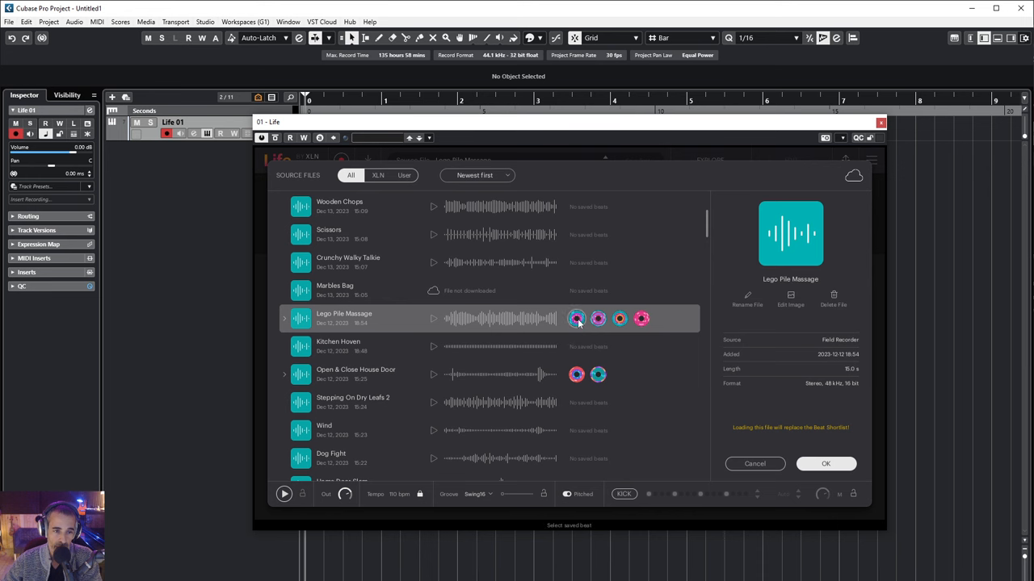
Preview Lego Pile Massage's saved beats through HD - Lego Beat, then load the recording
click(575, 318)
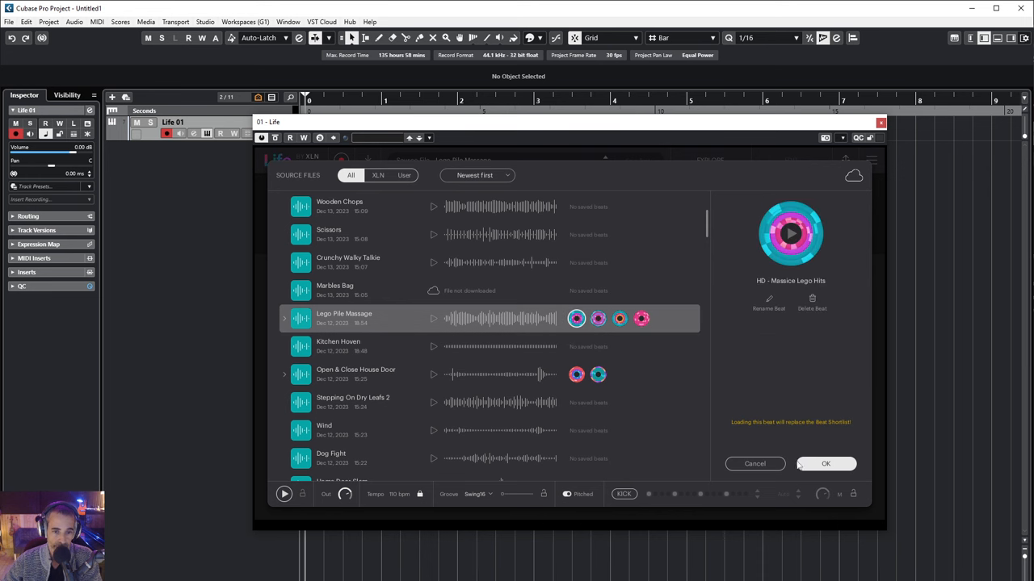
click(825, 463)
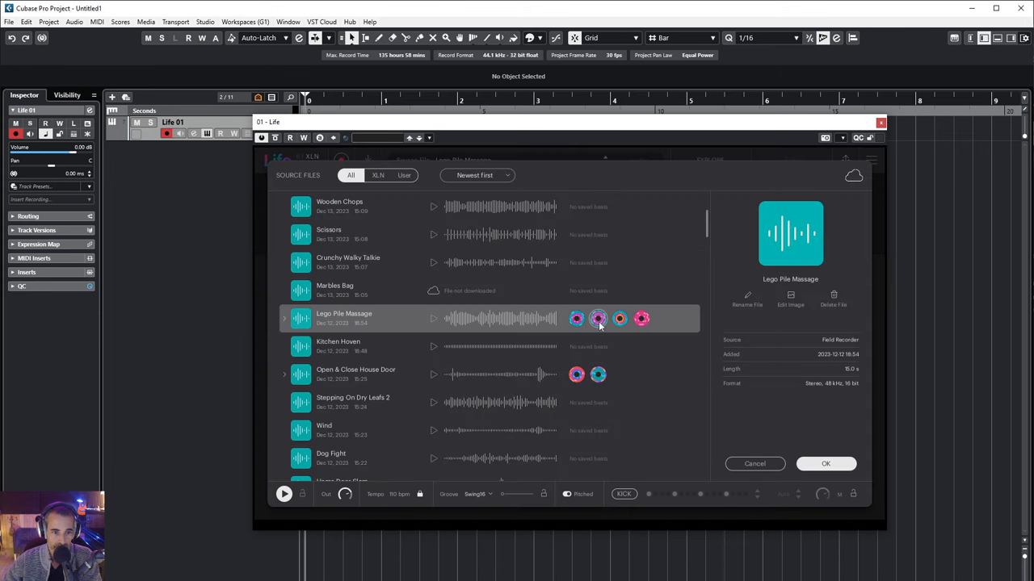
click(598, 318)
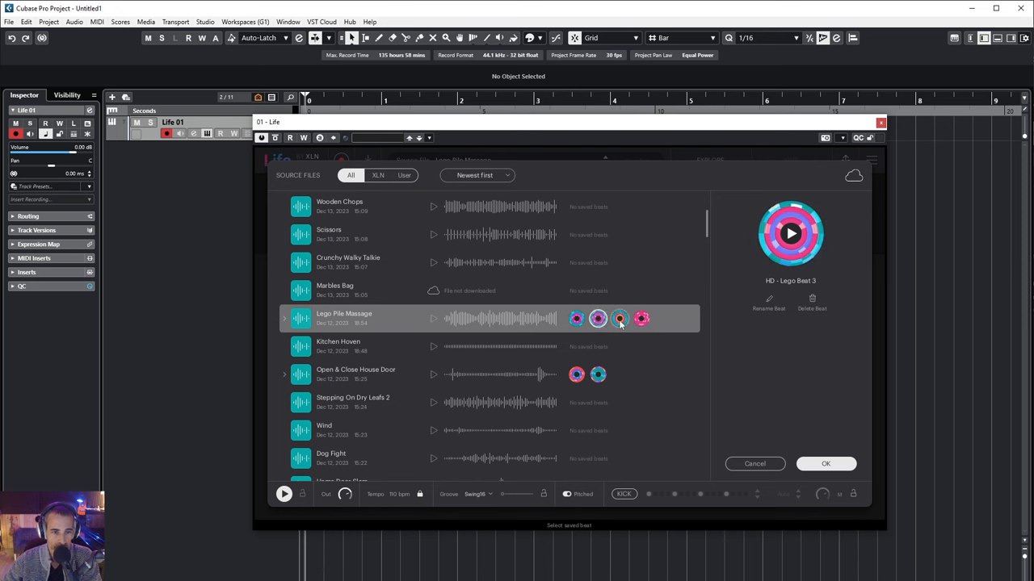
click(617, 318)
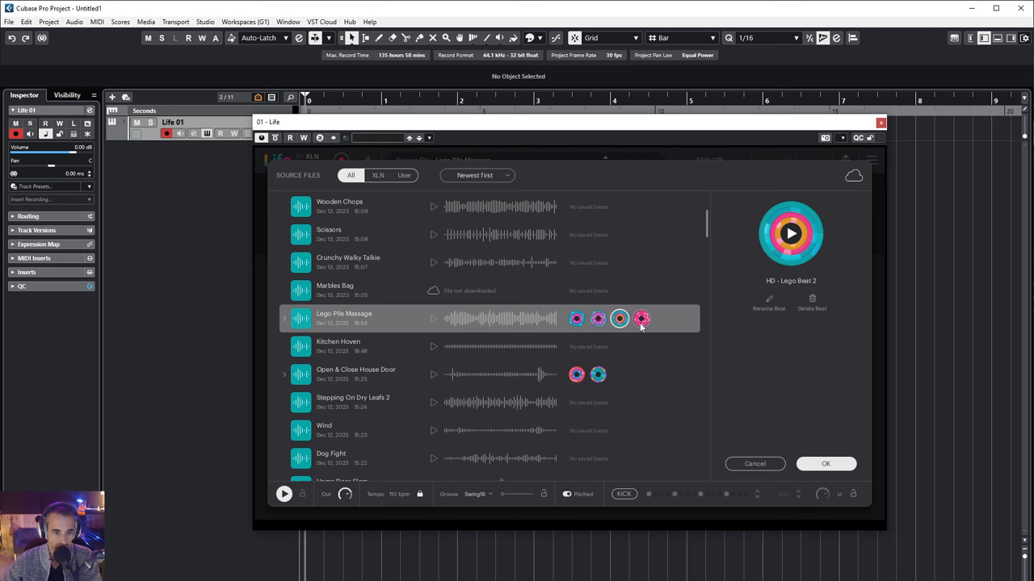
click(639, 318)
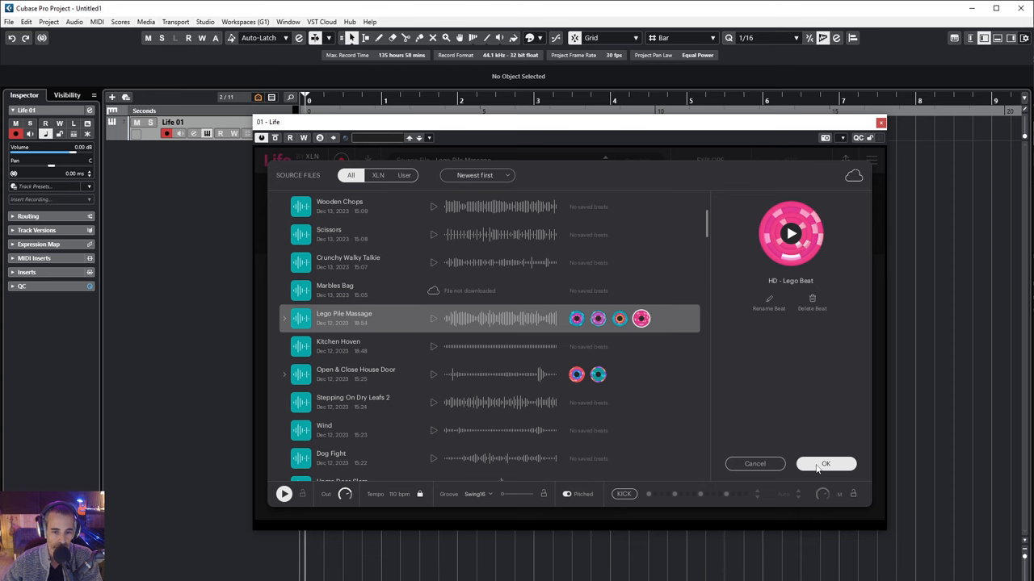
click(826, 464)
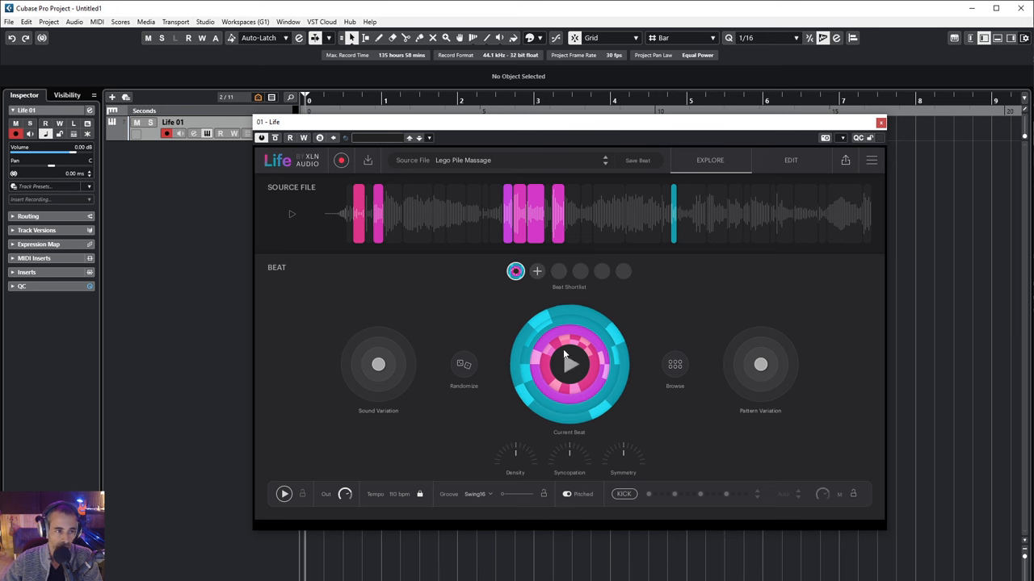
mouse_move(429, 316)
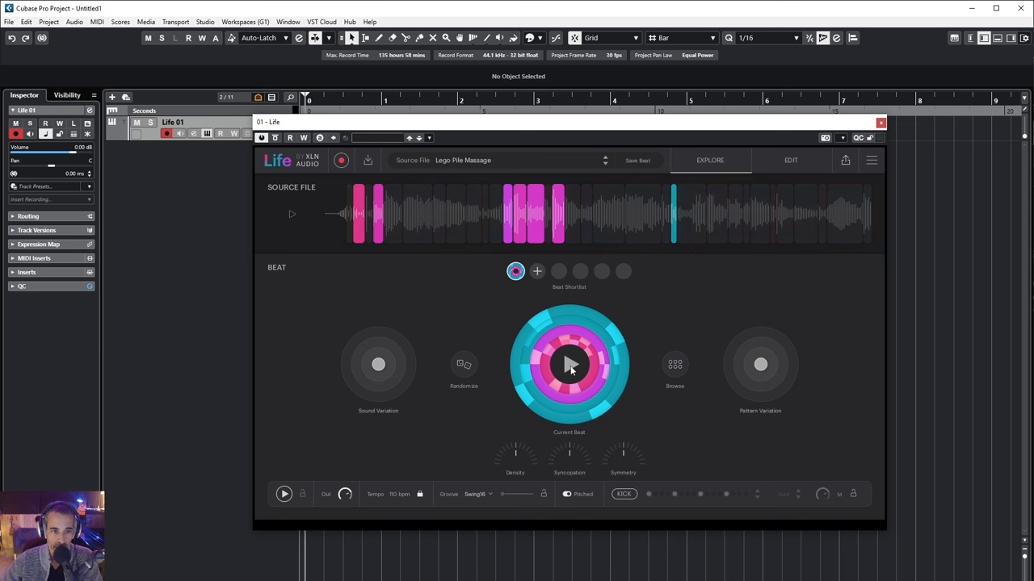
mouse_move(637, 287)
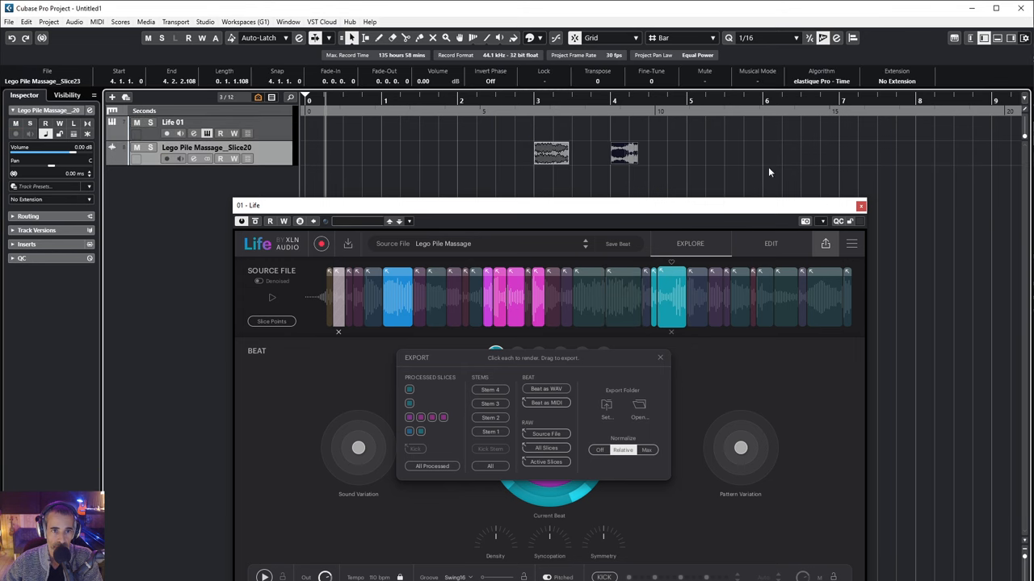
Toggle the export options, preview an exported stem, then close the Export panel
click(826, 242)
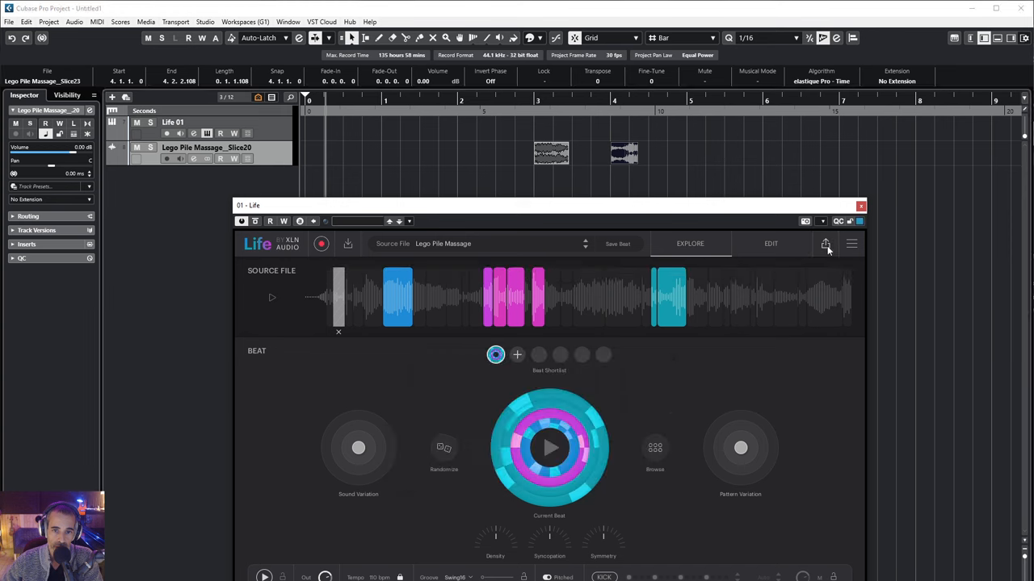
click(824, 242)
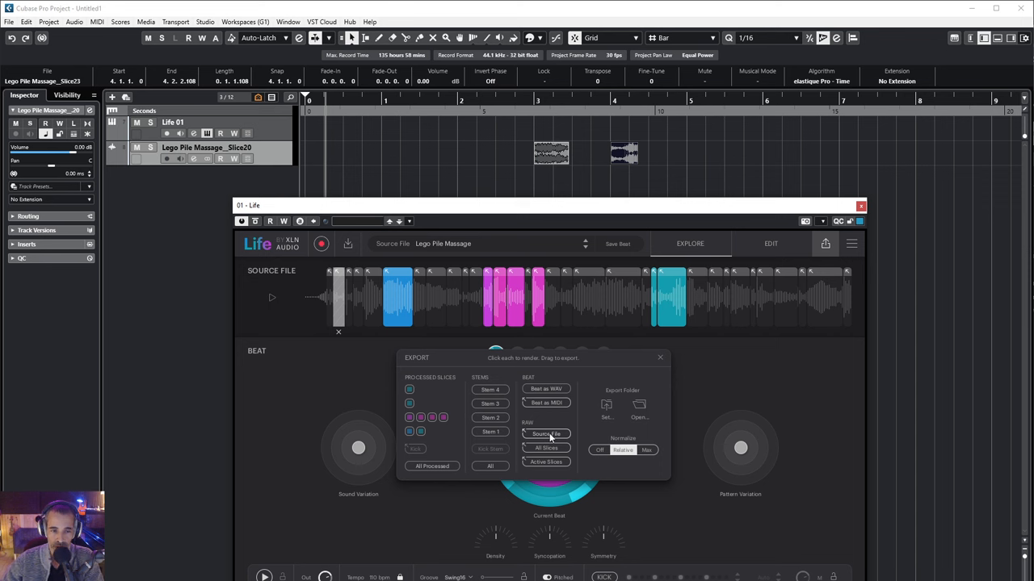
mouse_move(578, 434)
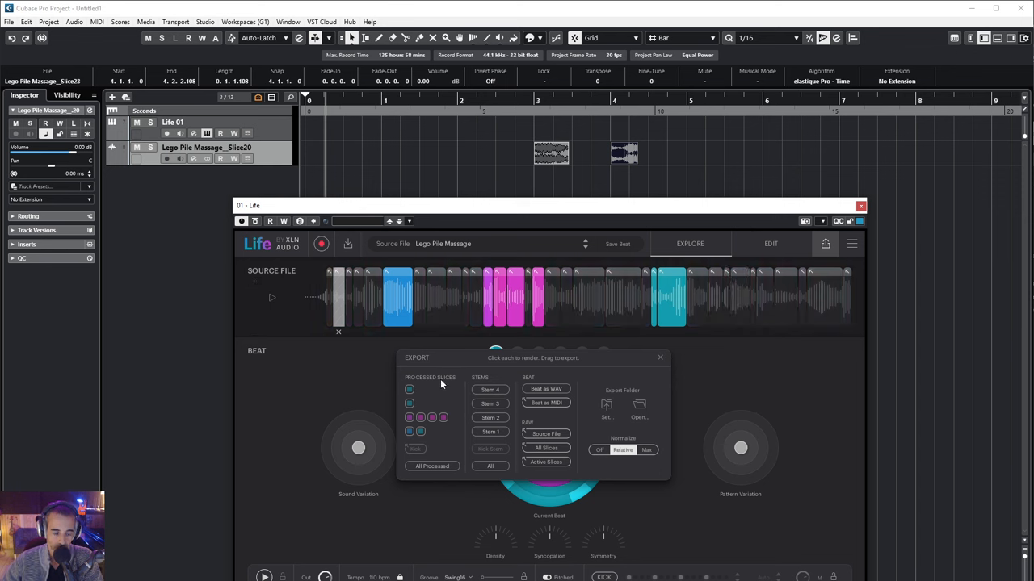
mouse_move(526, 472)
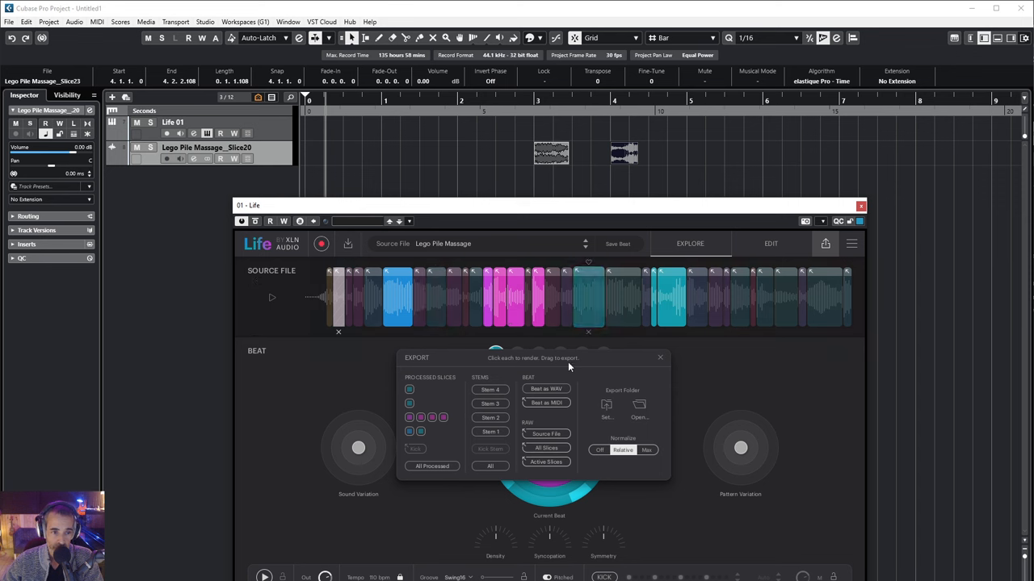
click(491, 404)
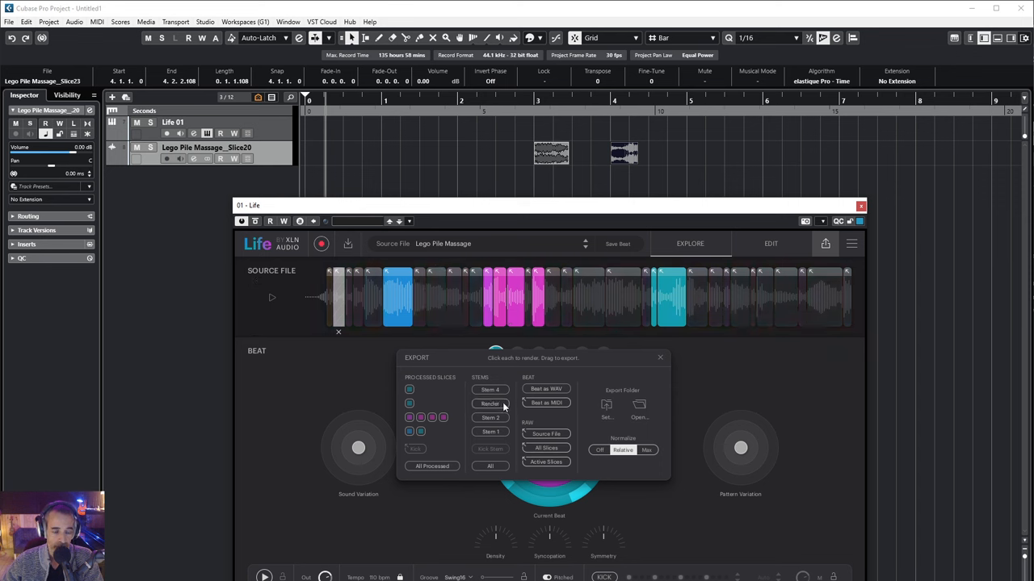
click(491, 404)
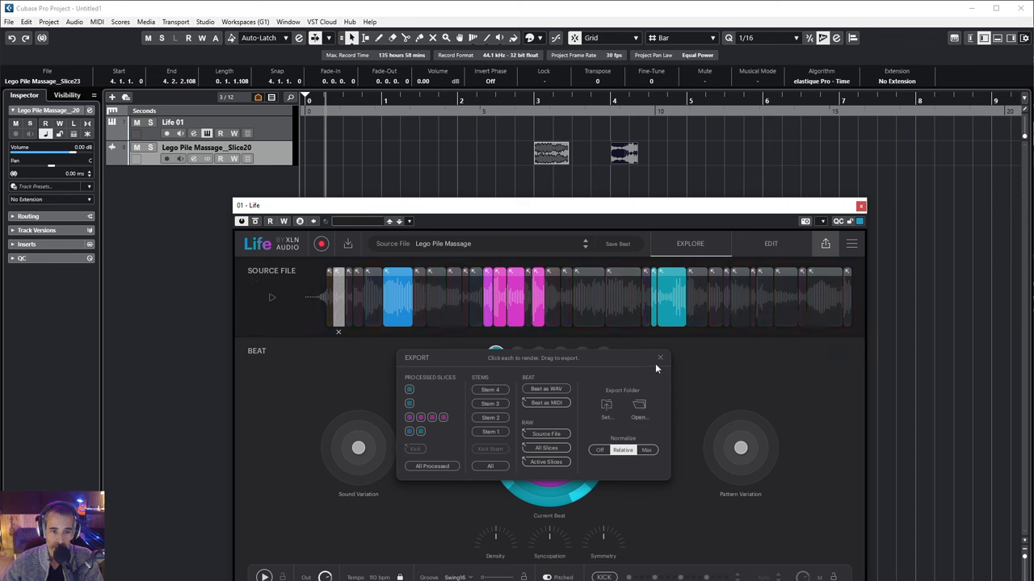
click(659, 357)
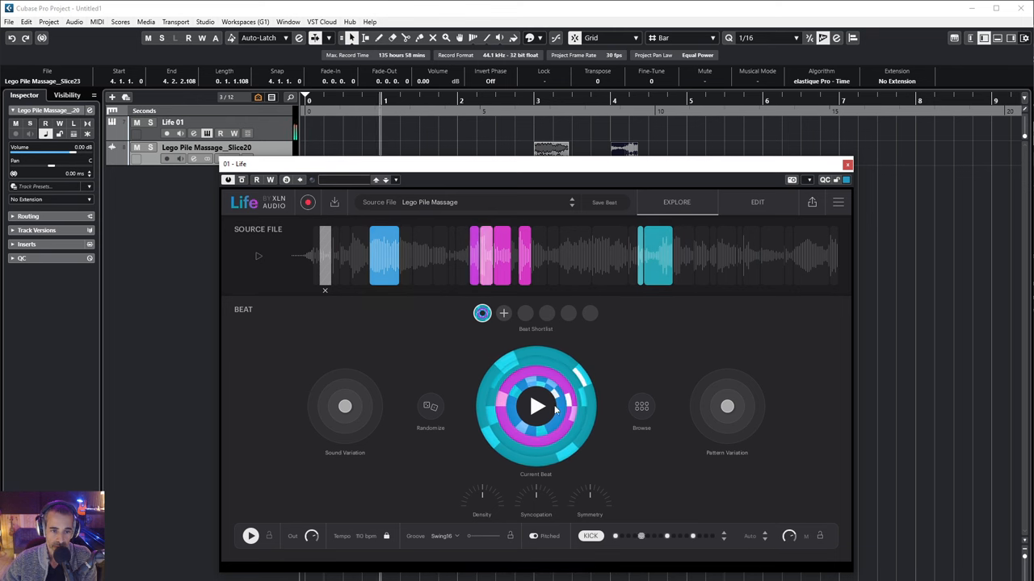
click(759, 536)
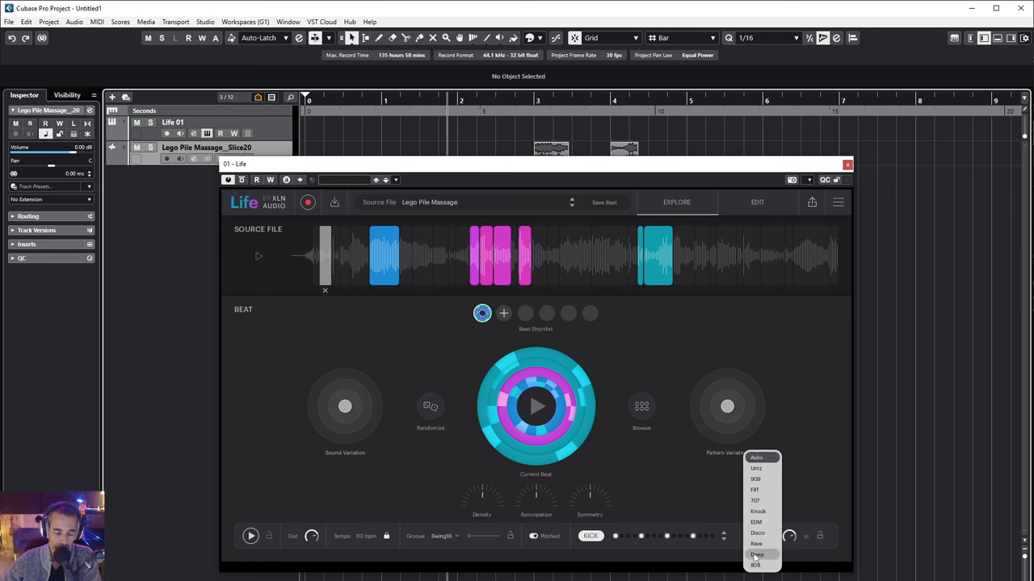
mouse_move(757, 556)
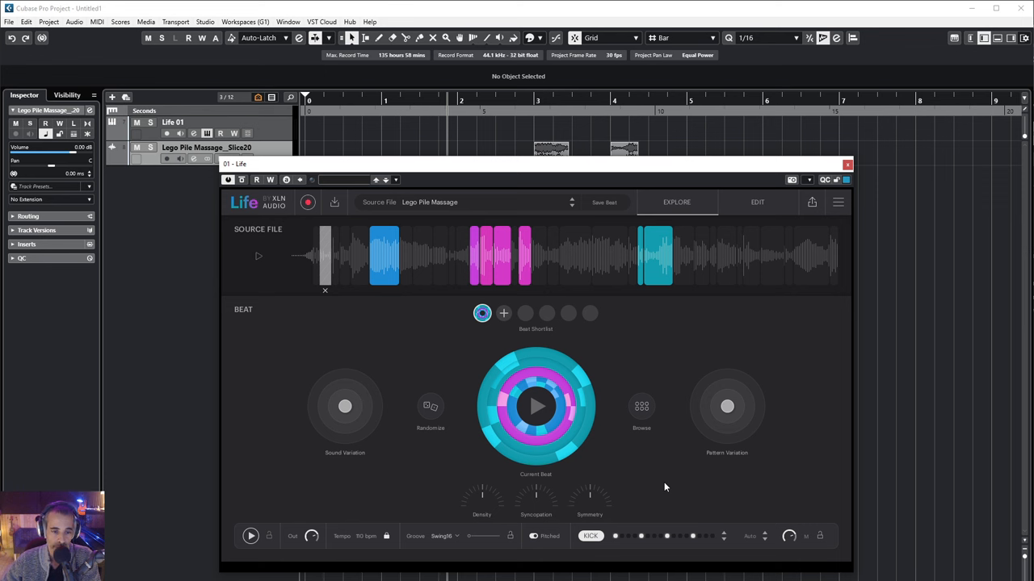
mouse_move(665, 476)
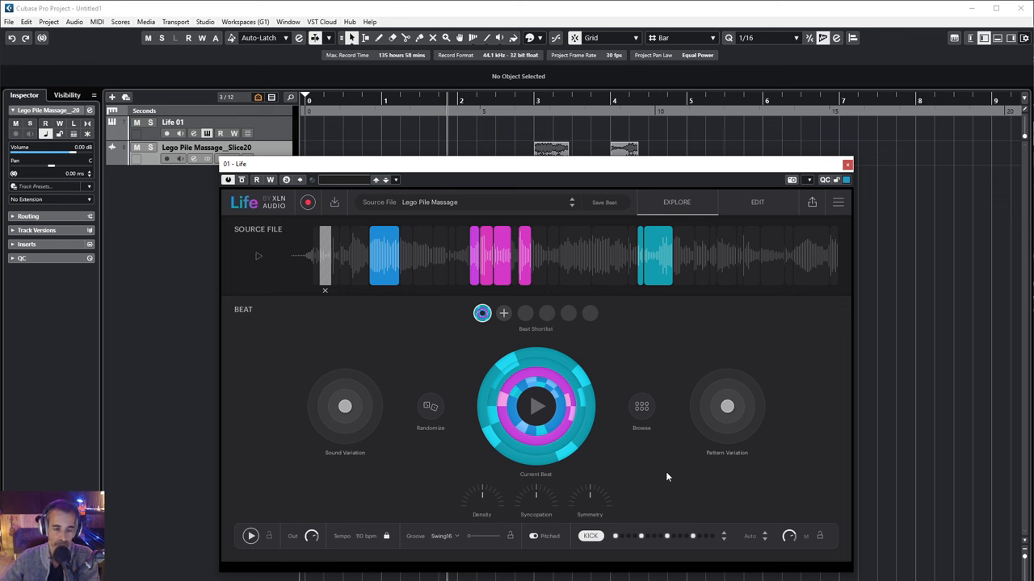
click(766, 536)
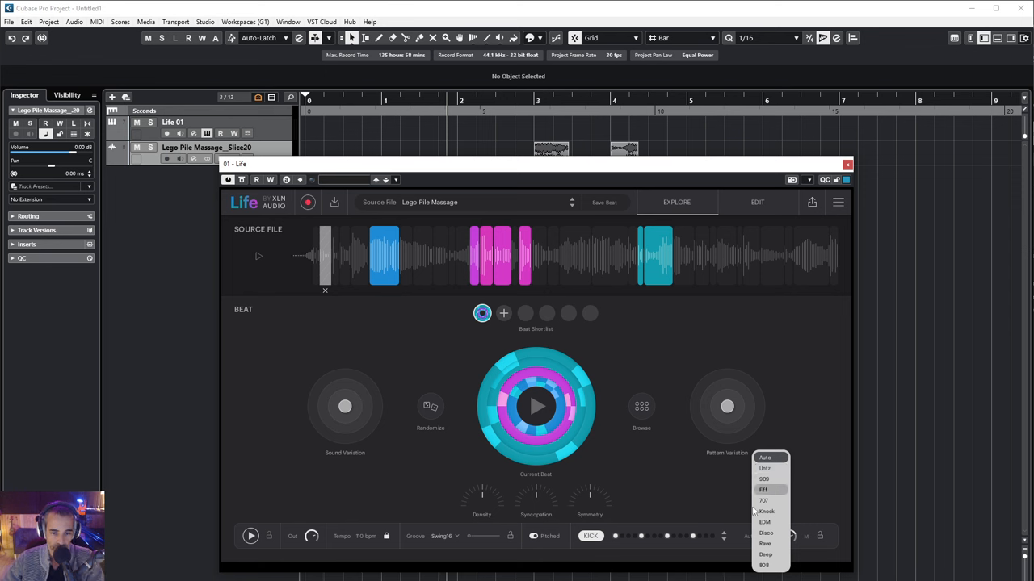
mouse_move(764, 501)
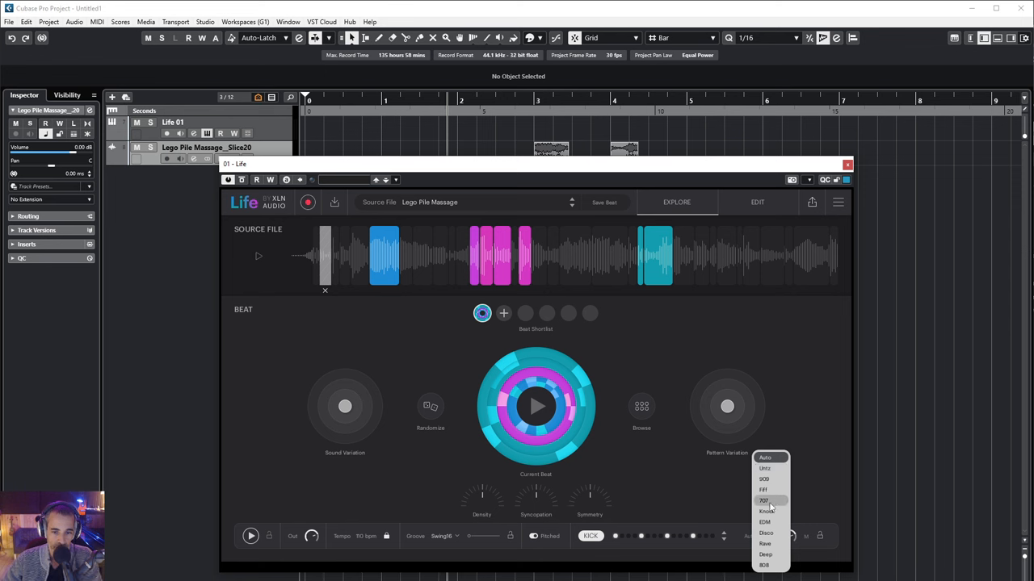
mouse_move(765, 521)
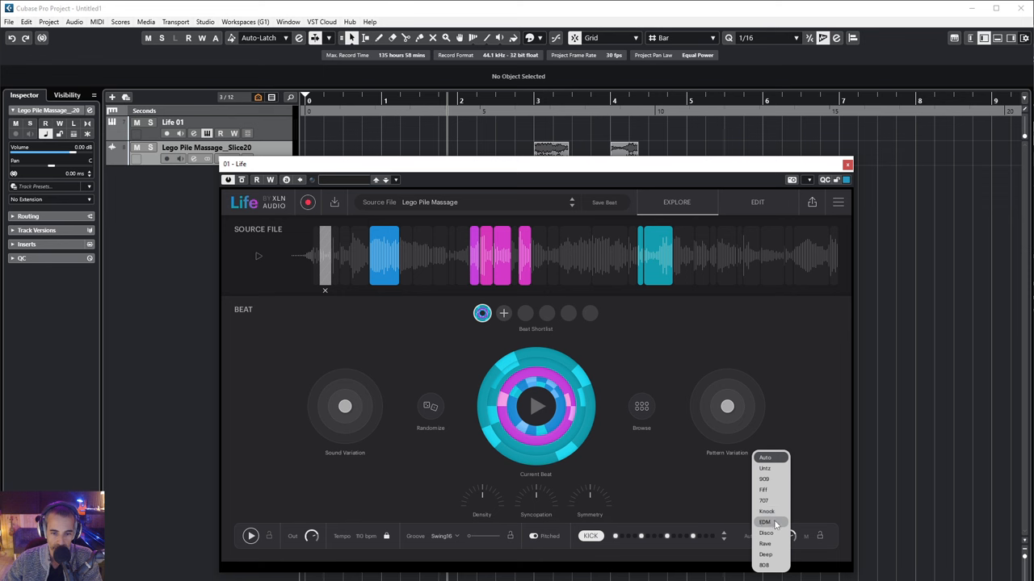
mouse_move(766, 468)
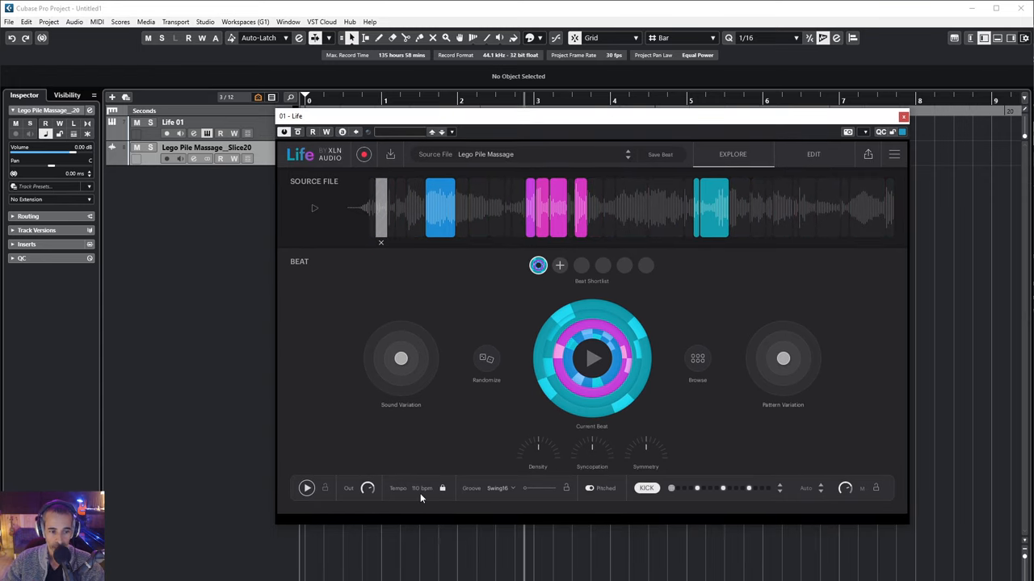
mouse_move(605, 558)
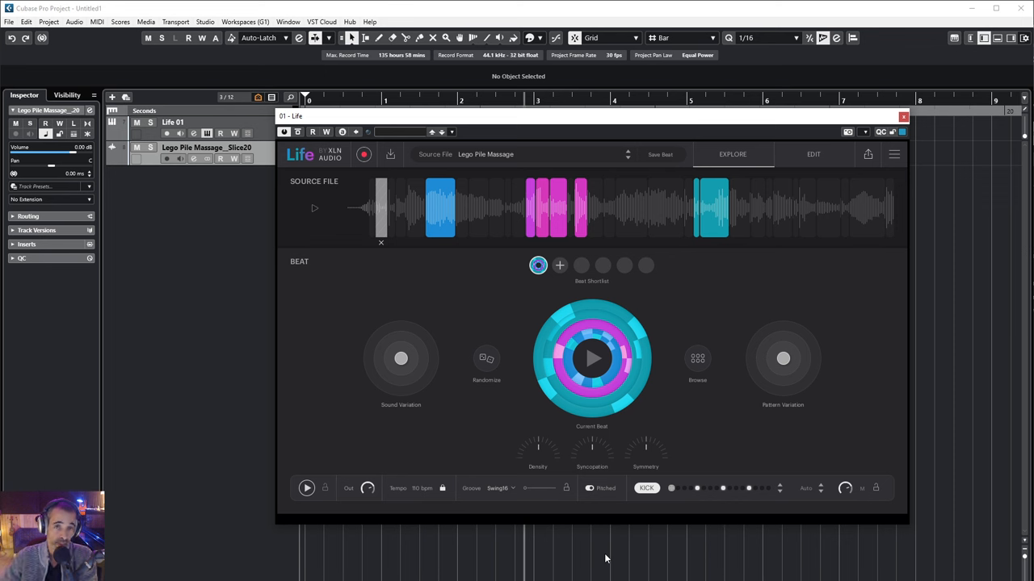
mouse_move(504, 516)
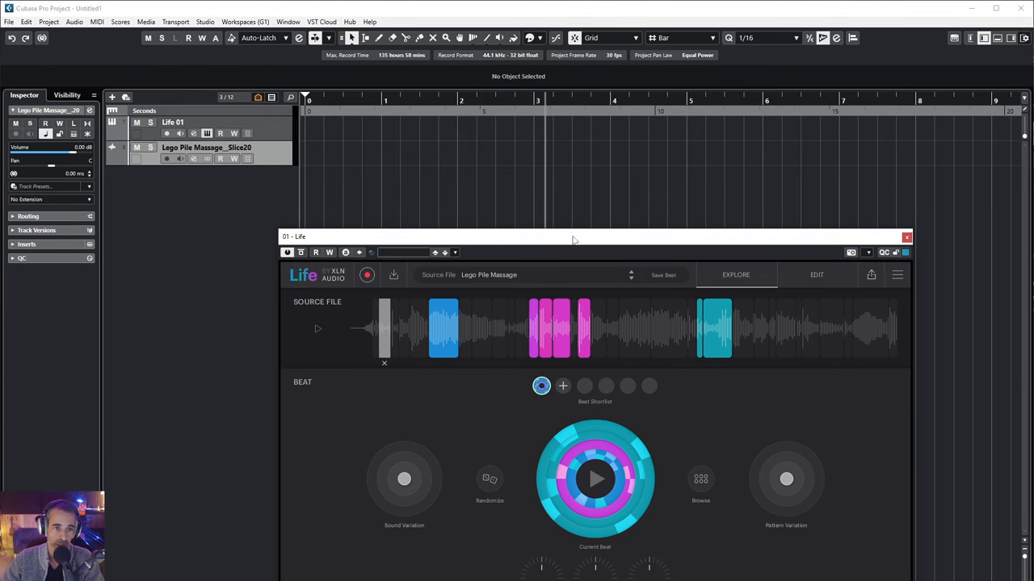
Move the Life plugin window up to sit centred over the project window
drag(573, 236, 601, 136)
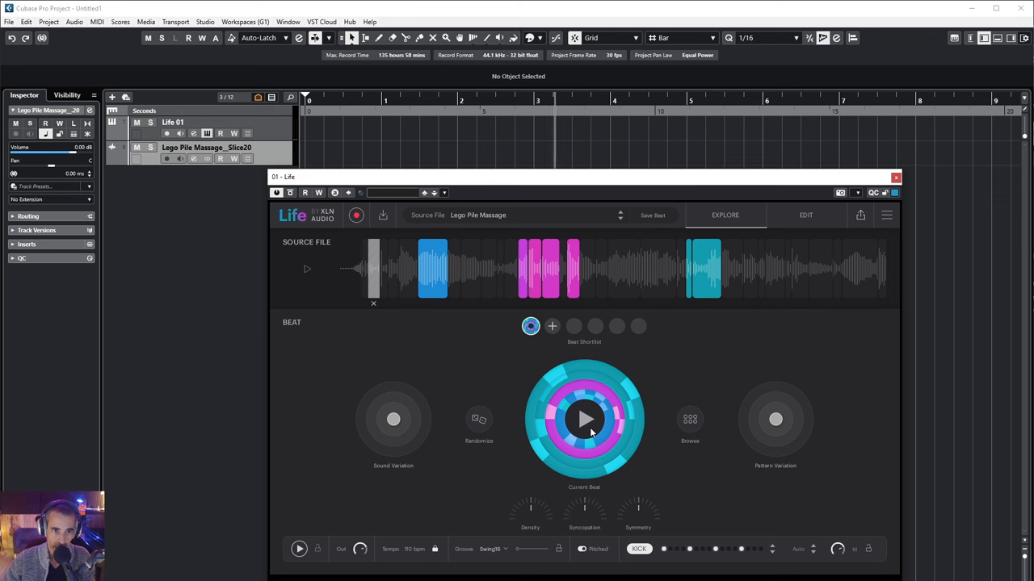
mouse_move(594, 449)
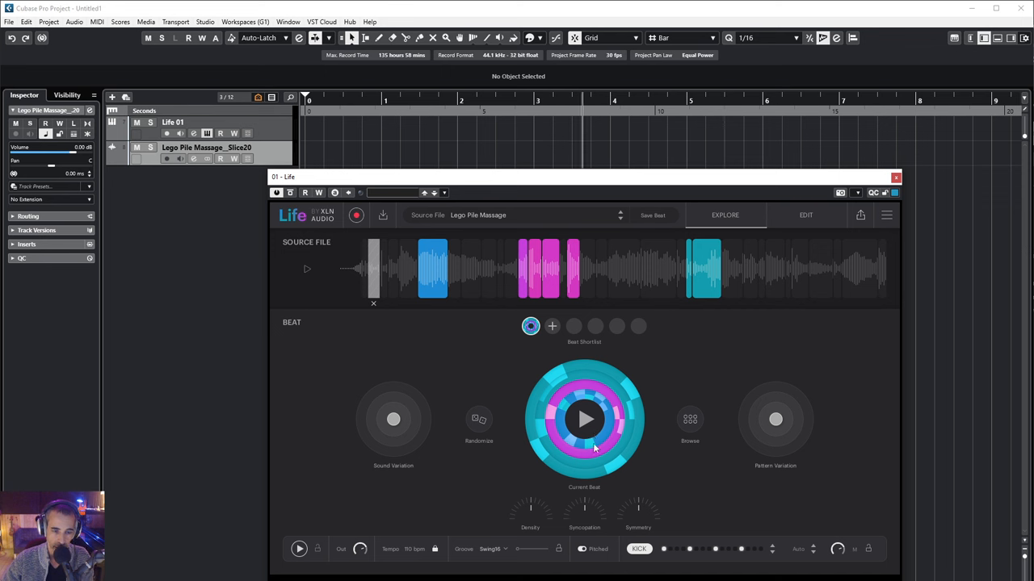
mouse_move(634, 393)
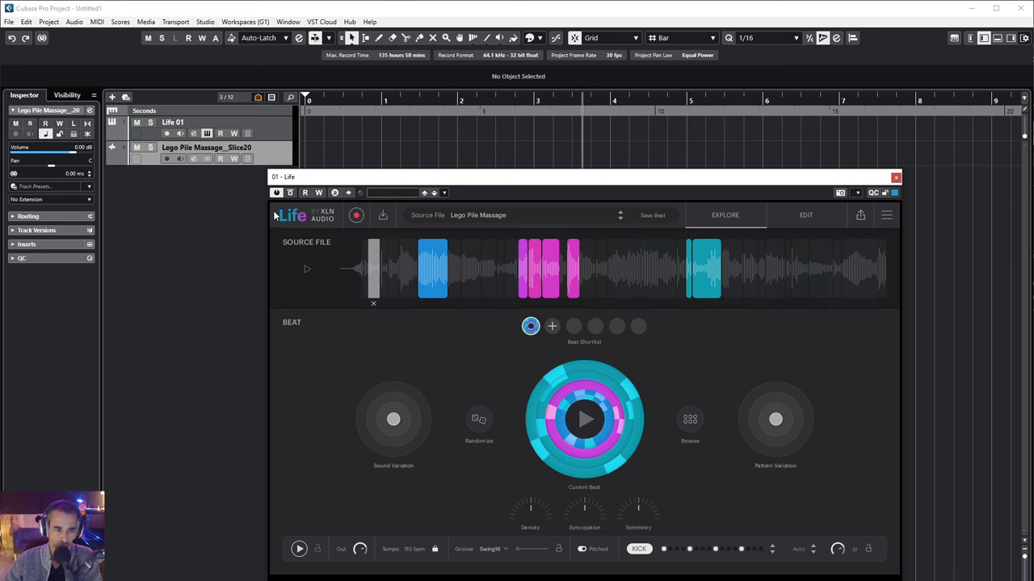
mouse_move(775, 420)
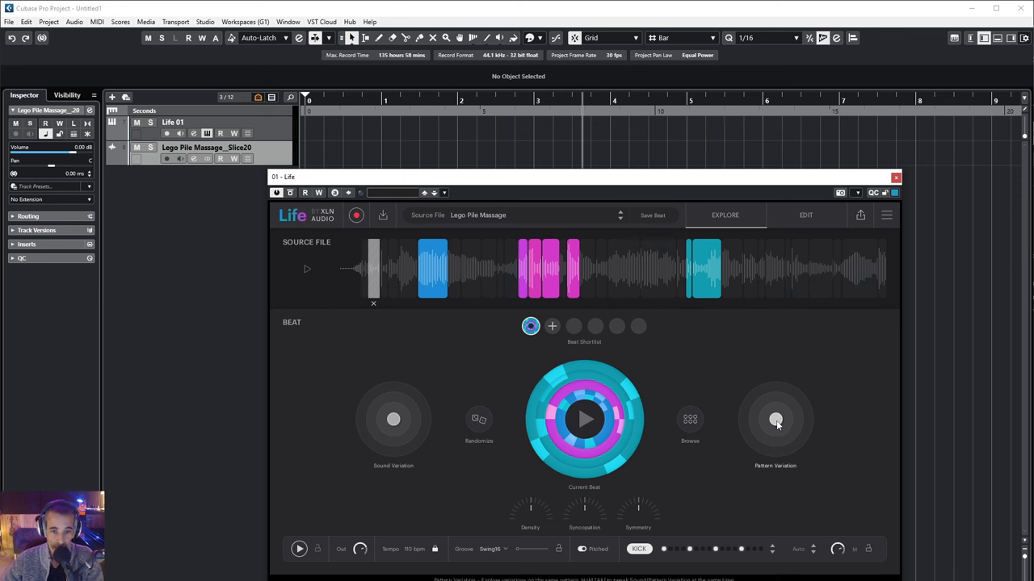
New pattern variation, a different kit style, a Swing8 groove and a lighter groove amount
click(775, 420)
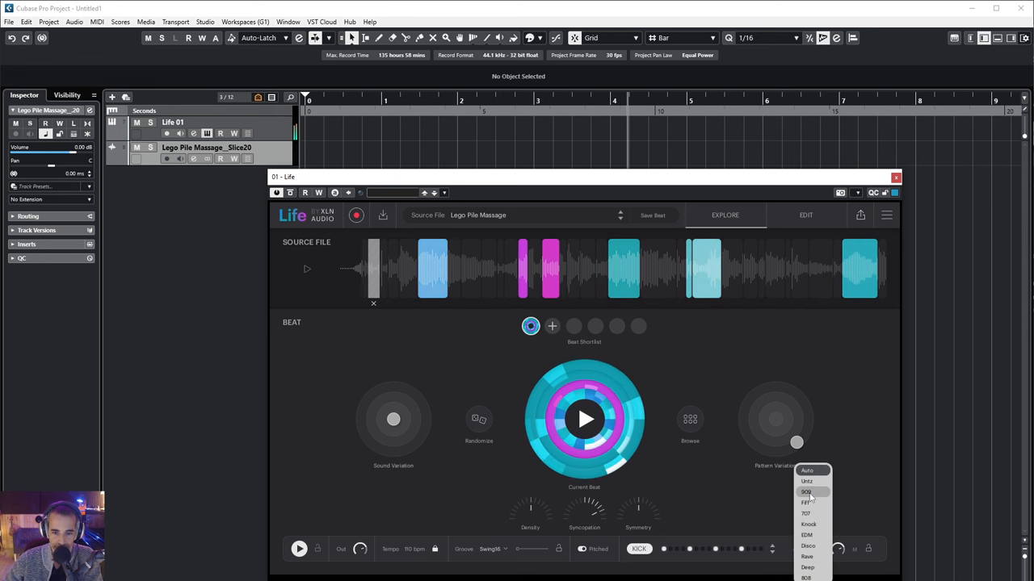
click(804, 491)
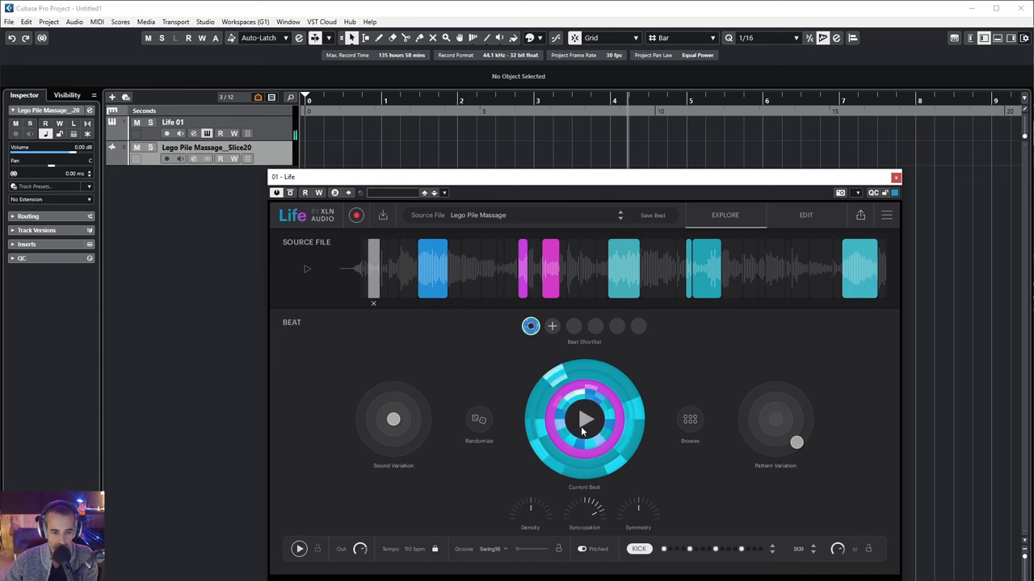
click(494, 549)
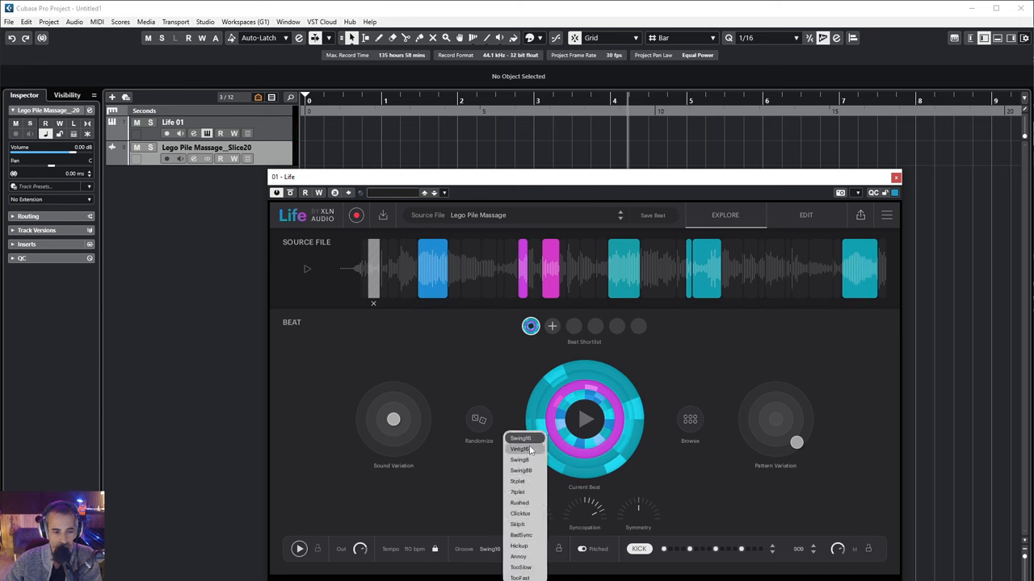
mouse_move(520, 567)
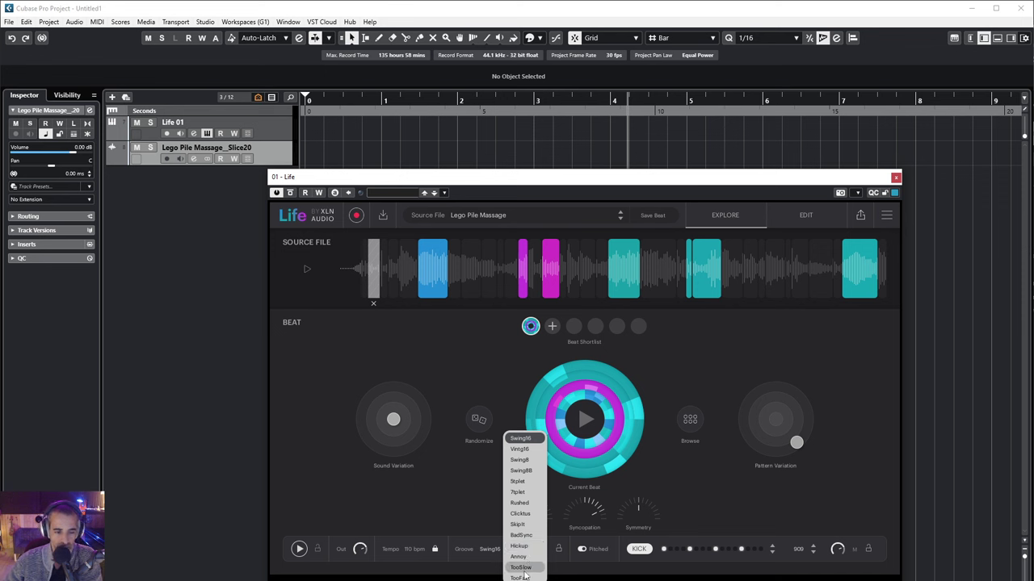
mouse_move(520, 472)
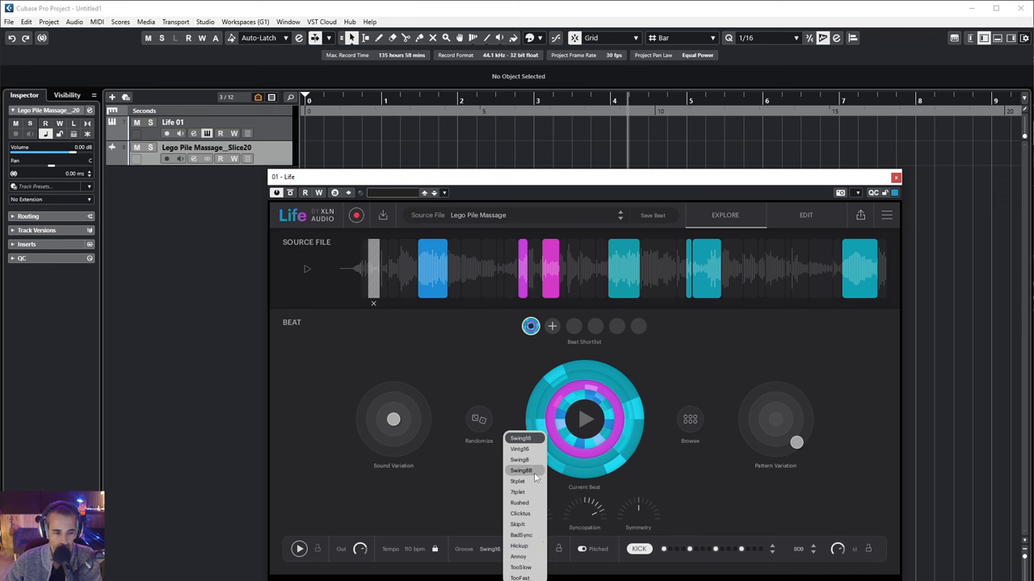
click(520, 470)
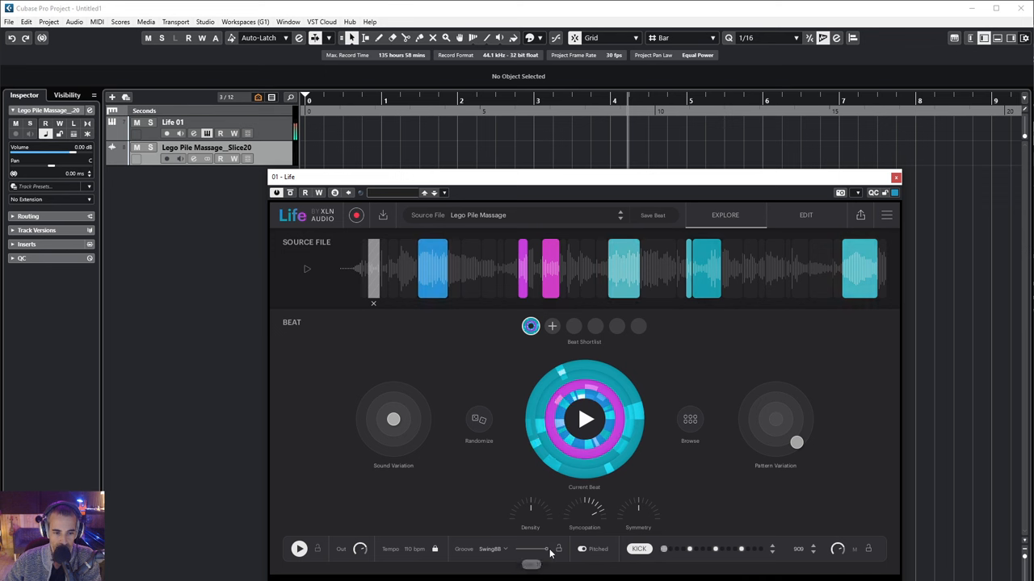
drag(549, 557, 517, 558)
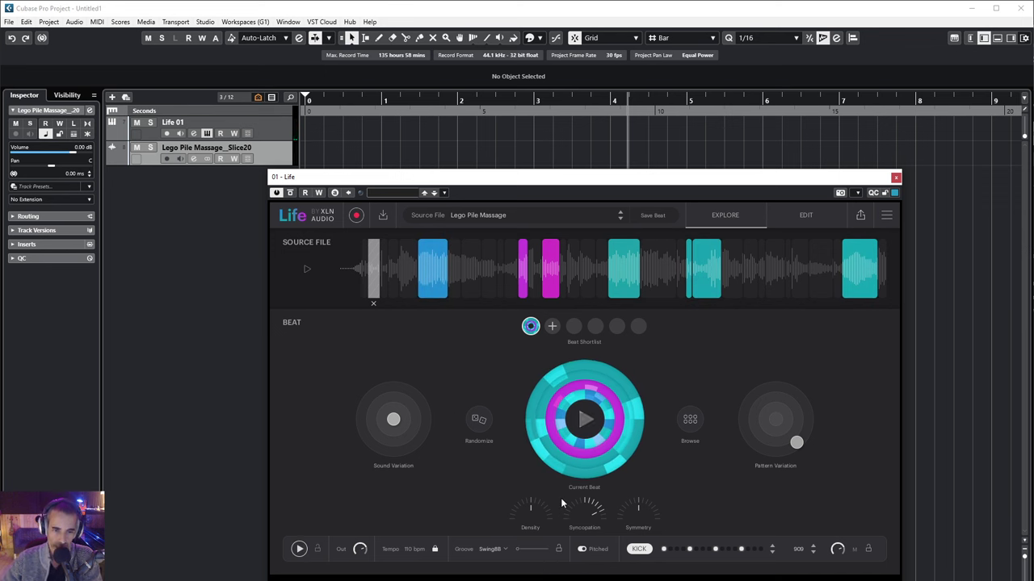
mouse_move(485, 383)
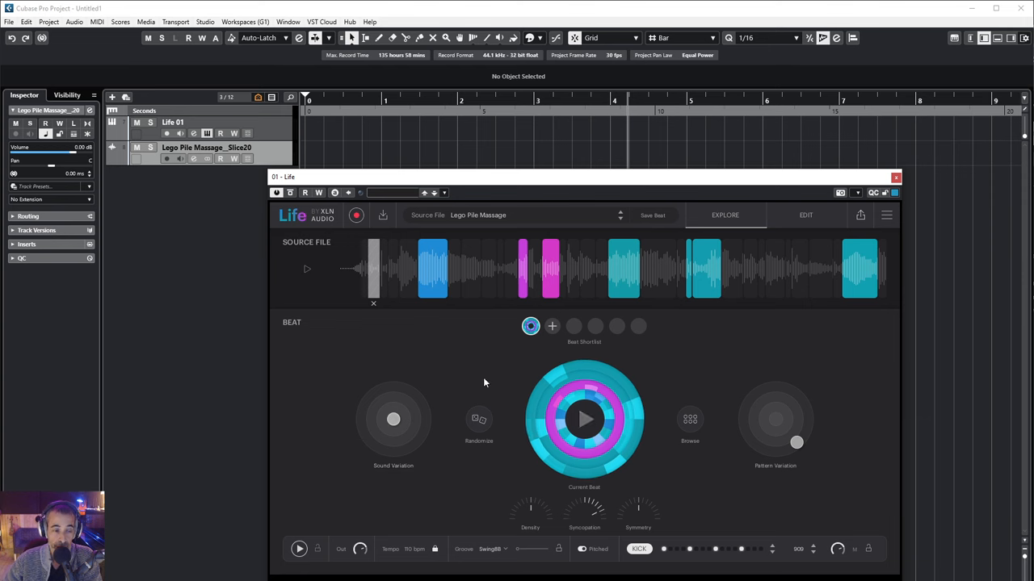
Dismiss the export panel and return to Life's Edit view with the four Lego Pile Massage slices
click(805, 215)
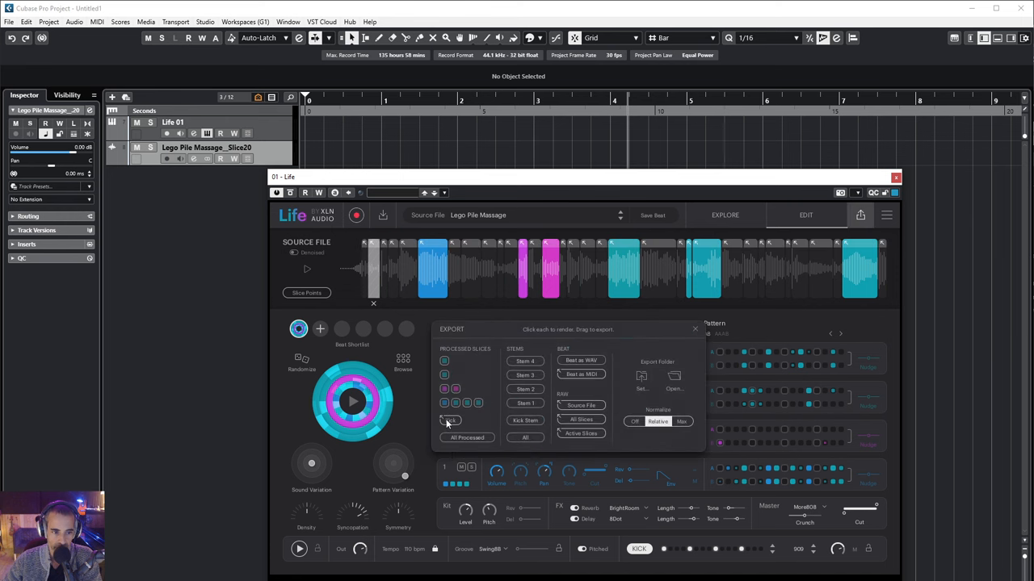
click(695, 330)
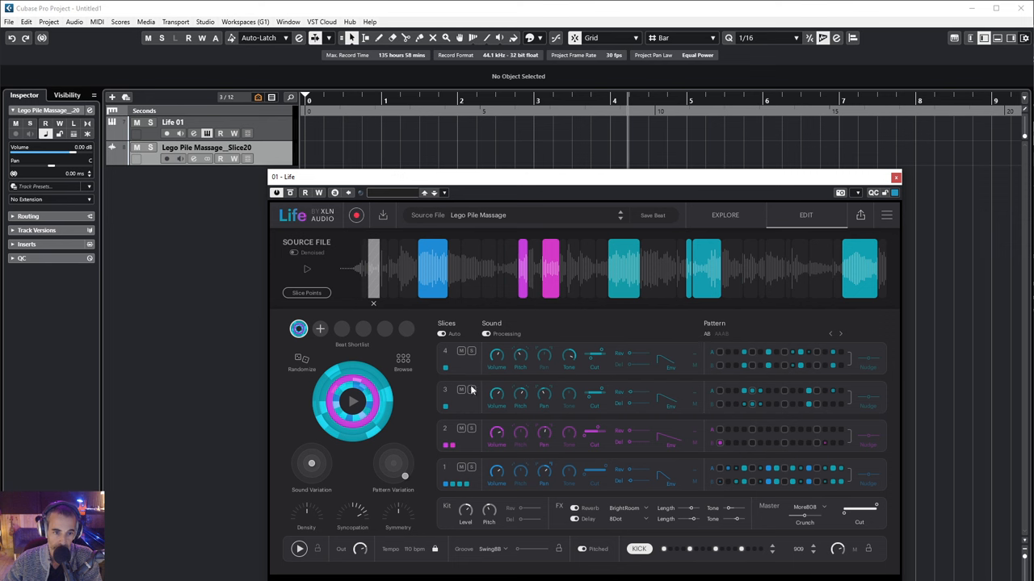
mouse_move(468, 359)
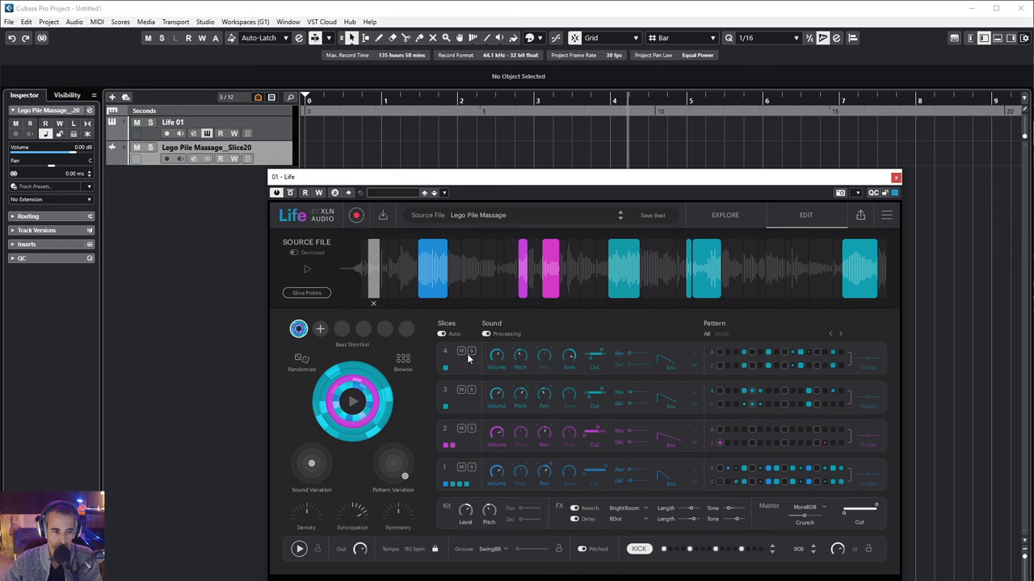
mouse_move(451, 459)
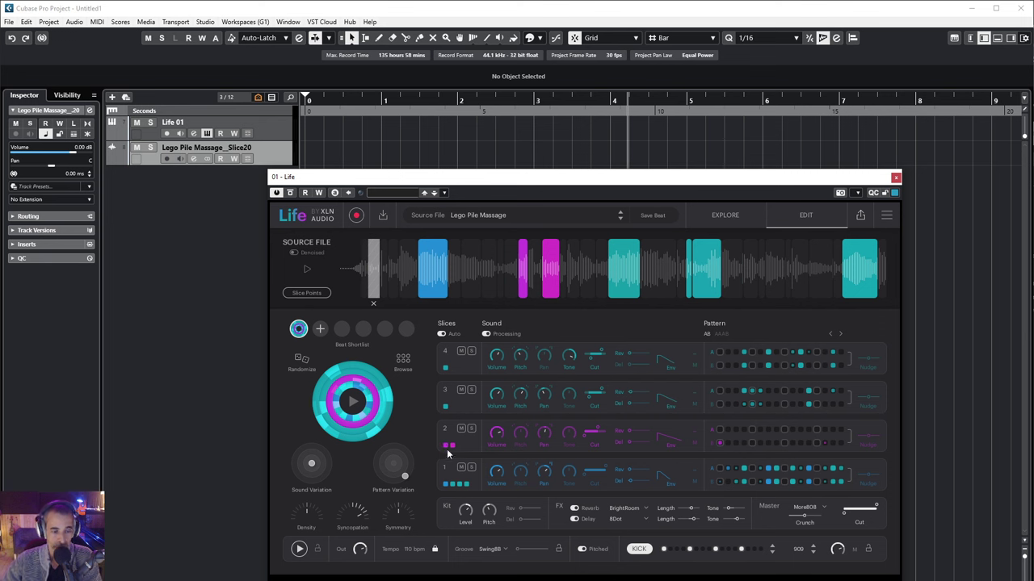
mouse_move(472, 436)
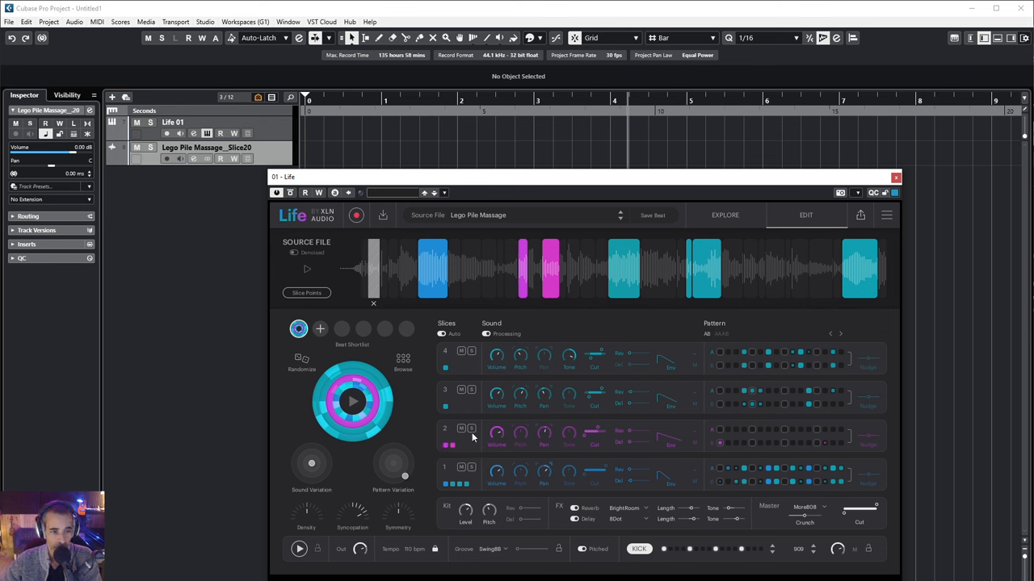
click(471, 429)
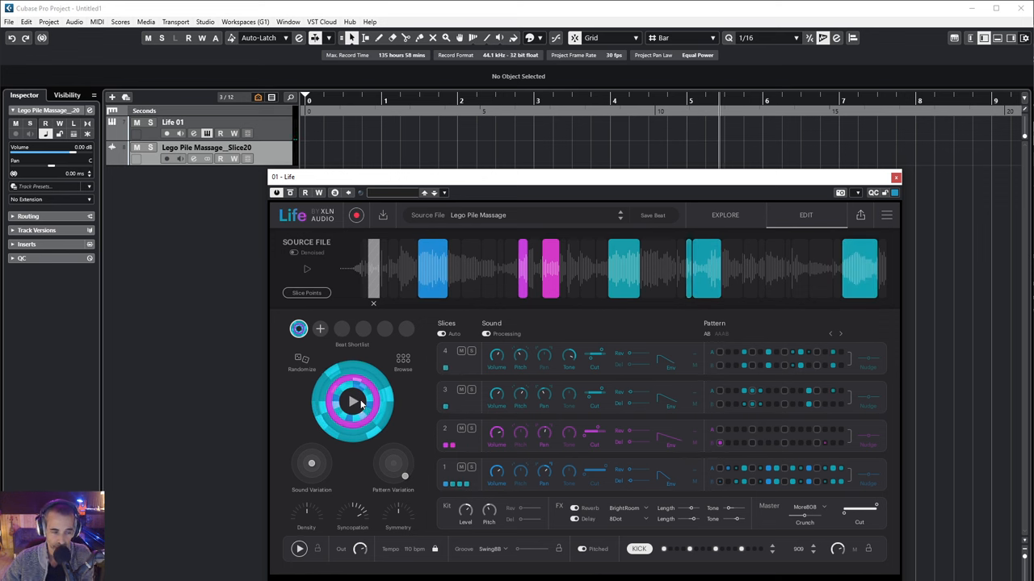
mouse_move(429, 421)
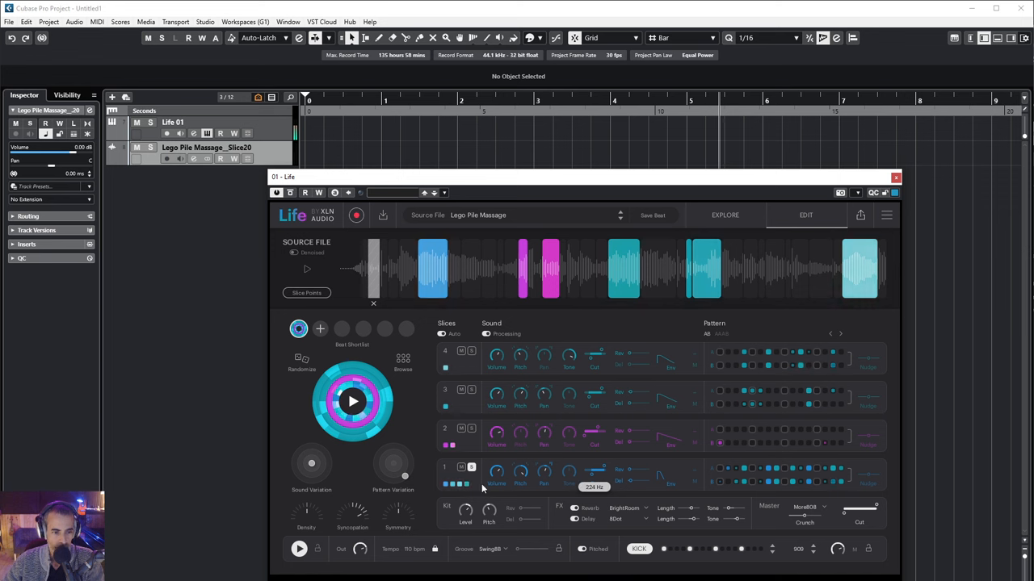
mouse_move(666, 436)
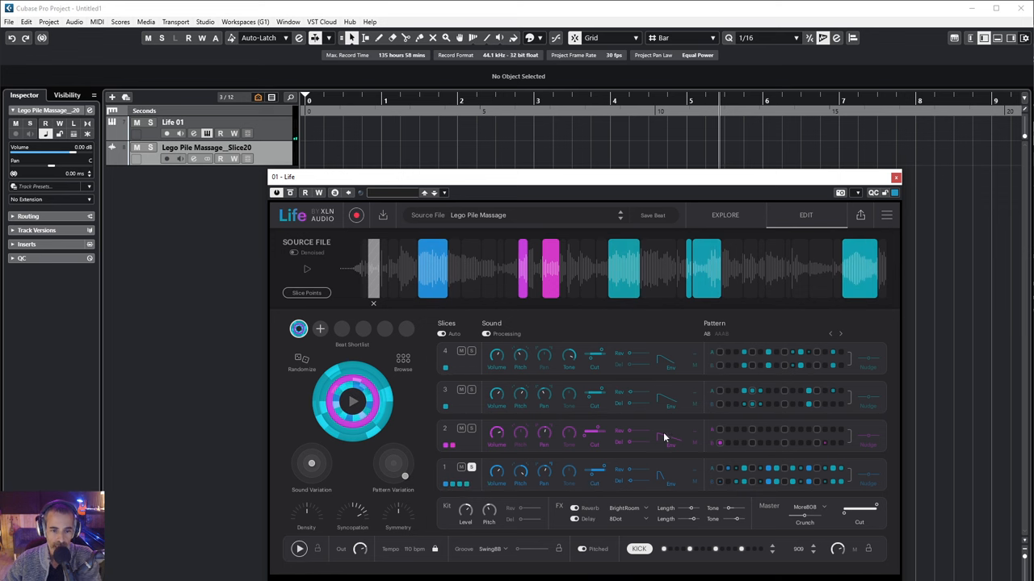
mouse_move(670, 439)
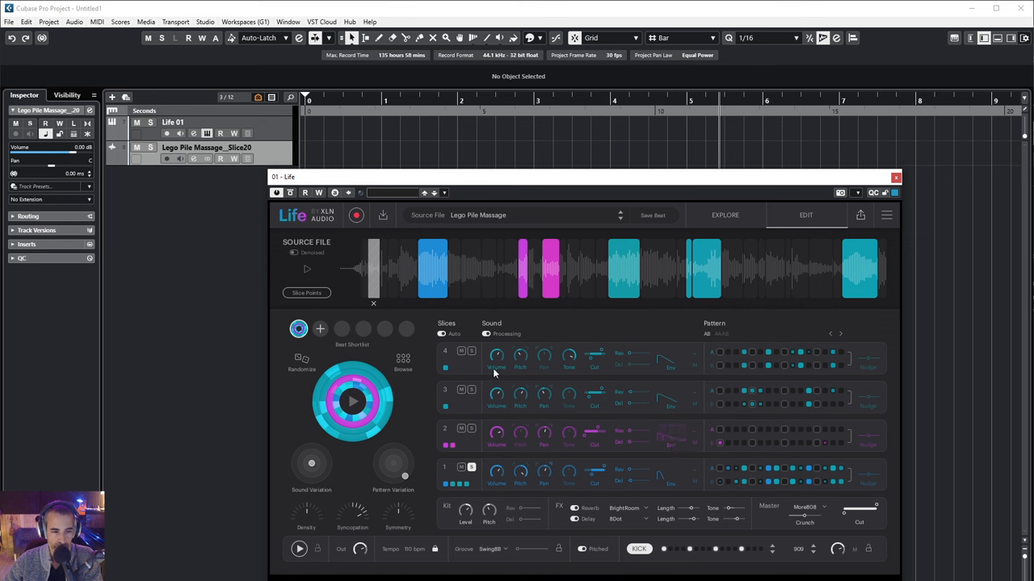
mouse_move(575, 491)
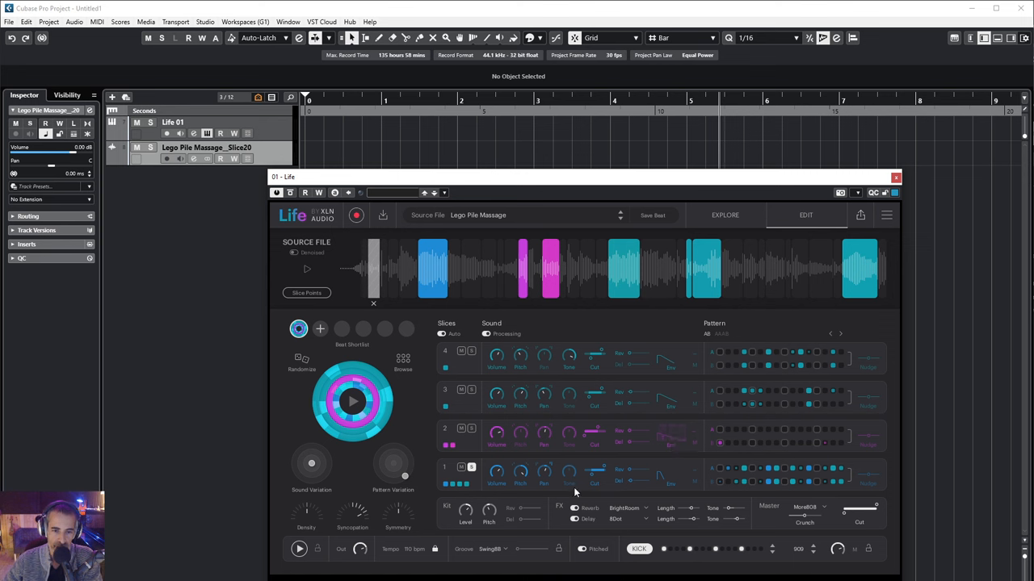
mouse_move(504, 428)
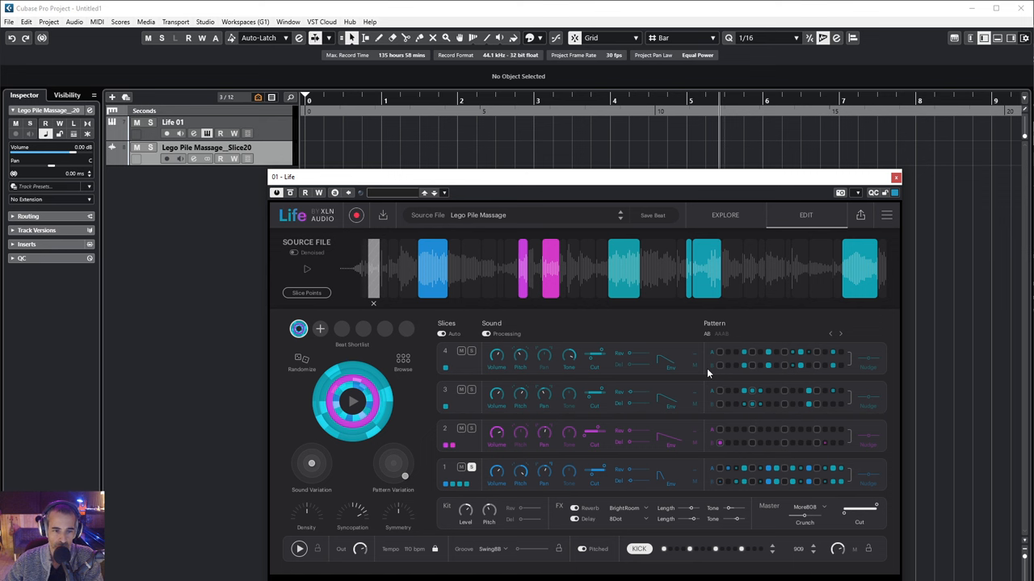
mouse_move(532, 367)
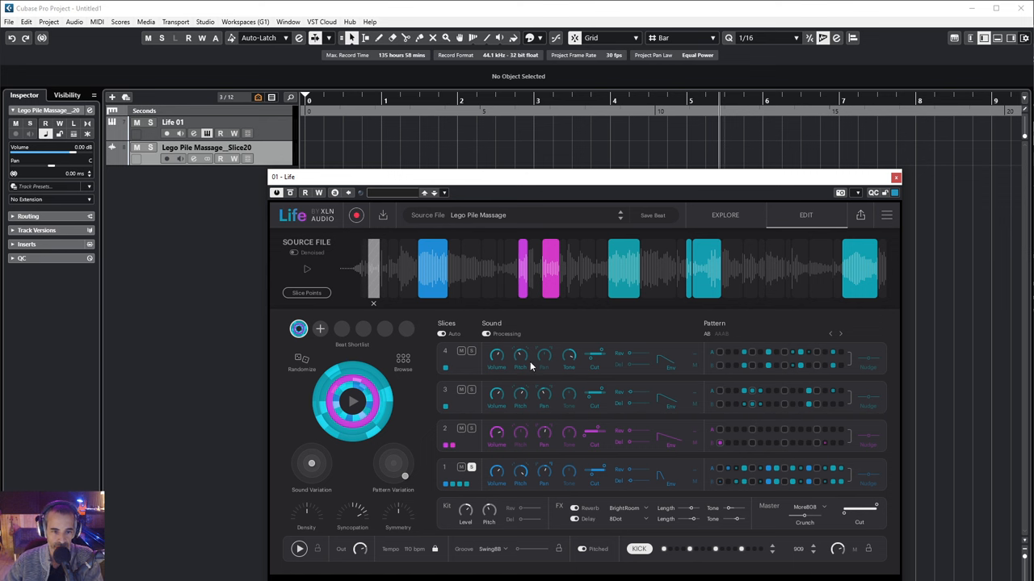
mouse_move(520, 362)
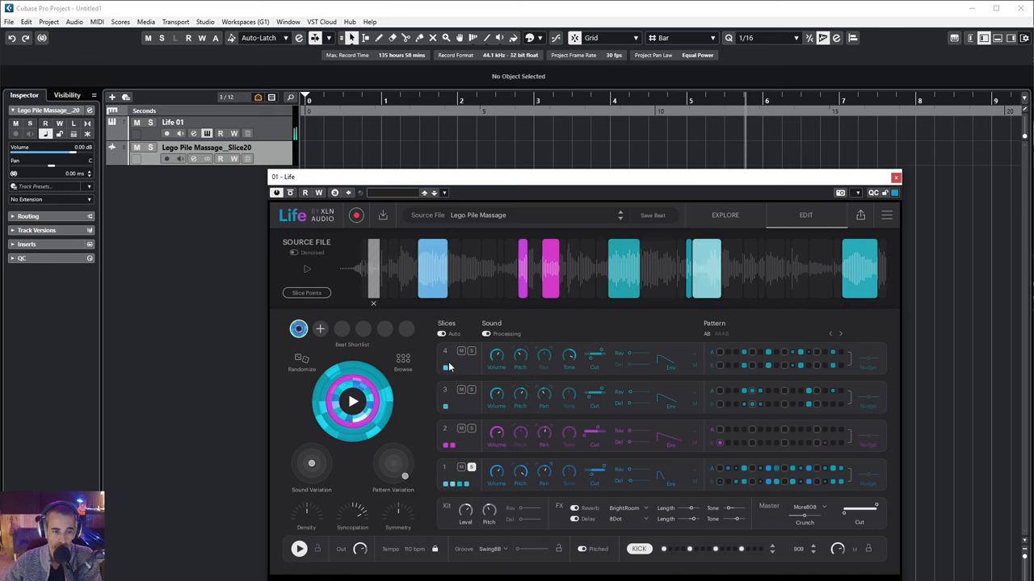
click(486, 333)
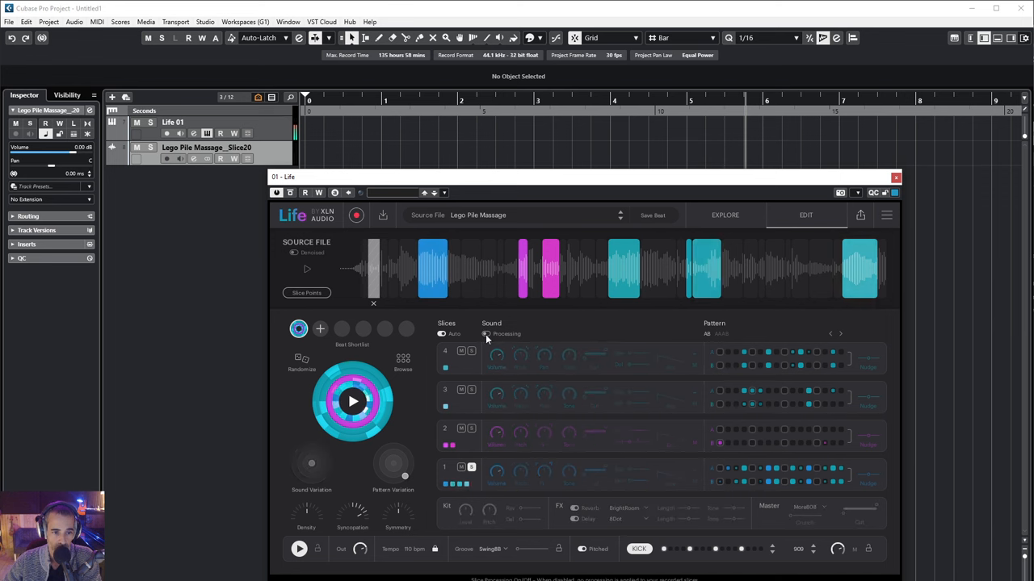
click(486, 332)
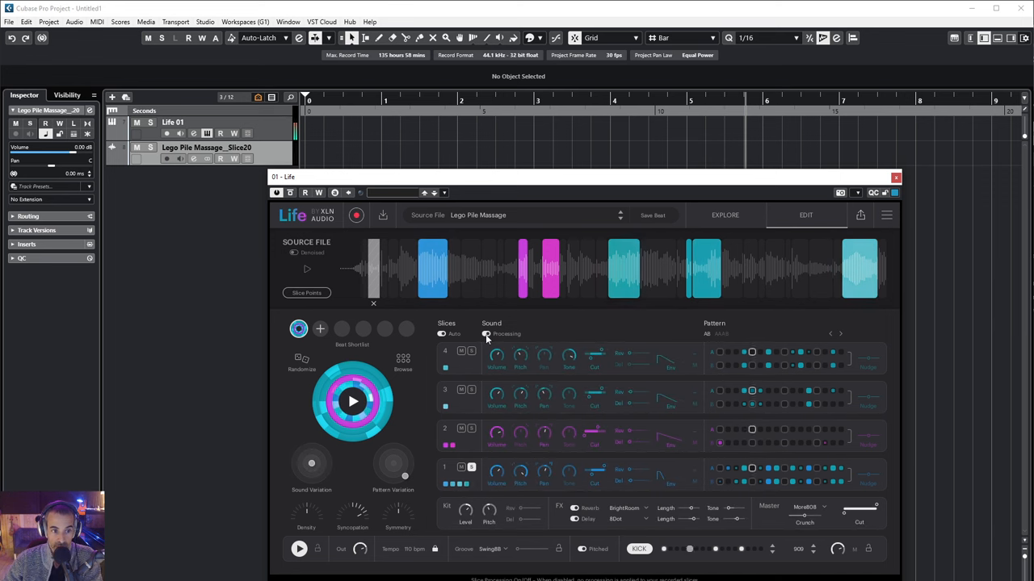
click(486, 332)
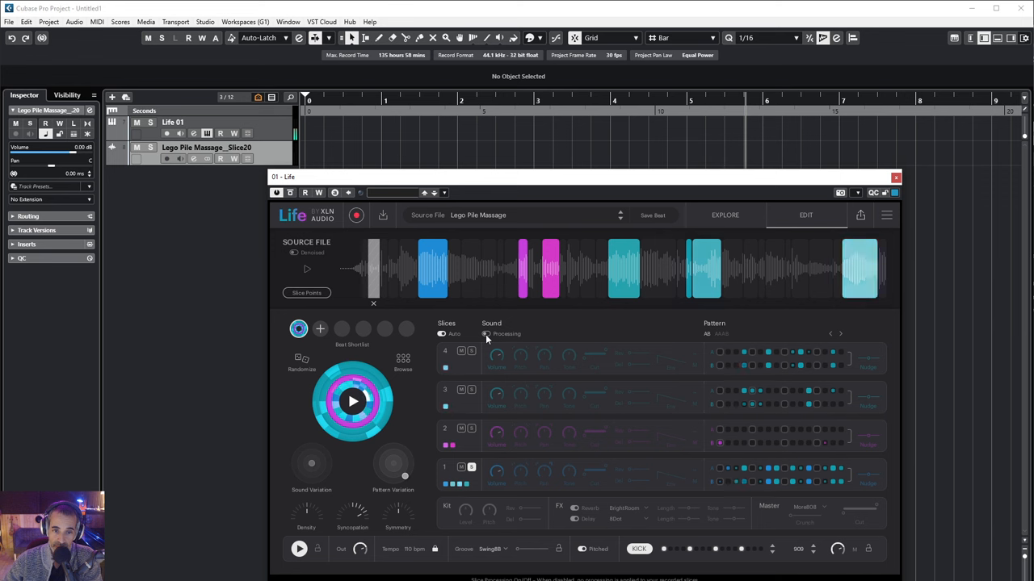
click(486, 332)
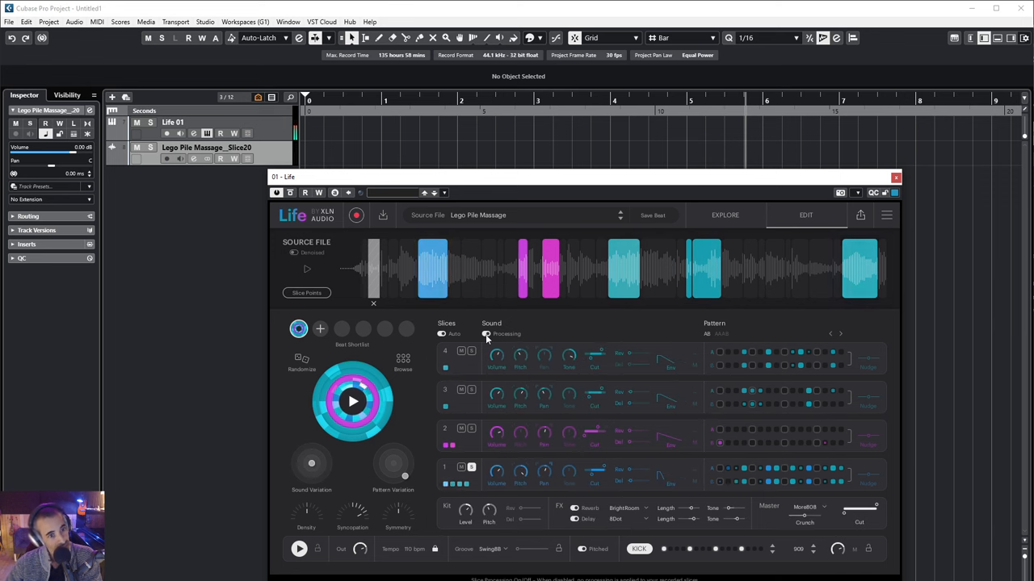
click(486, 333)
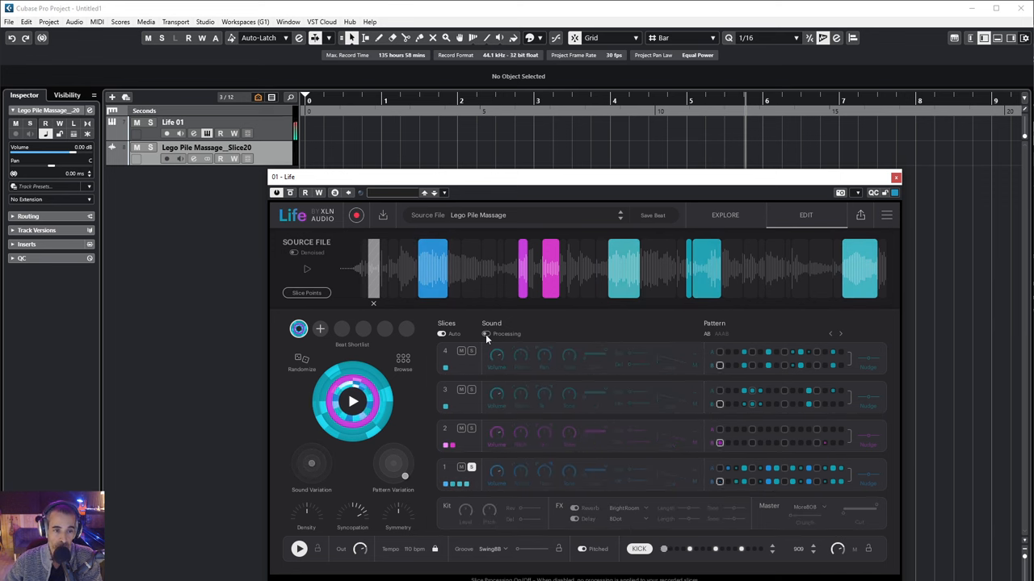
click(487, 332)
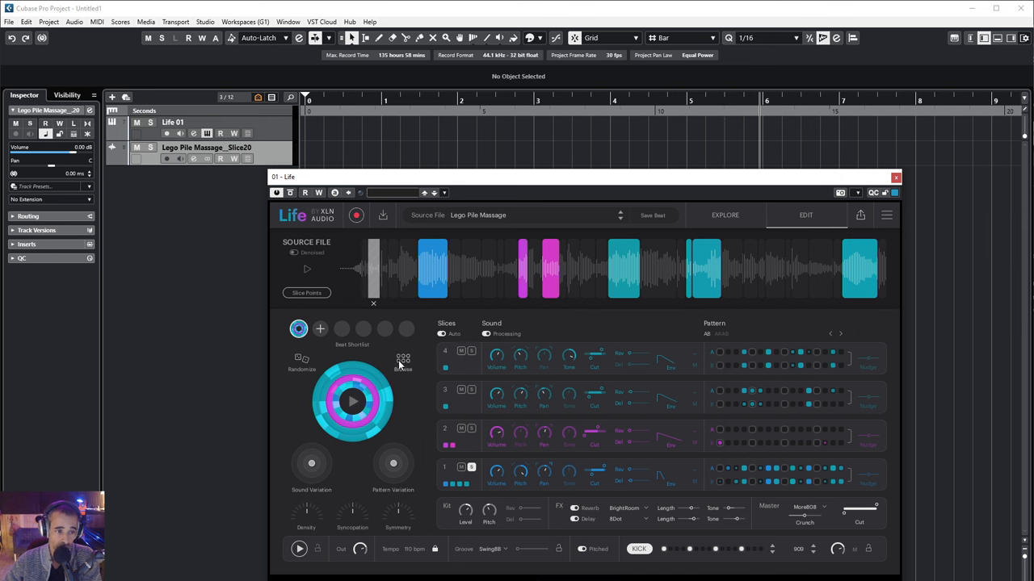
Browse the Beat Browser twice, closing it each time to stay on the current beat
click(402, 359)
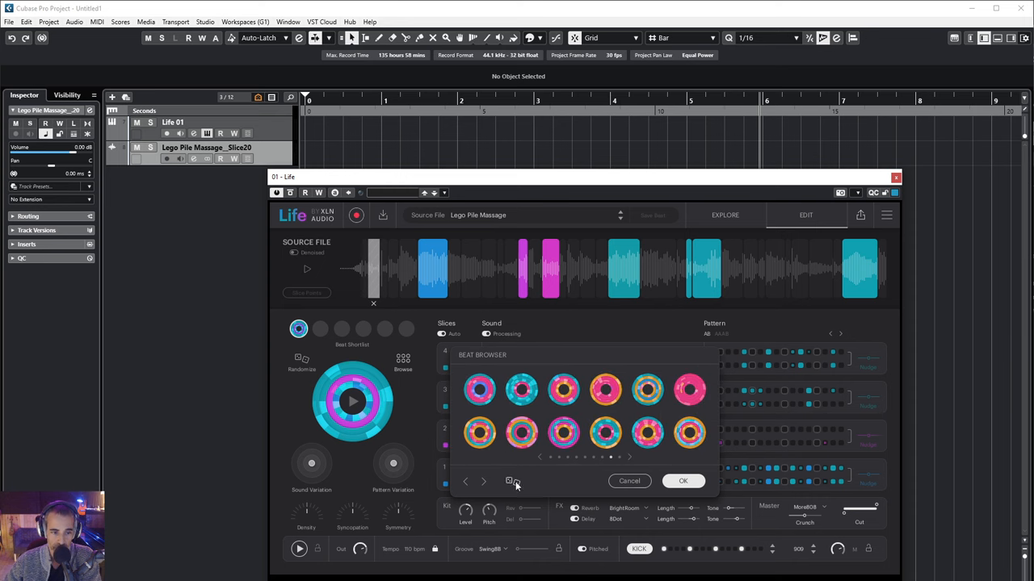
click(682, 481)
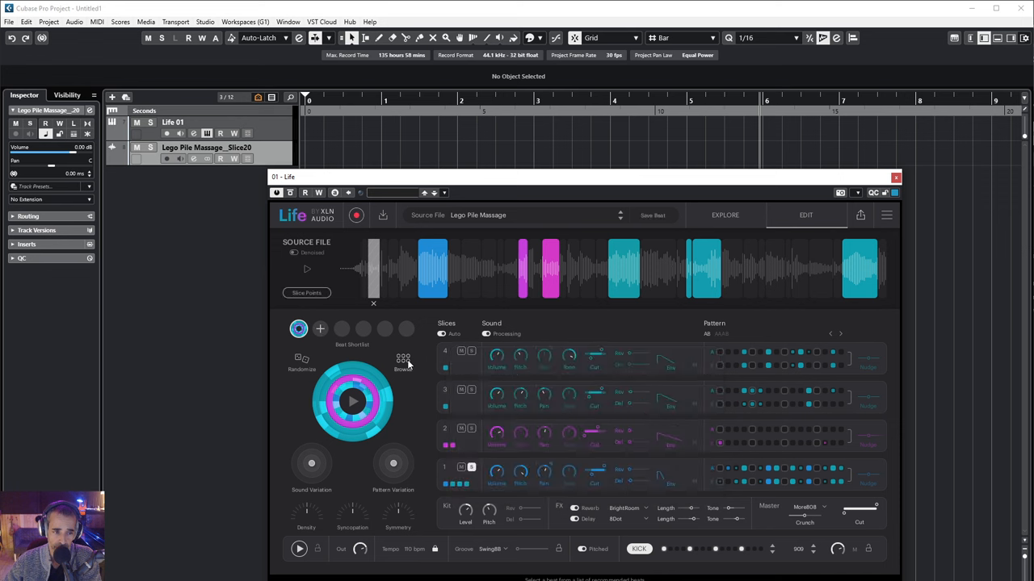
click(402, 359)
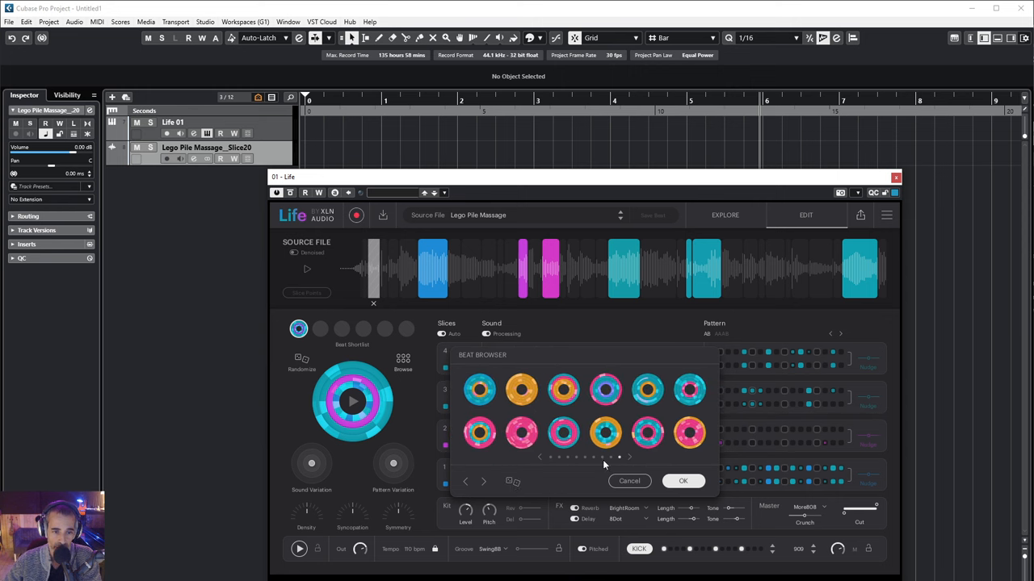
click(682, 481)
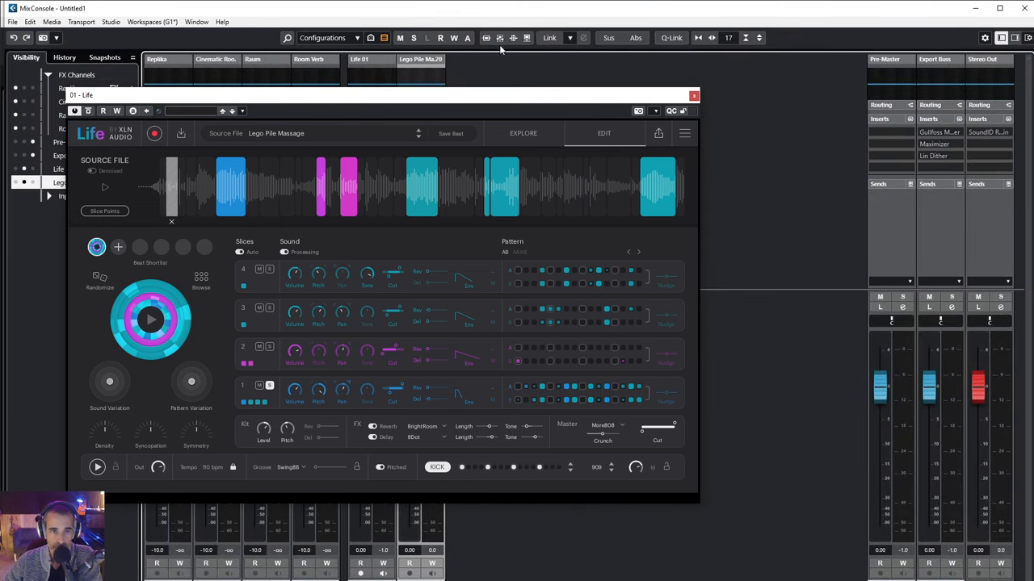
Insert Life DAW Recorder into an effect slot on the Stereo Out in MixConsole
click(694, 95)
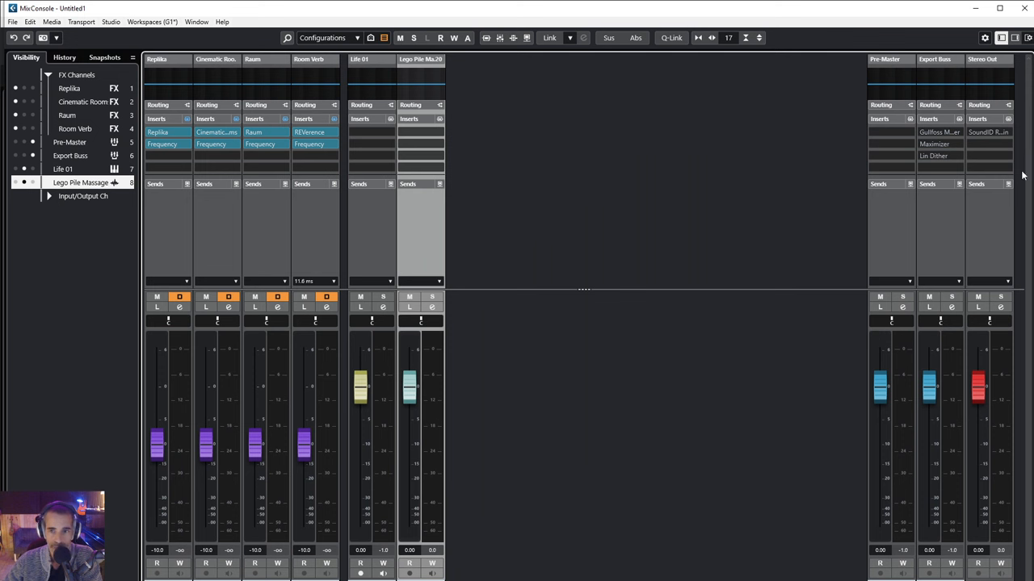
click(989, 156)
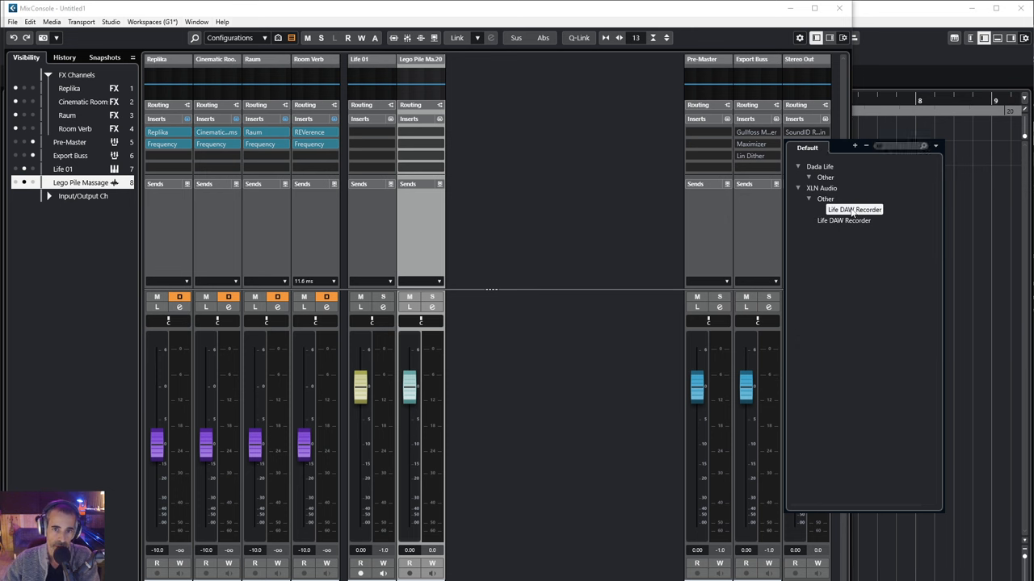
click(843, 220)
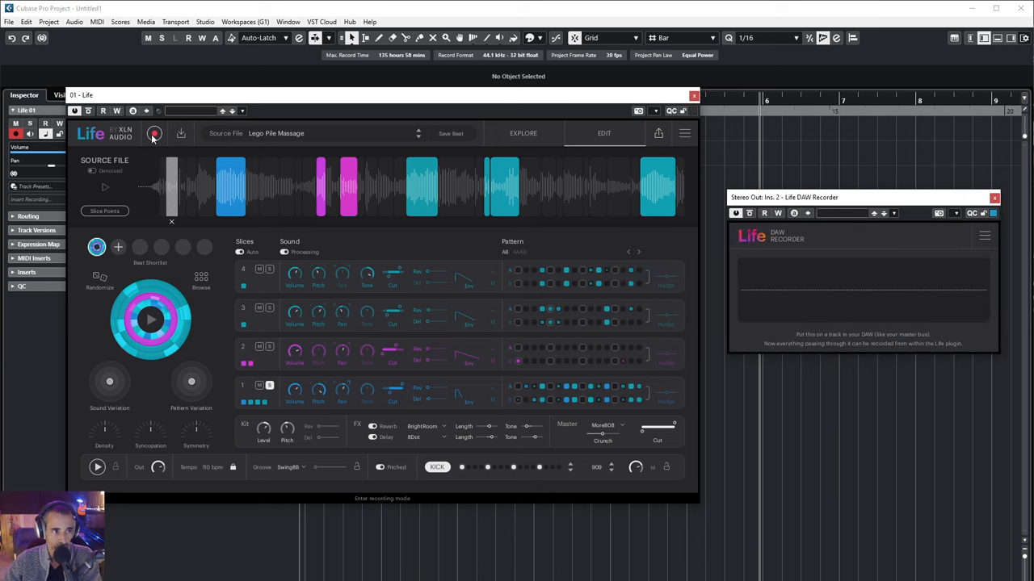
Start Life's DAW recording, add a new Audio 01 track, then cancel the record dialog
click(155, 132)
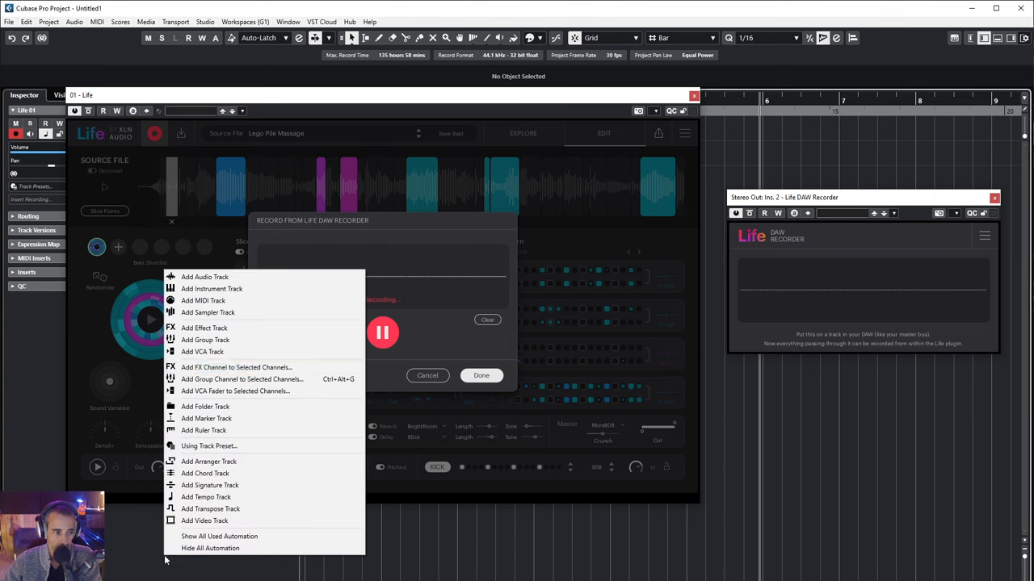
click(203, 278)
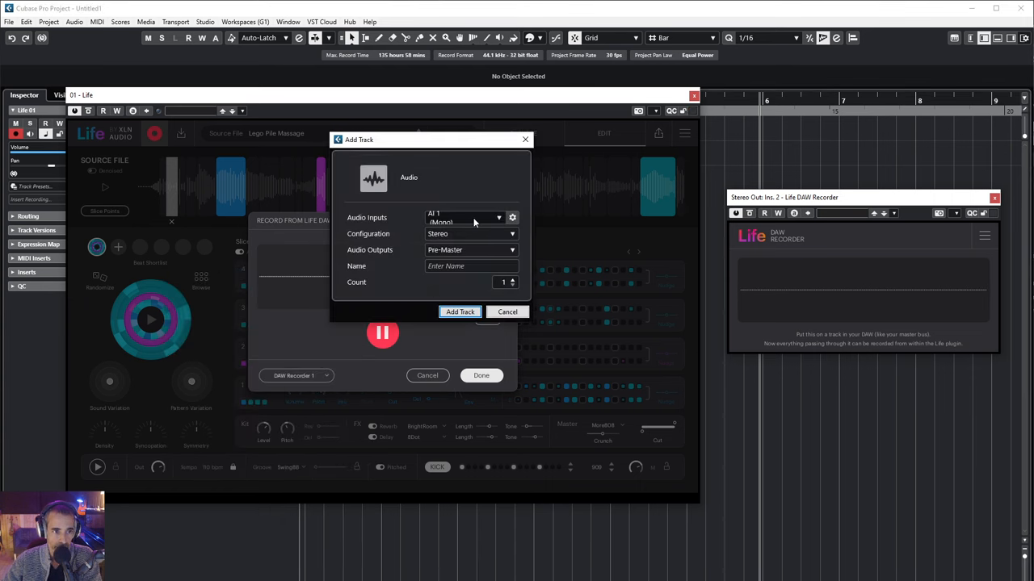
click(497, 217)
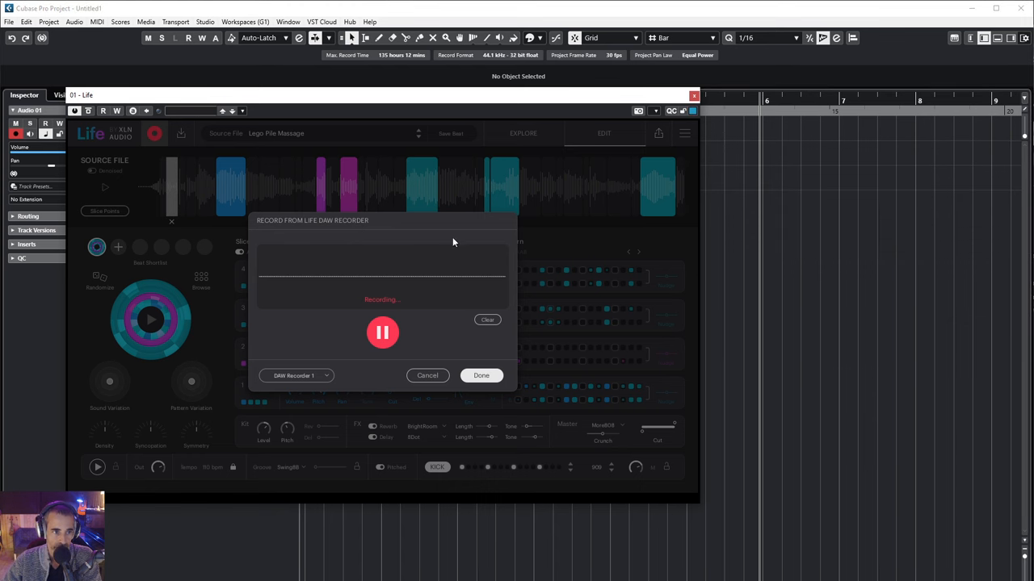
click(481, 375)
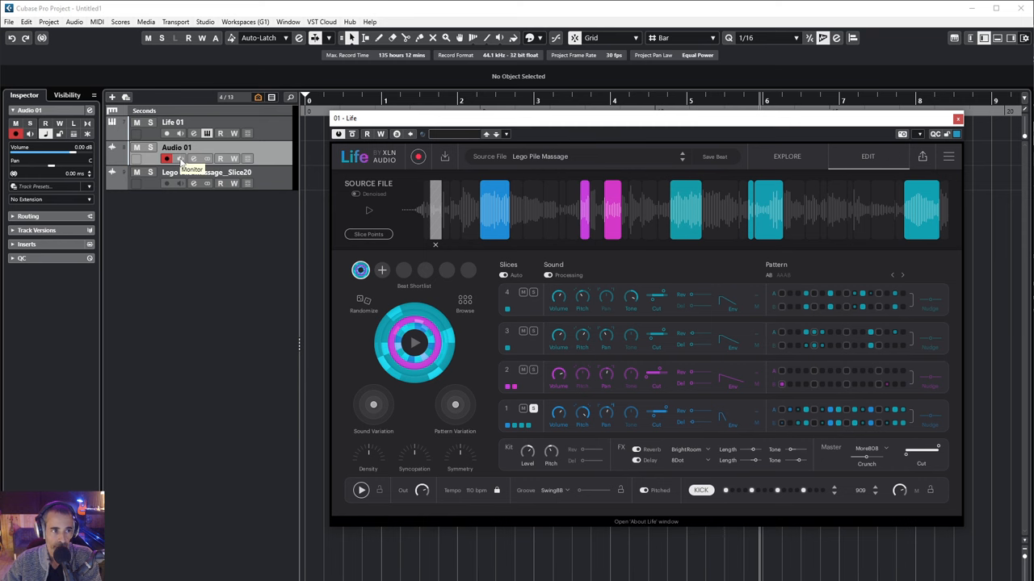
Arm Audio 01, record a voice take into Life's DAW Recorder, pause it and finish with Done
click(956, 119)
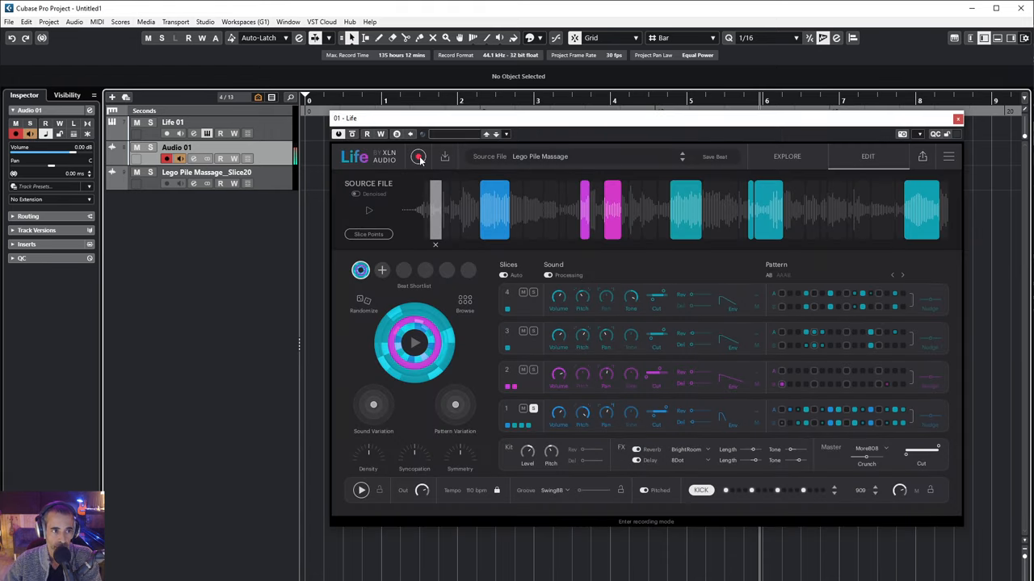
click(418, 157)
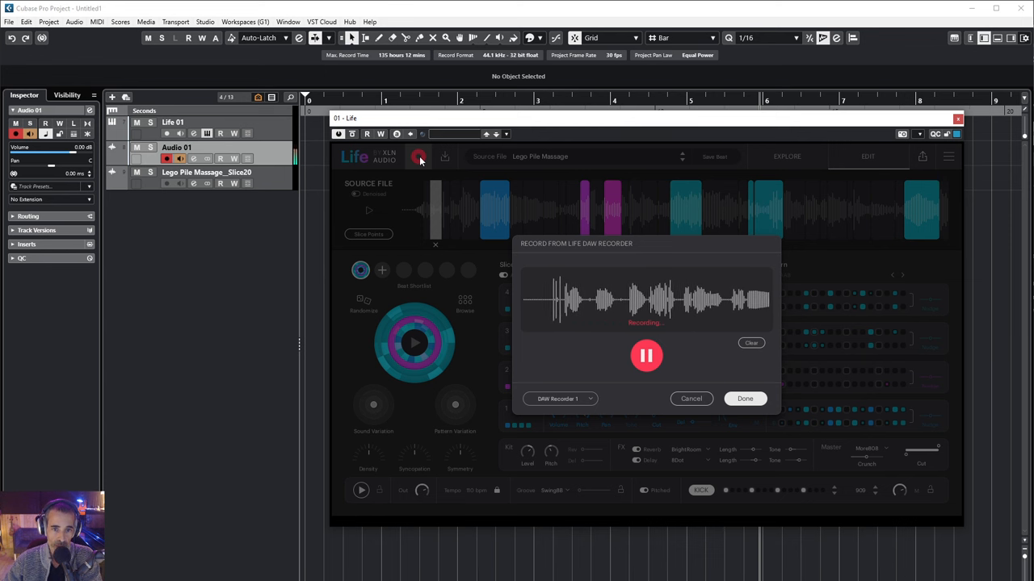
click(646, 357)
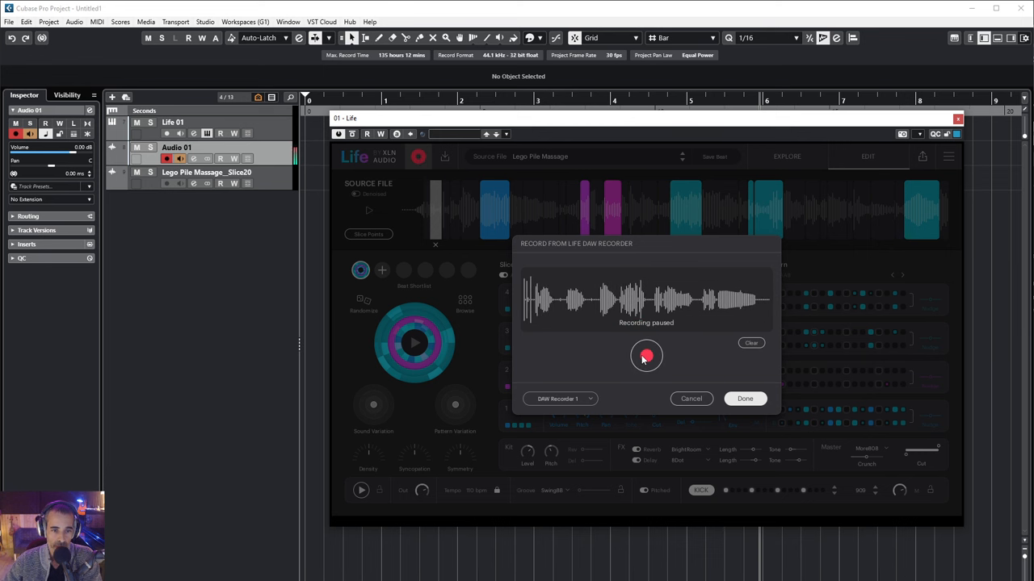
click(743, 397)
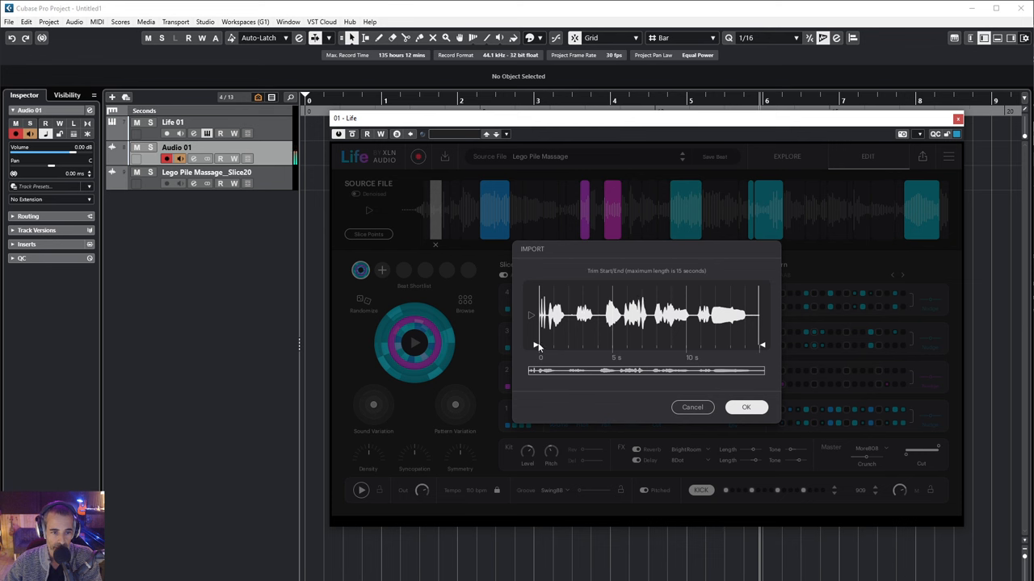
Trim the recording's start, then import it with its name, teal colour and an icon
drag(539, 346, 644, 346)
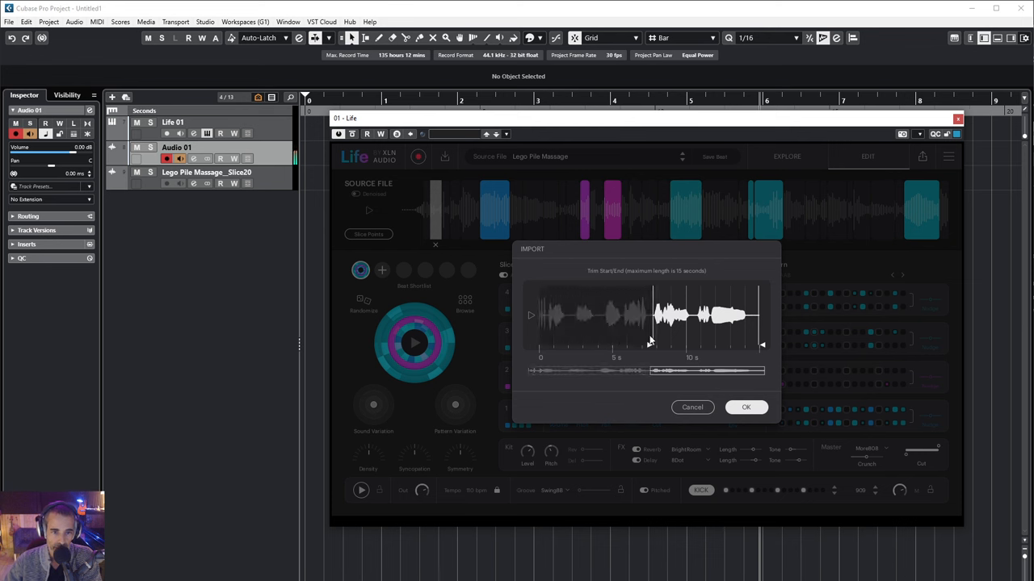
click(747, 407)
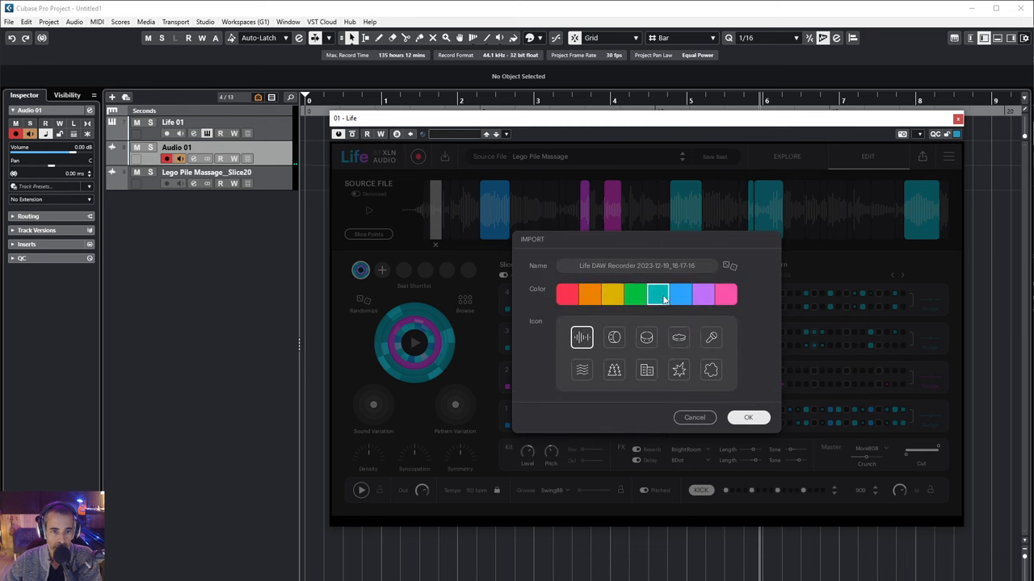
triple_click(637, 265)
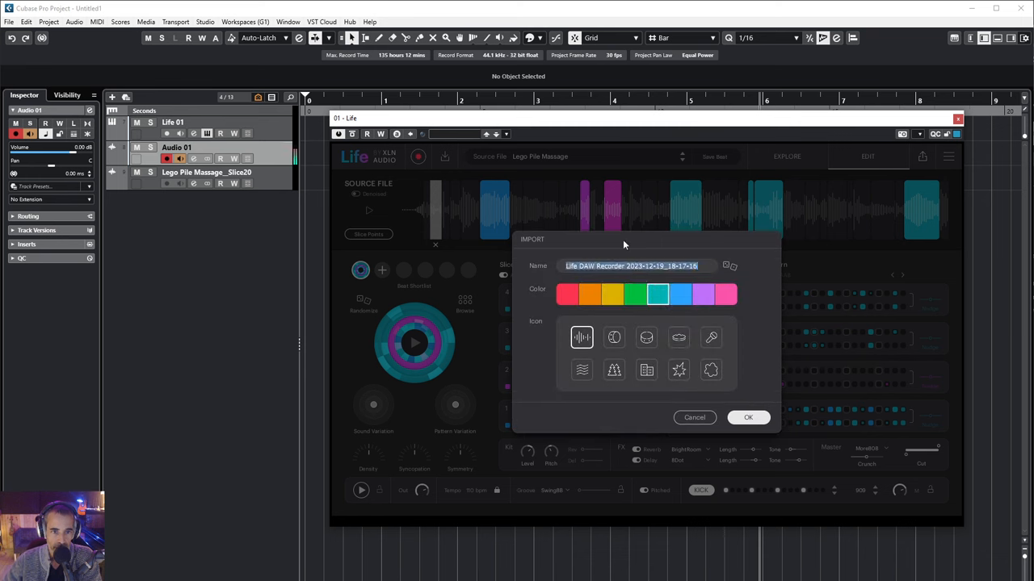
click(646, 338)
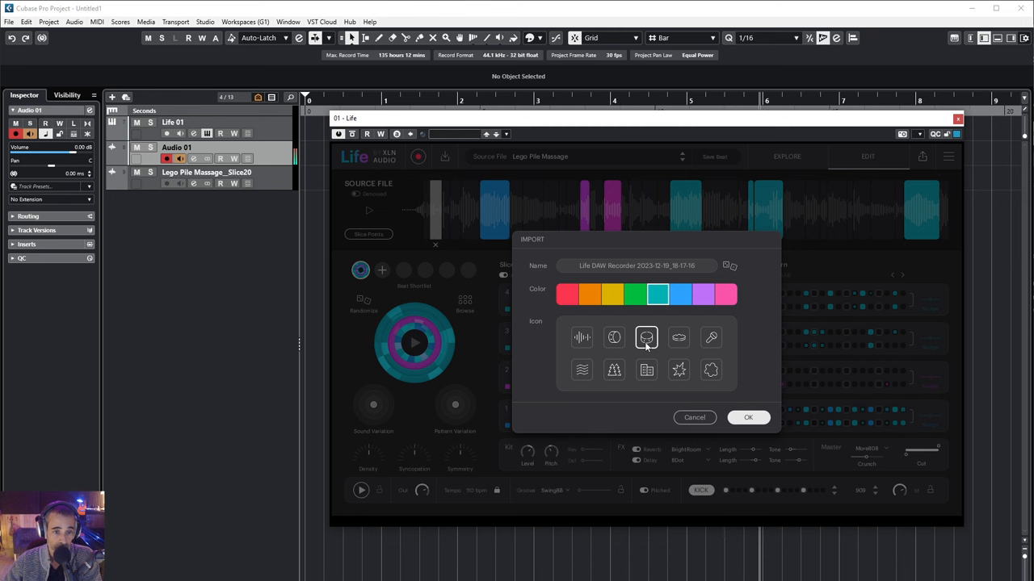
click(746, 416)
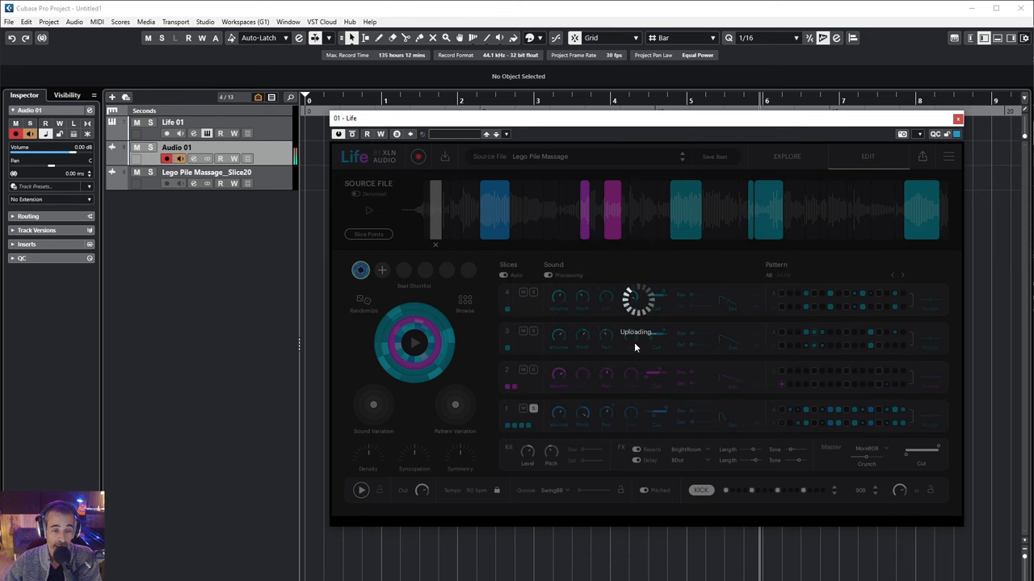
mouse_move(619, 320)
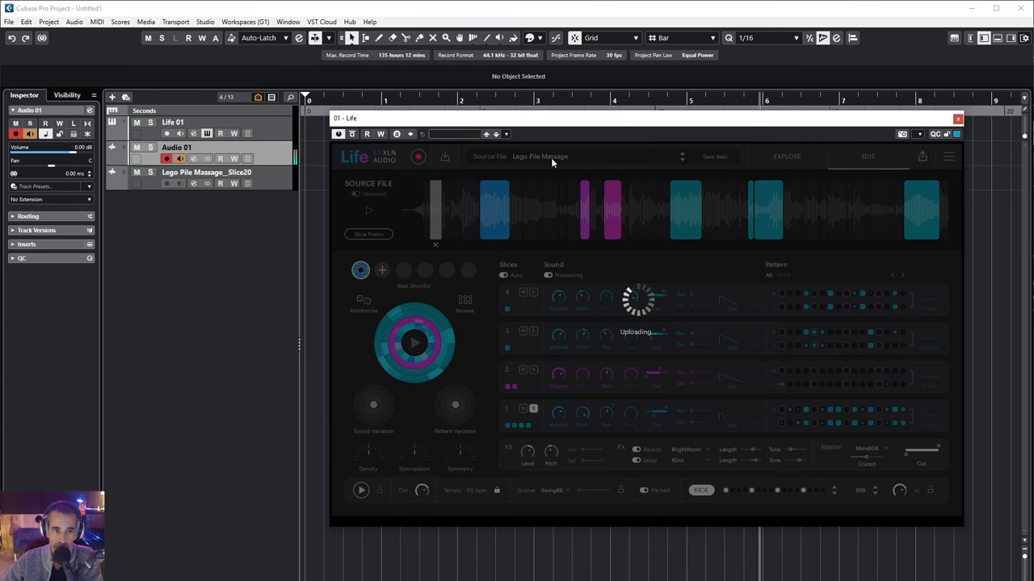
click(539, 155)
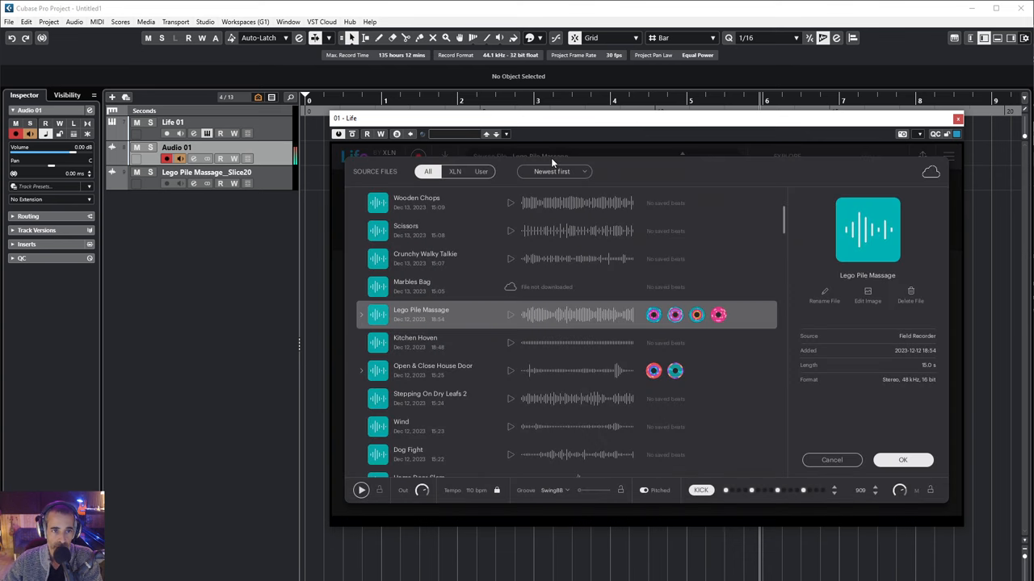
scroll(up, 3)
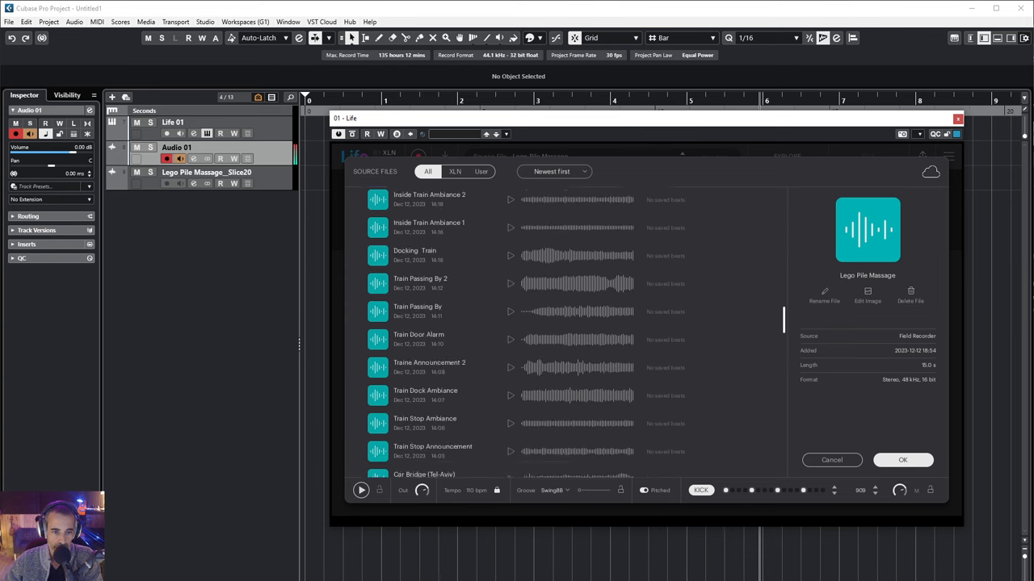
scroll(down, 3)
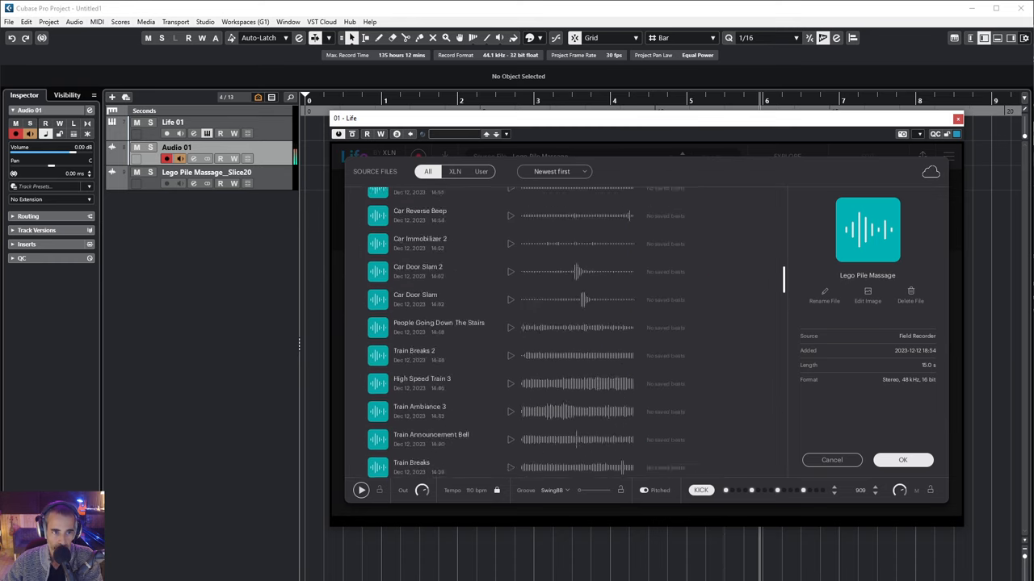
click(556, 171)
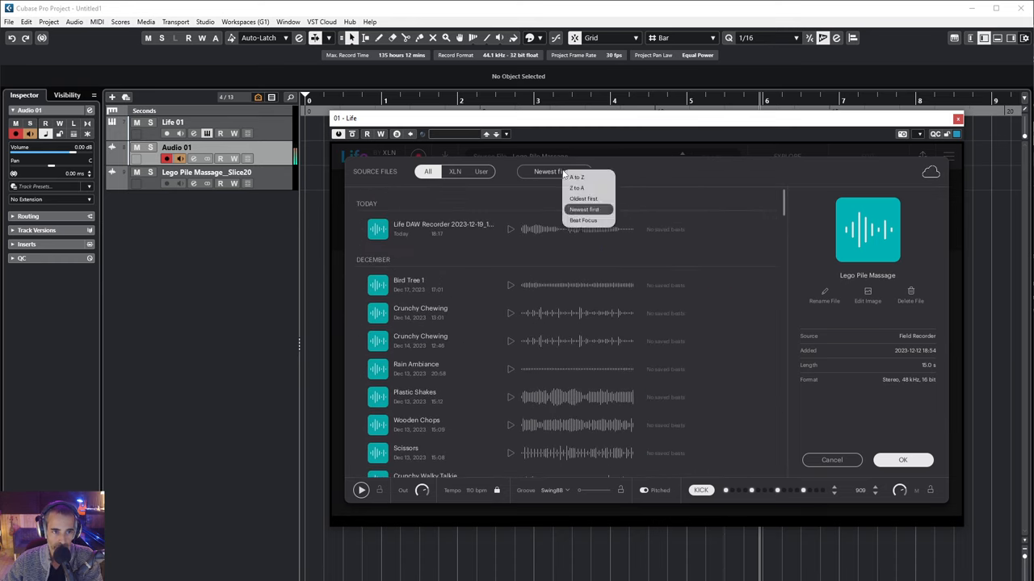
mouse_move(576, 176)
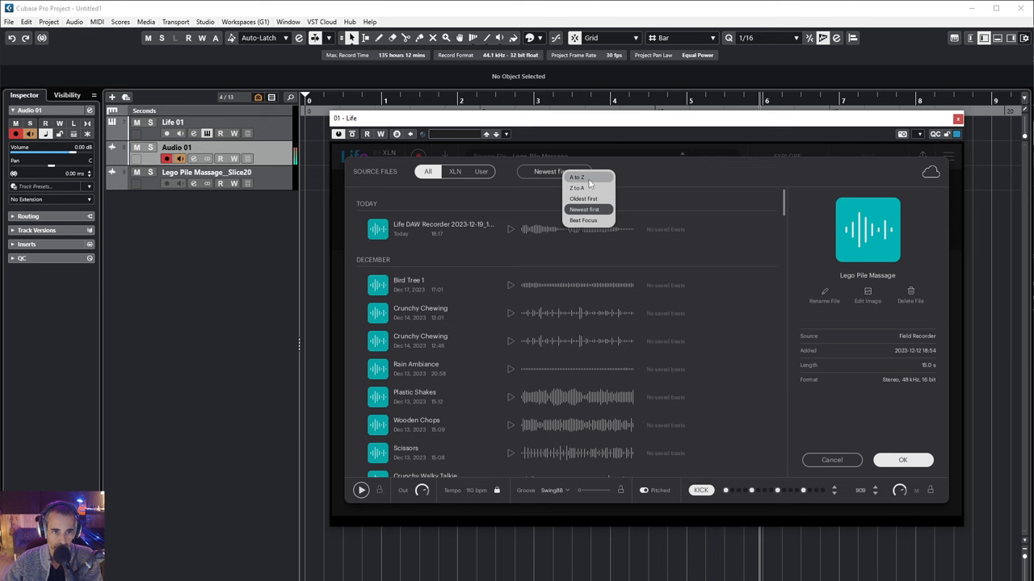
mouse_move(585, 198)
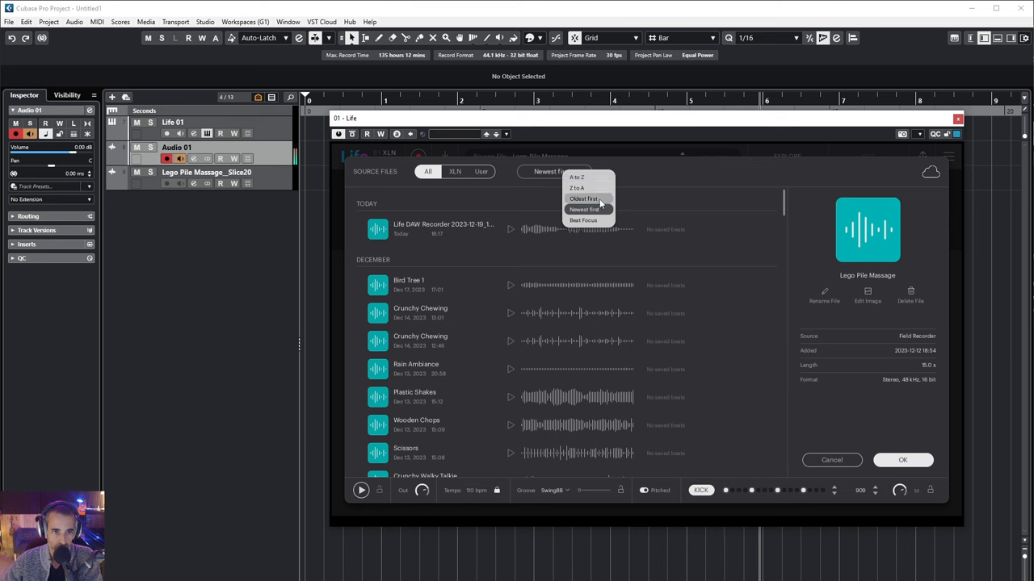
click(583, 210)
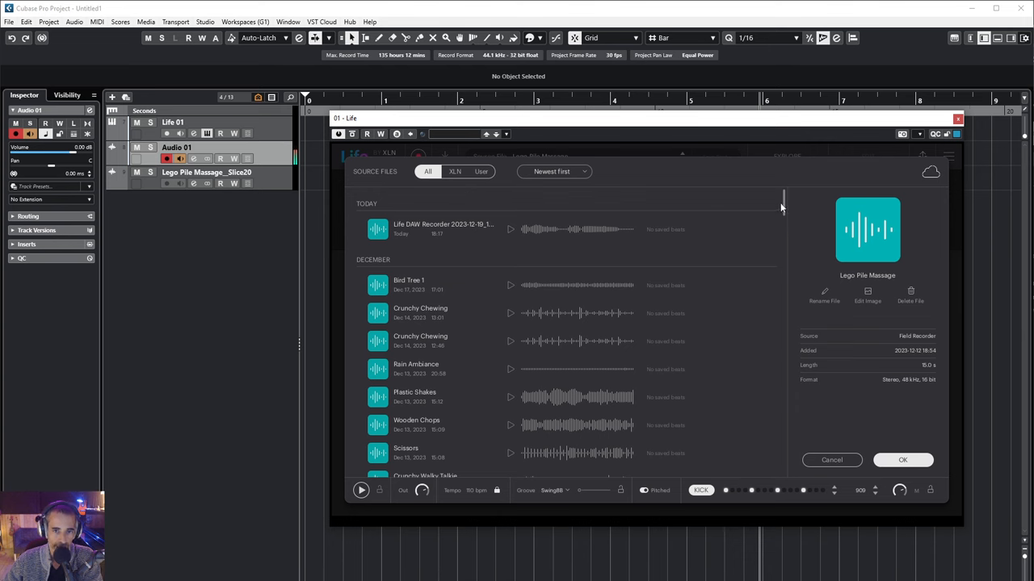
scroll(down, 3)
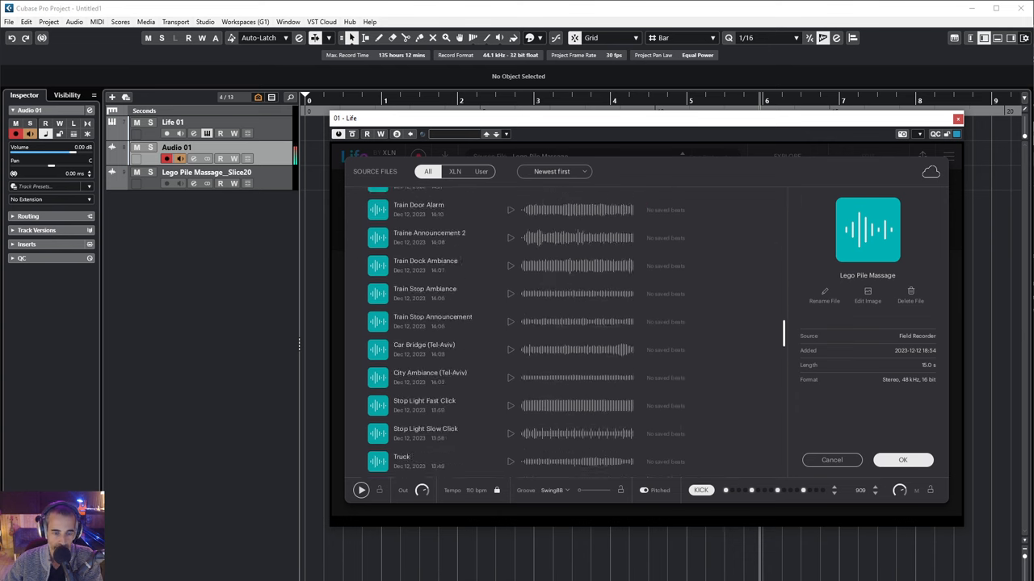
scroll(up, 3)
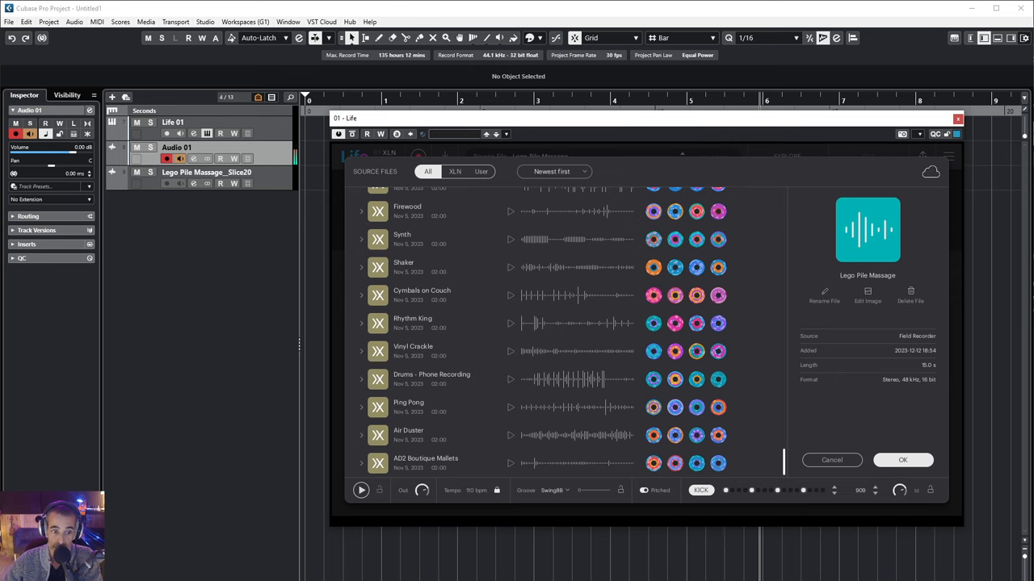
scroll(up, 3)
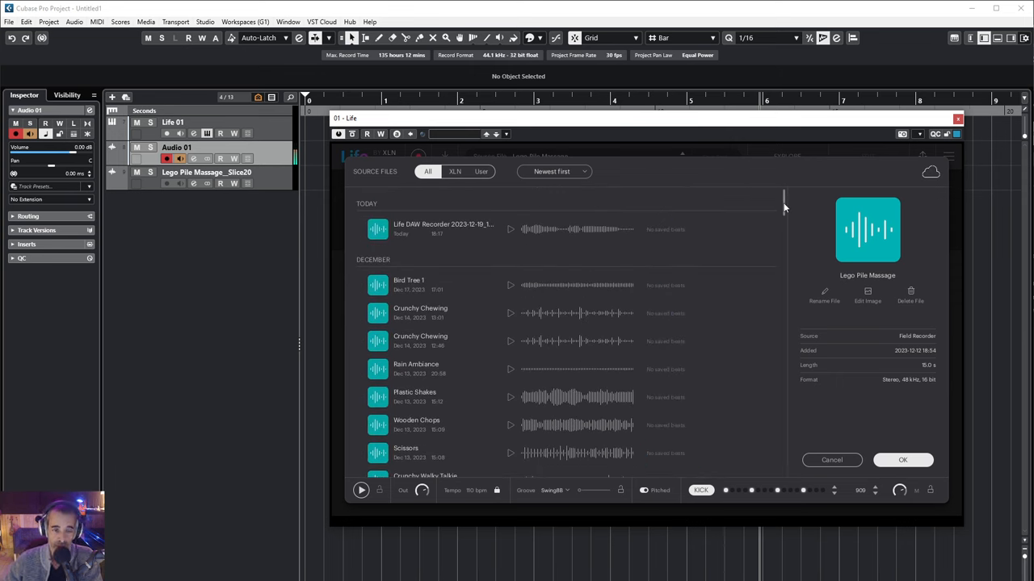
click(901, 459)
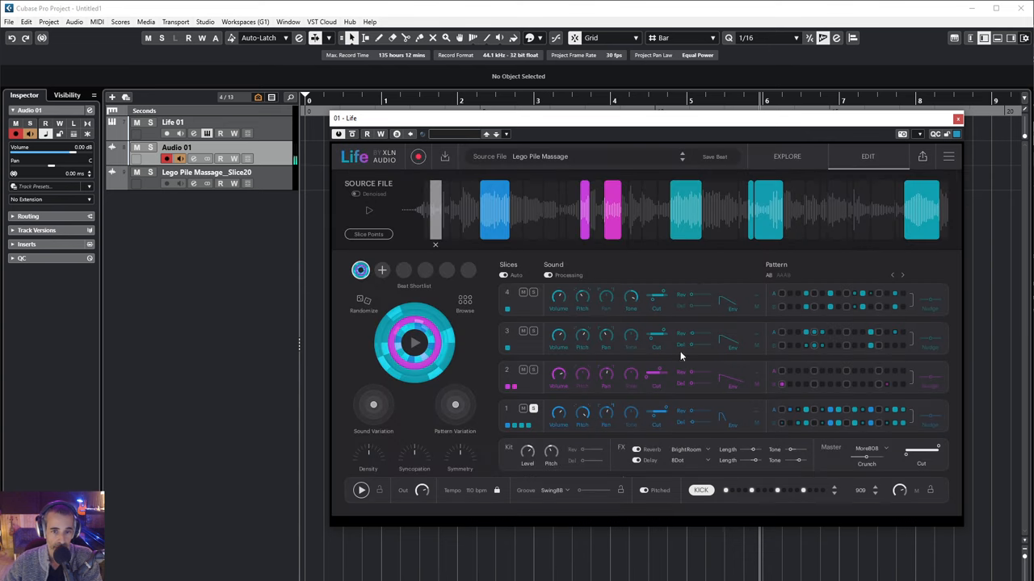
mouse_move(730, 270)
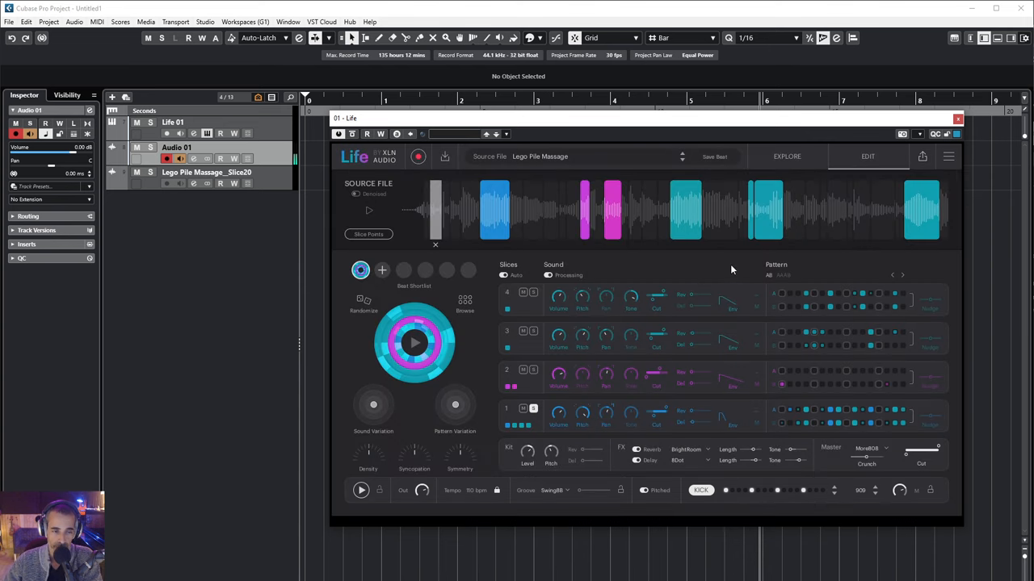
mouse_move(666, 271)
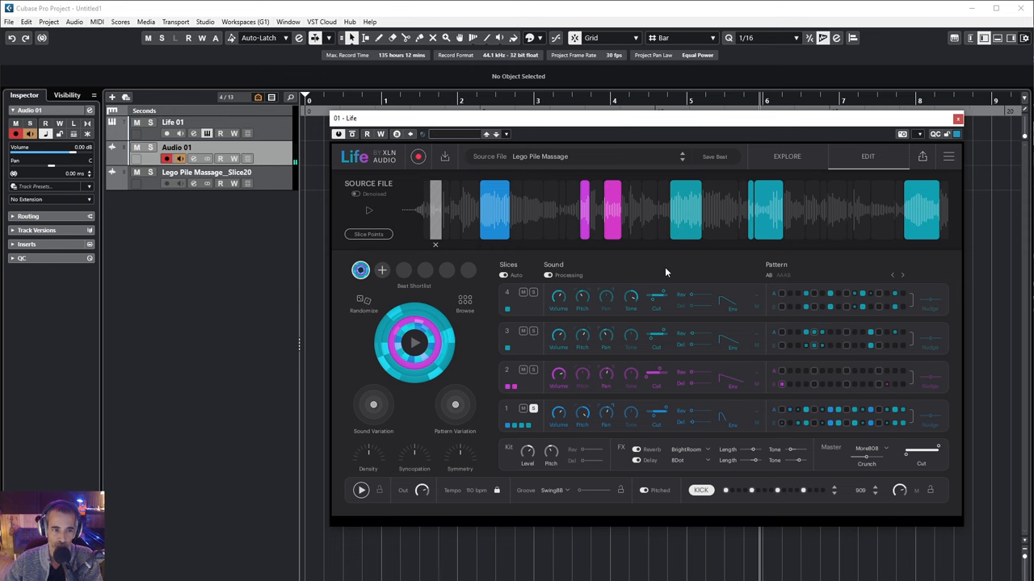
mouse_move(895, 126)
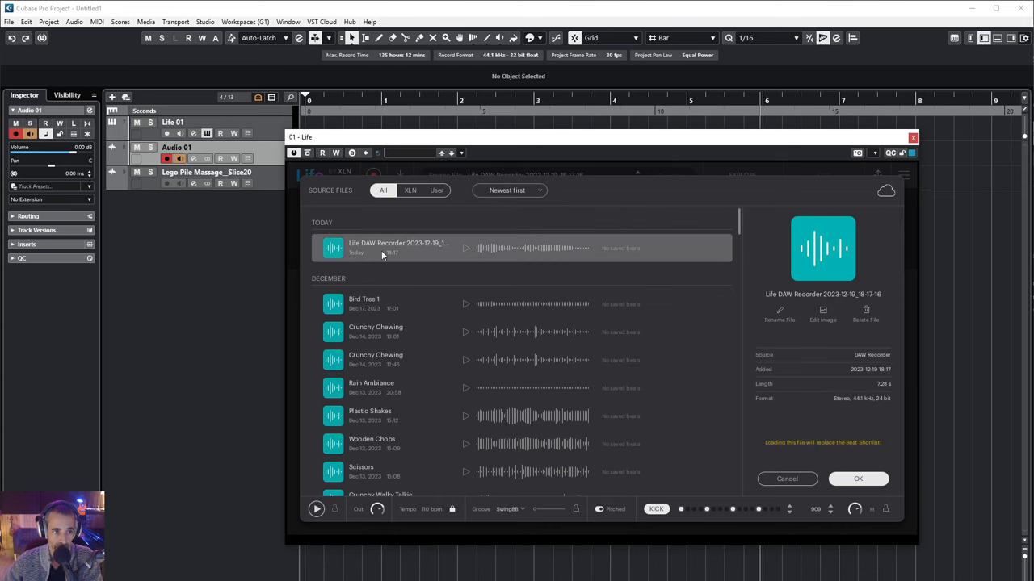
Select the Life DAW Recorder take under Today as Life's source file
click(857, 478)
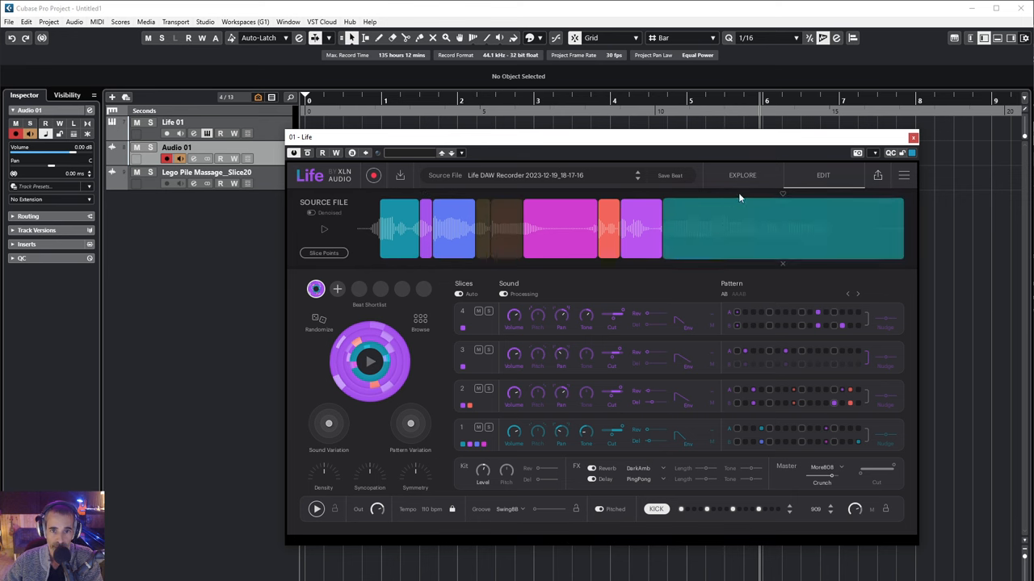
Switch to Explore view and adjust the Pattern Variation and Syncopation knobs while playing the beat
click(741, 175)
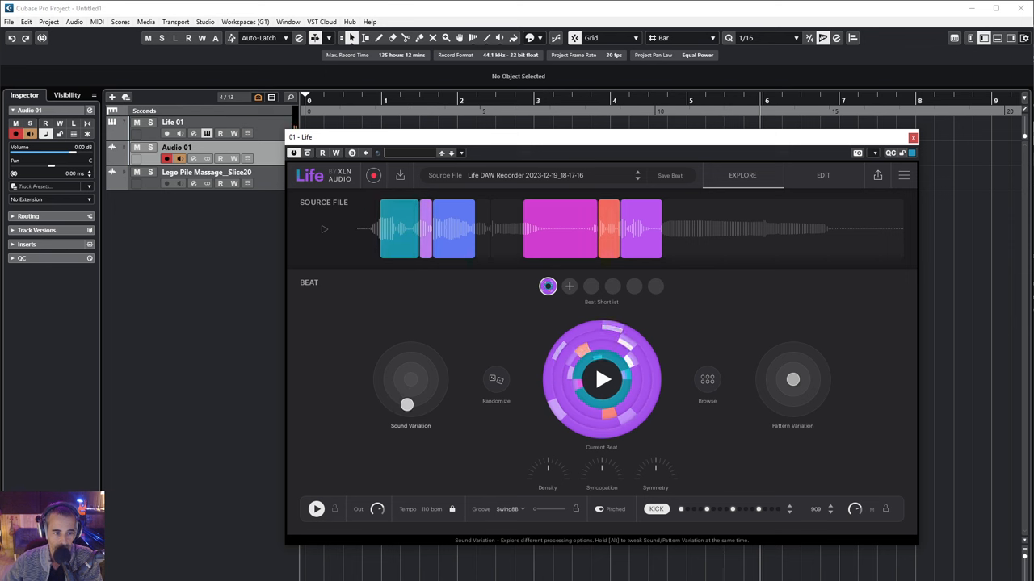
mouse_move(793, 379)
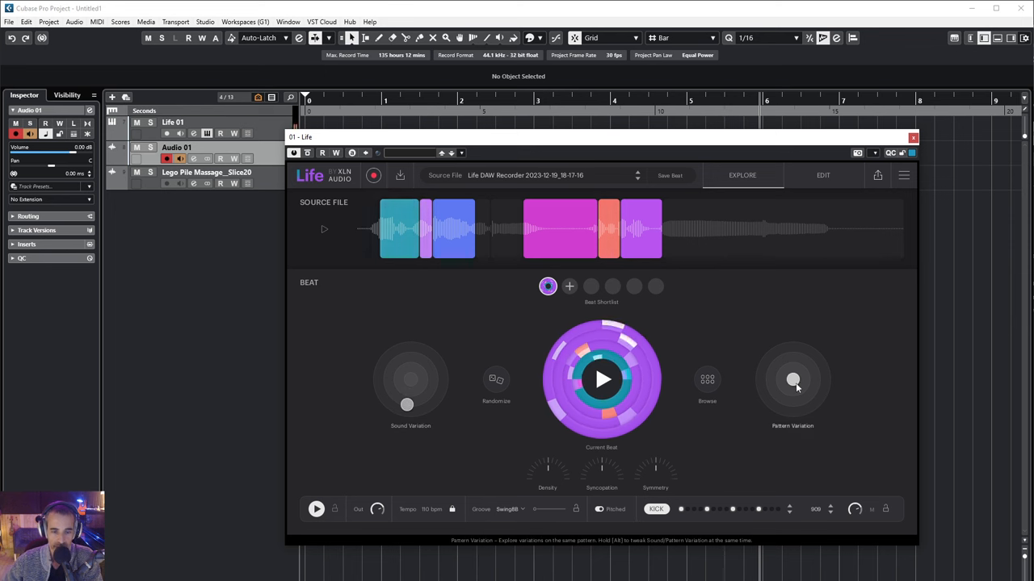
drag(795, 379, 807, 403)
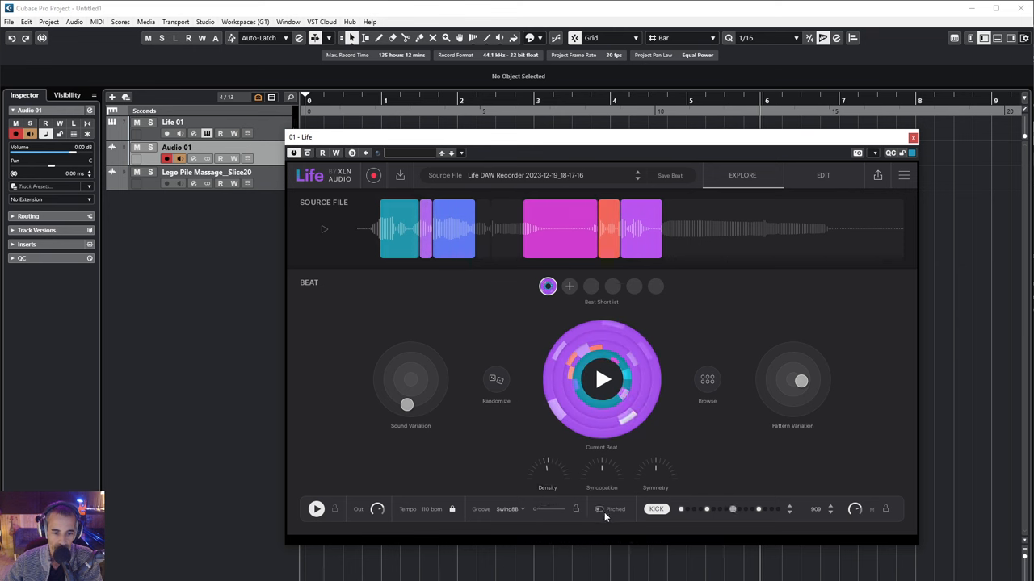
drag(546, 467, 546, 452)
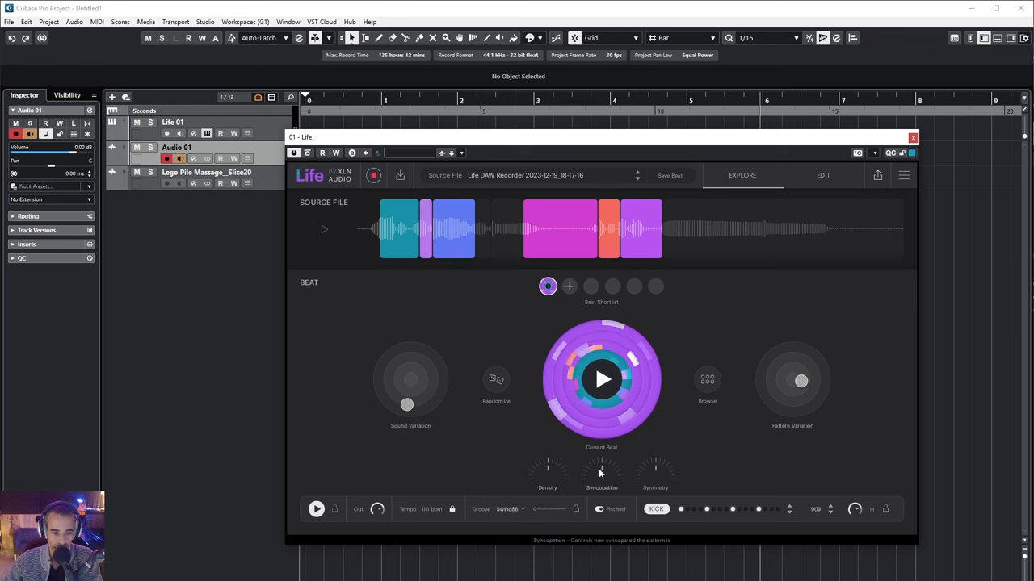
drag(601, 468, 601, 472)
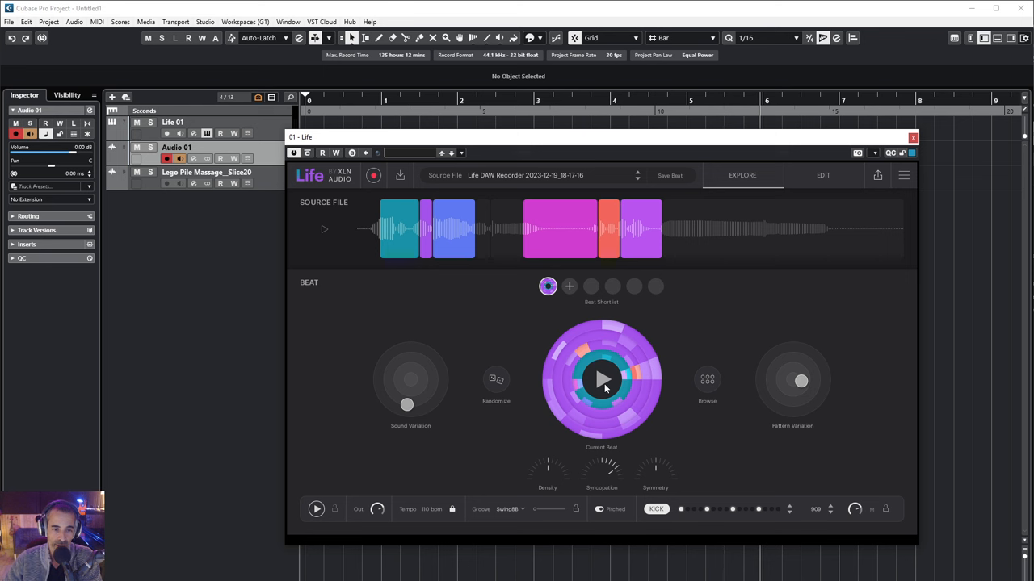
mouse_move(530, 347)
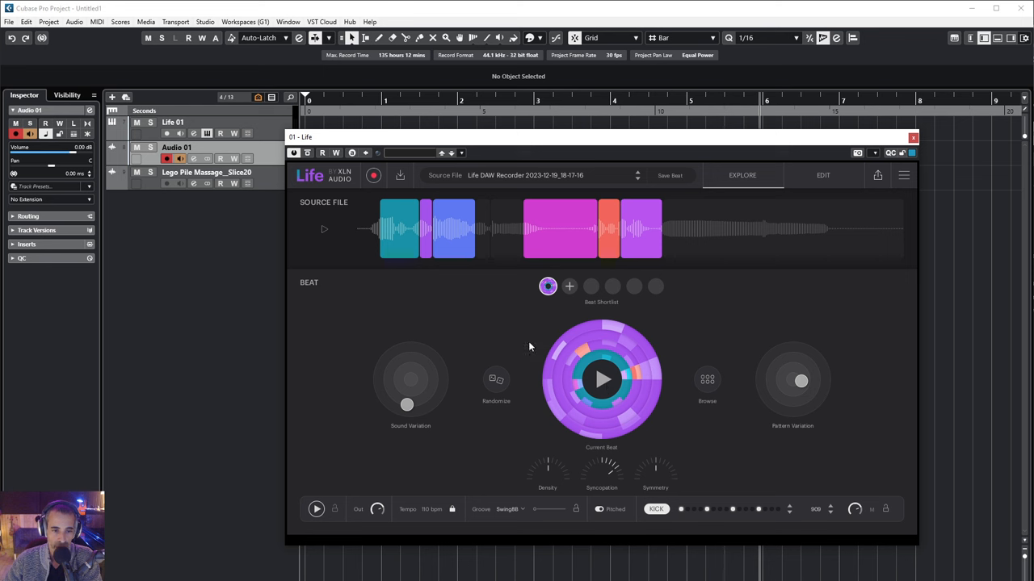
mouse_move(659, 373)
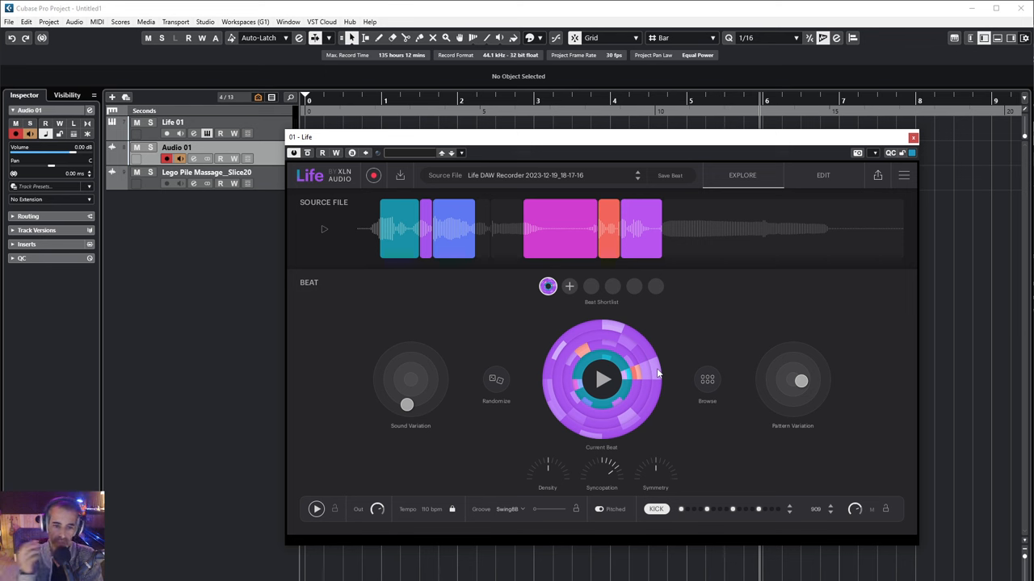